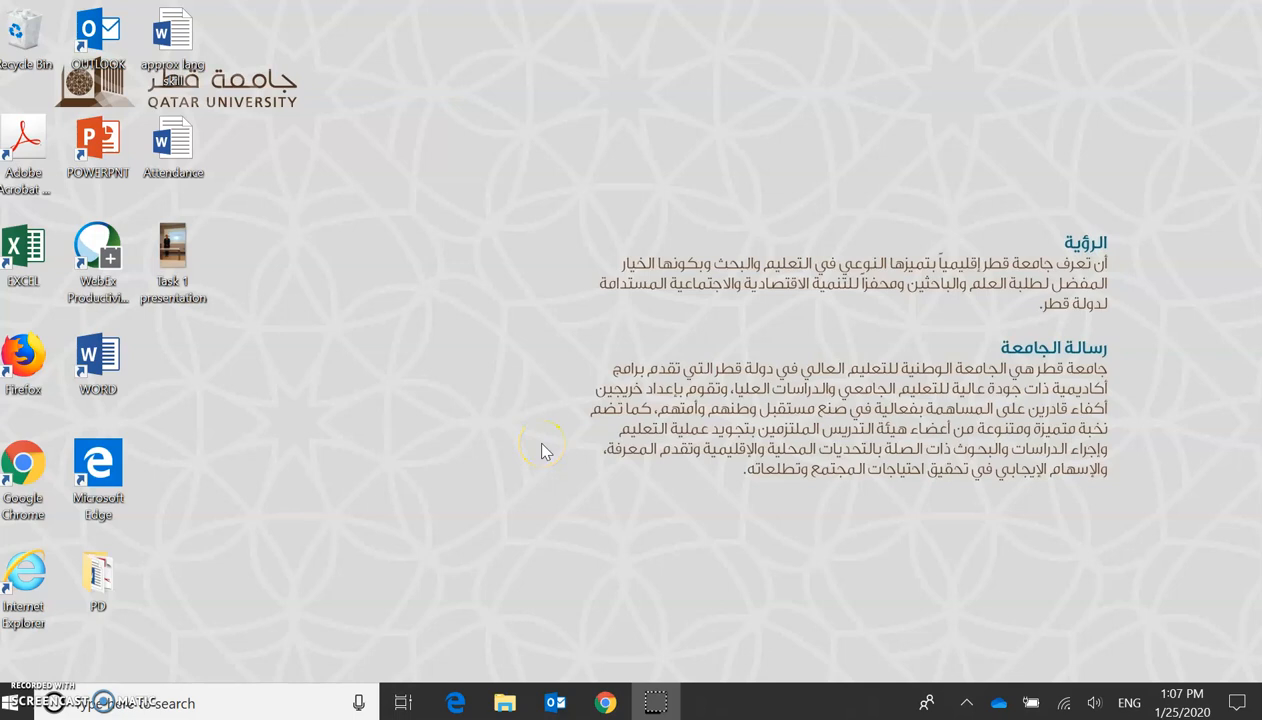
mouse_move(544, 450)
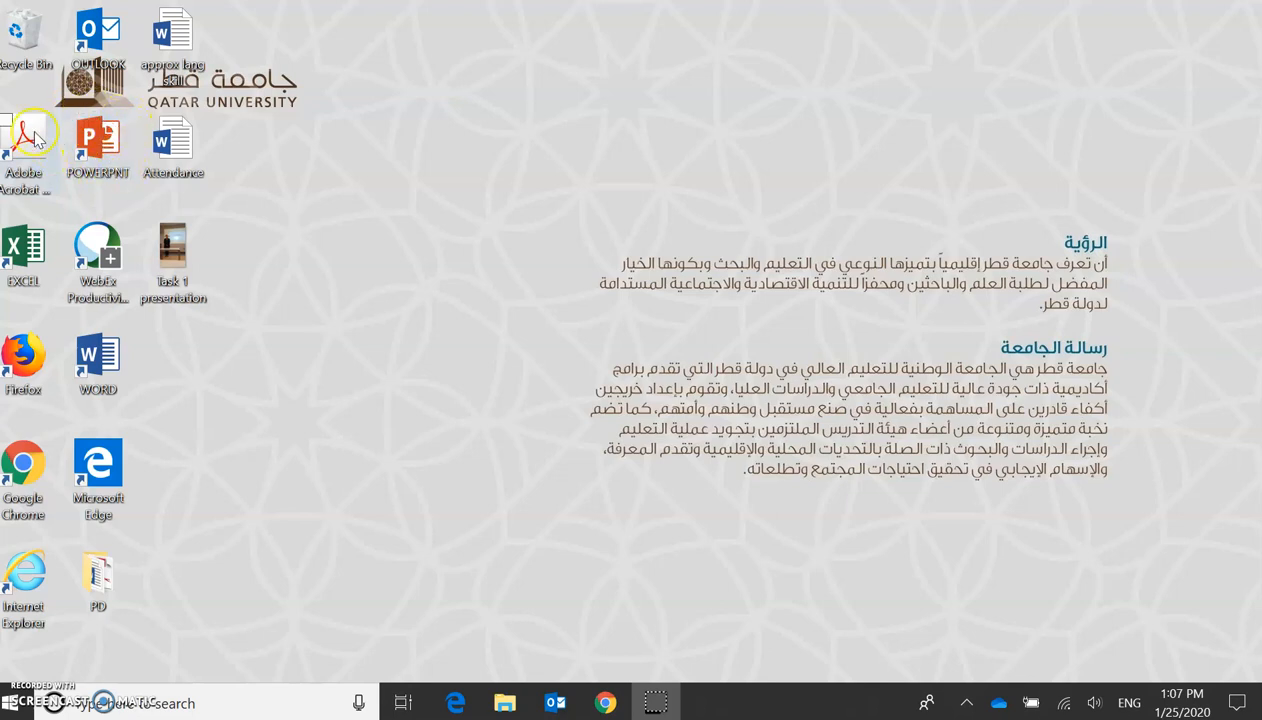
mouse_move(208, 512)
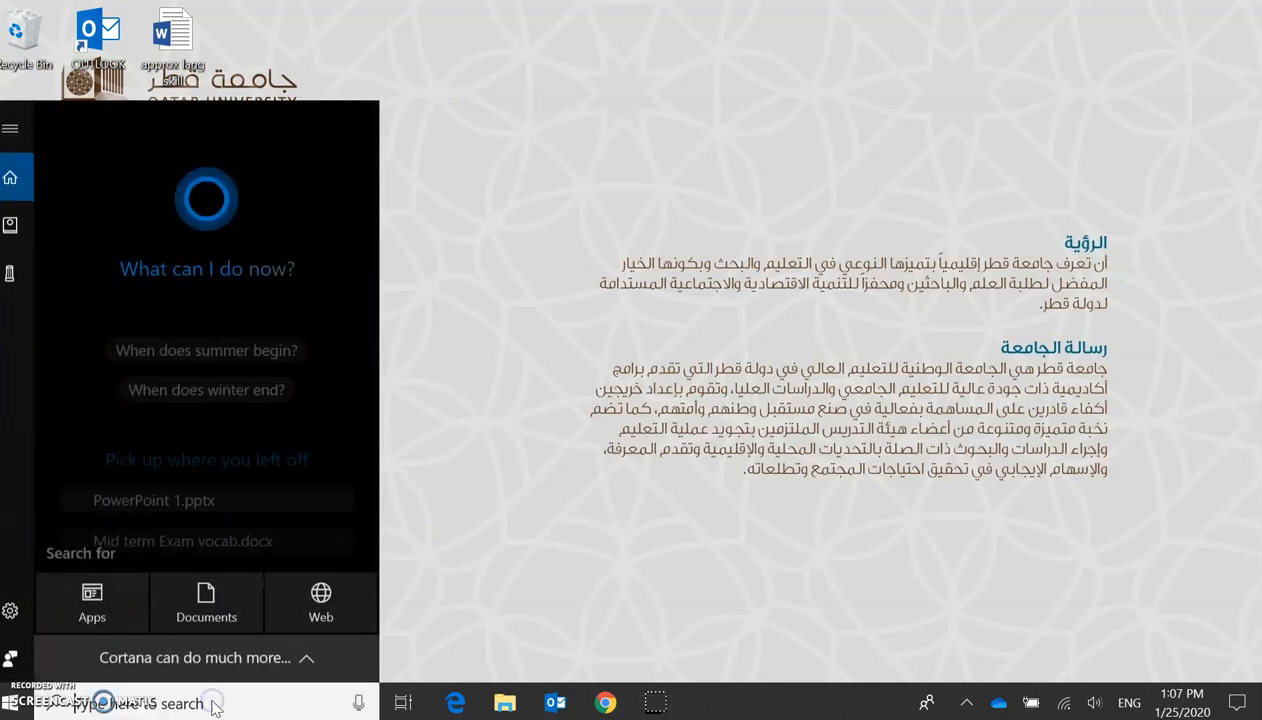
Step: Launch PowerPoint 2016 from a Windows search for 'Powe'
type("Powerpo")
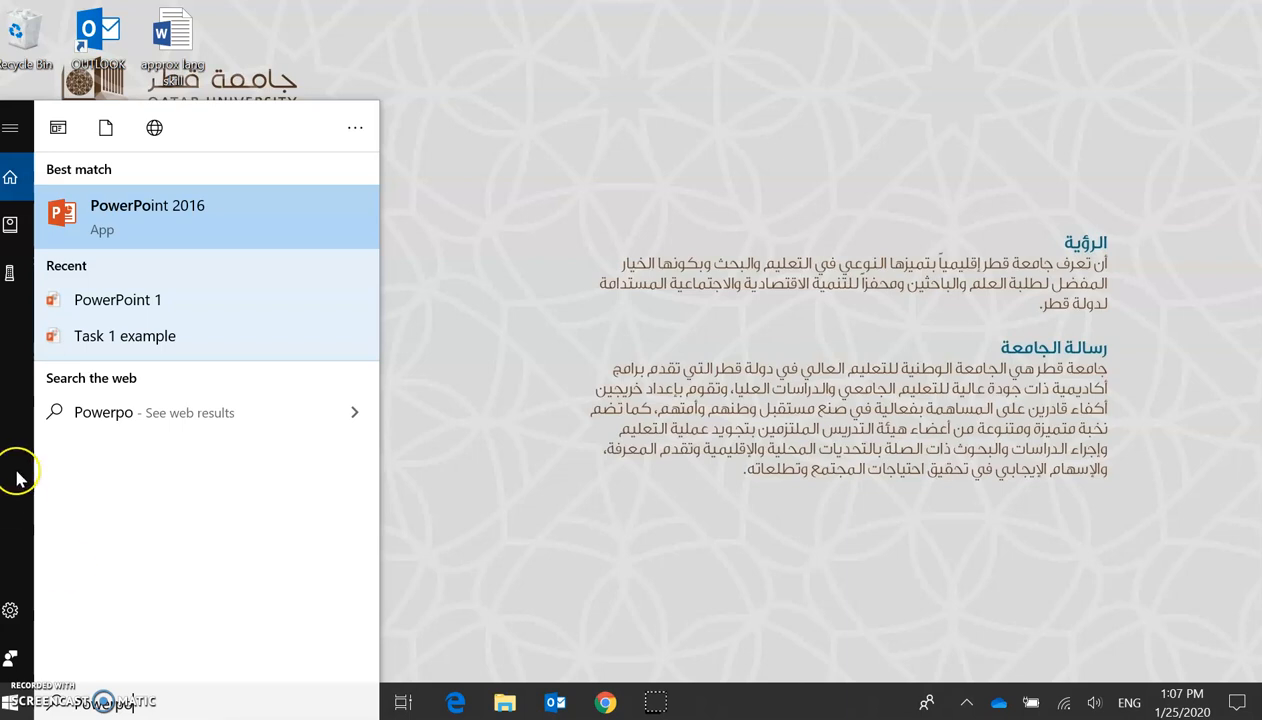
mouse_move(150, 216)
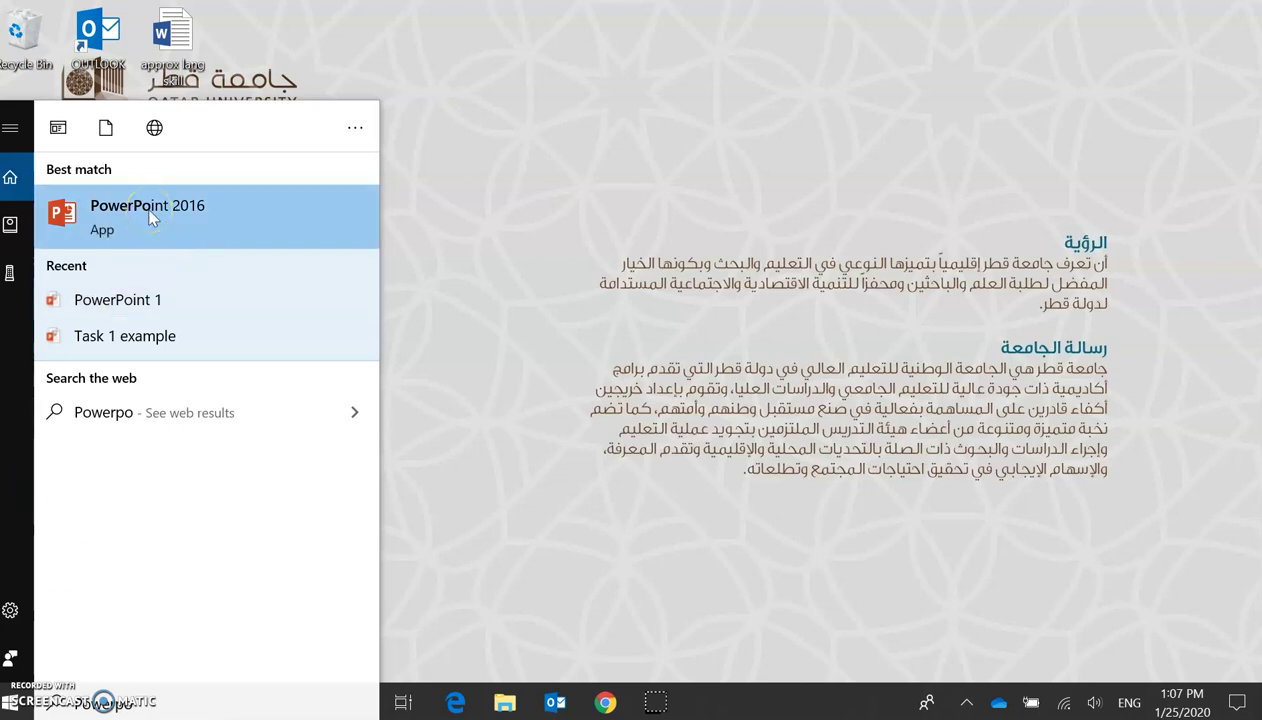
left_click(148, 216)
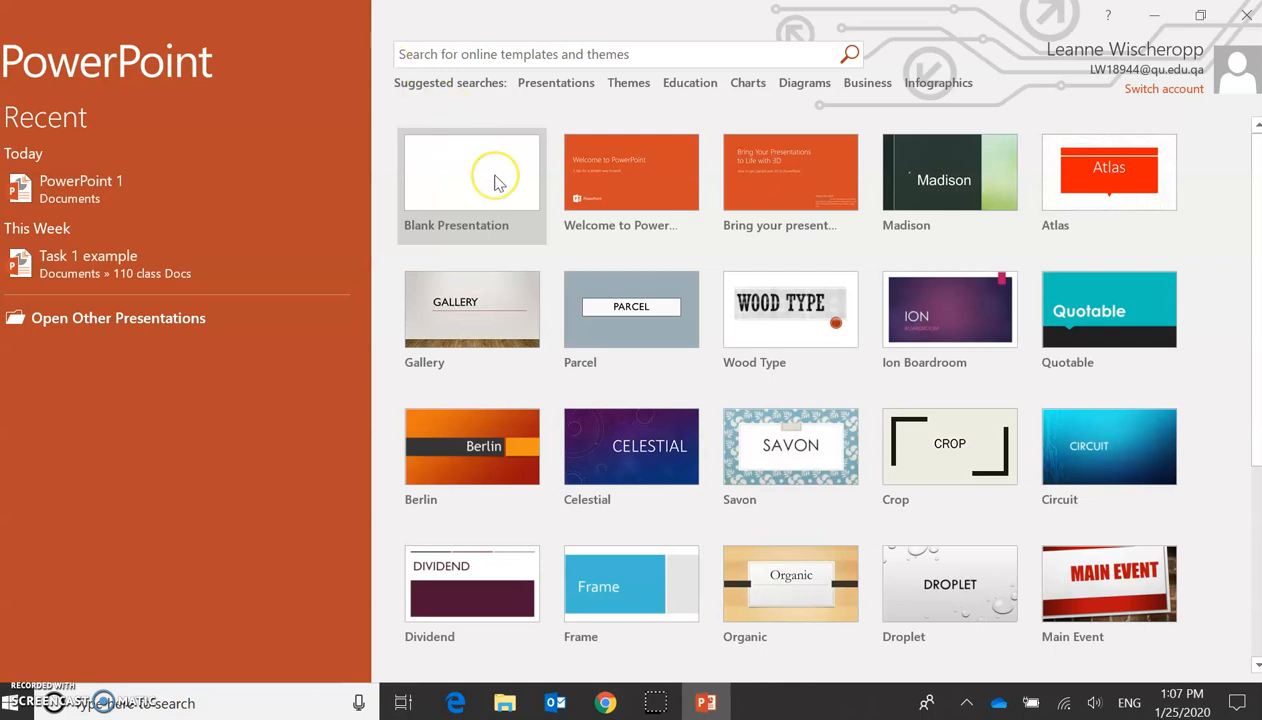
mouse_move(500, 184)
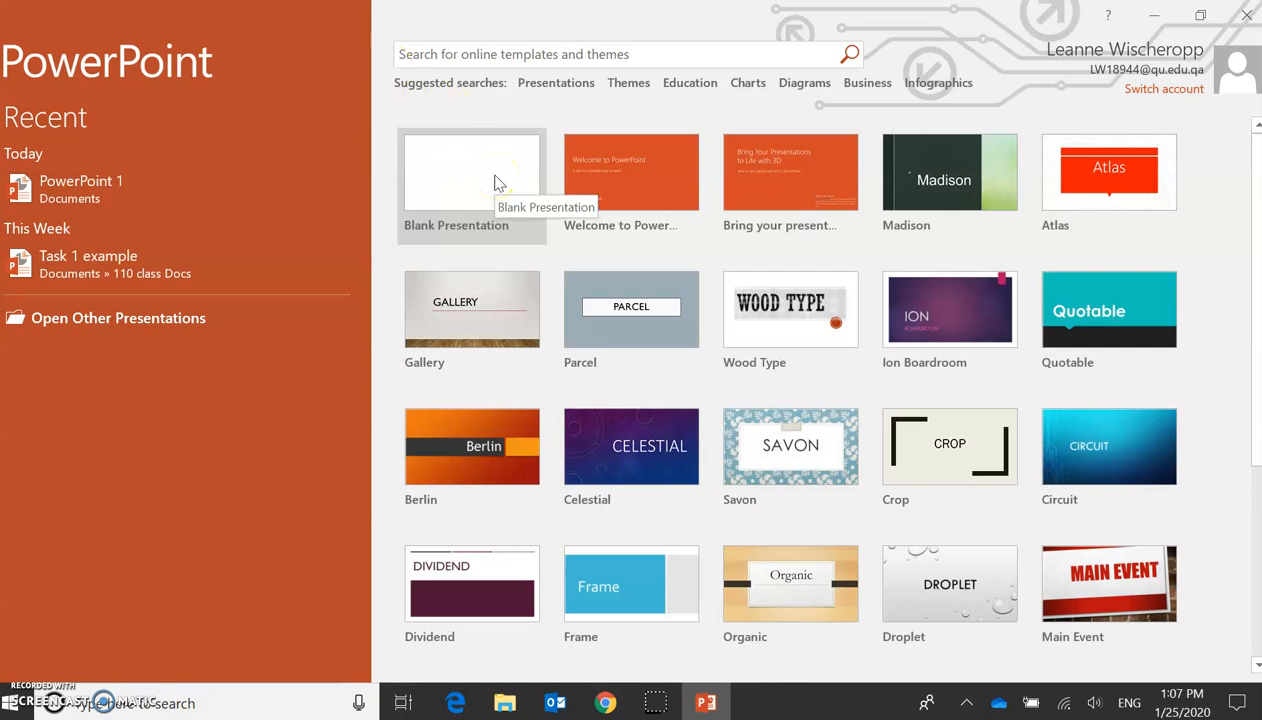
Step: Start a blank presentation and title it 'PowerPoint for Beginners'
left_click(472, 172)
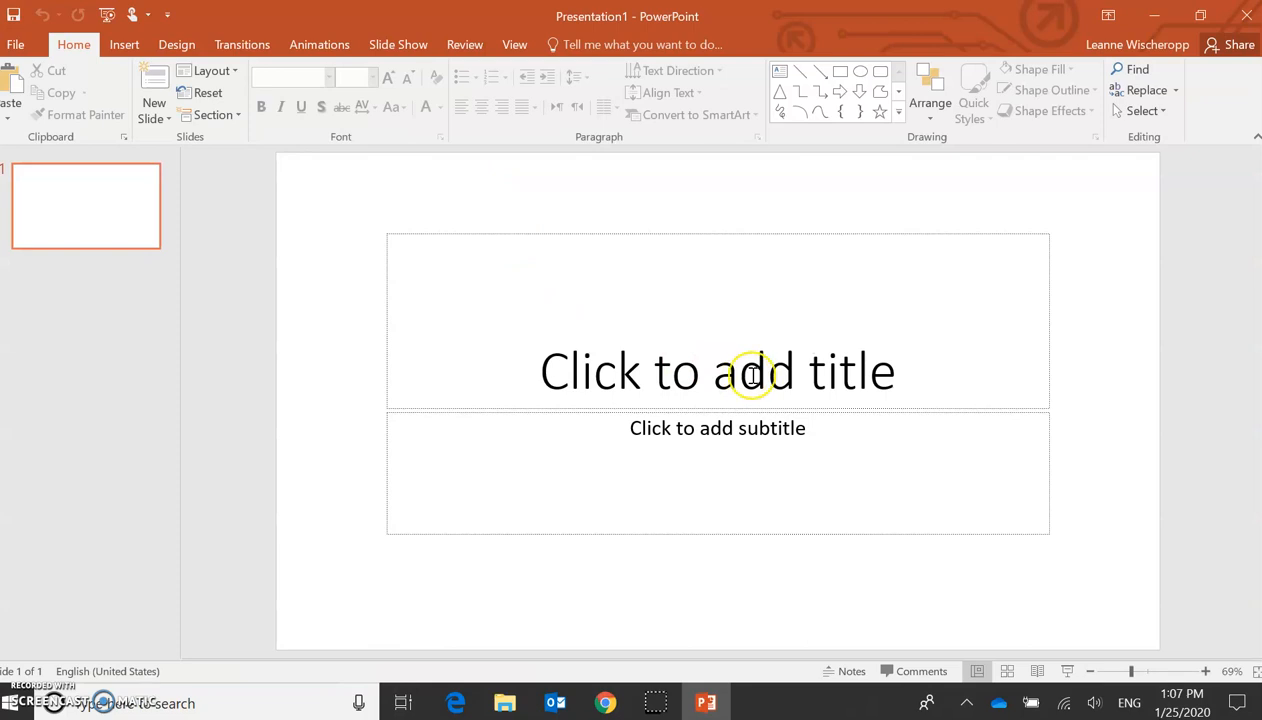
mouse_move(712, 380)
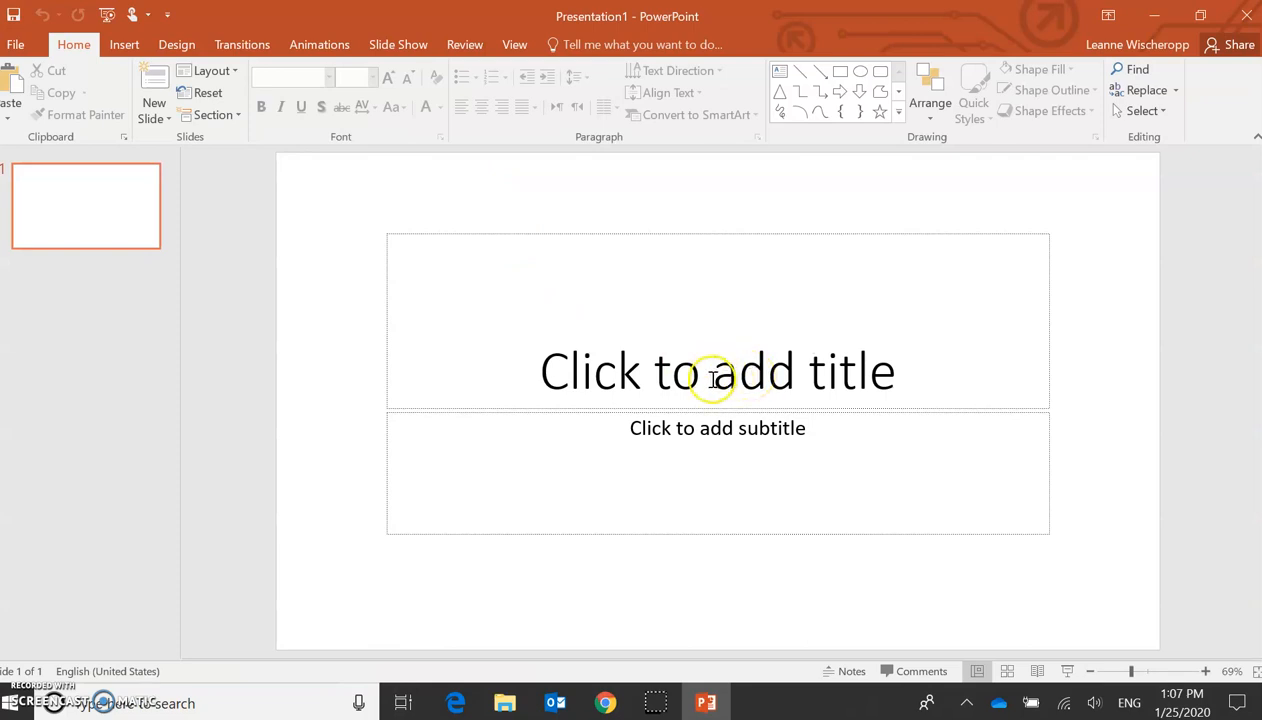
mouse_move(704, 428)
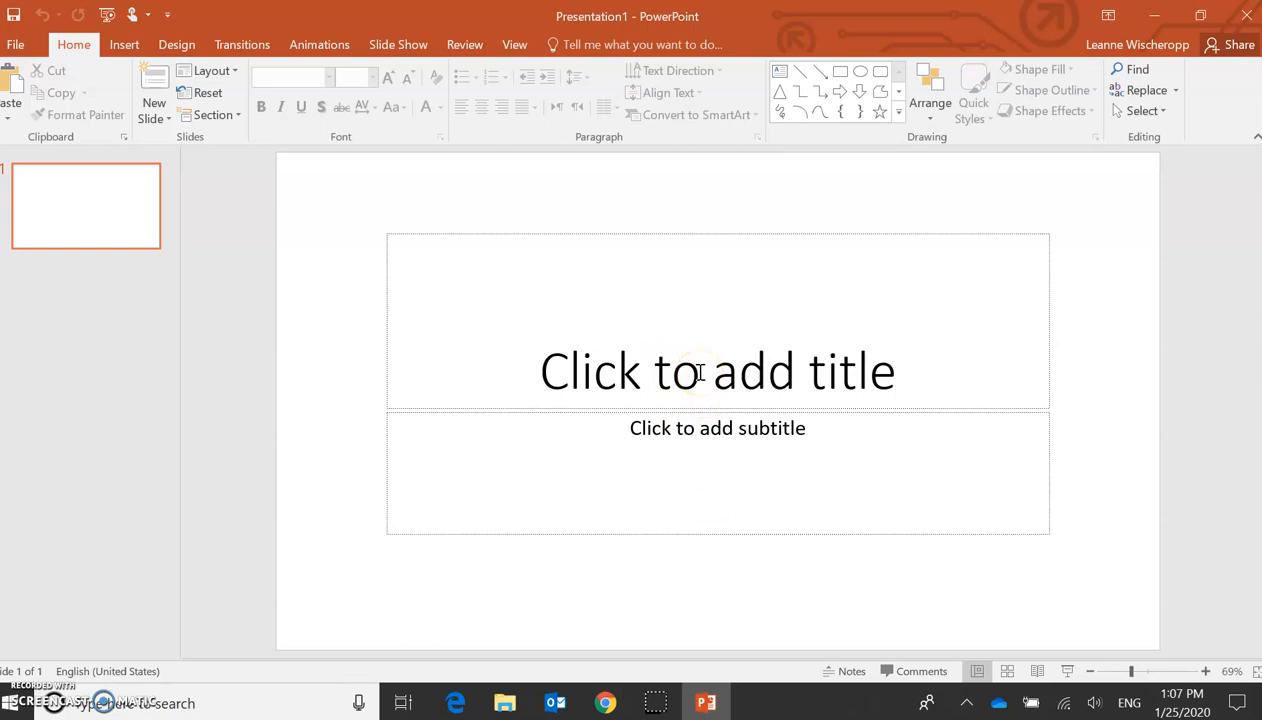
left_click(716, 372)
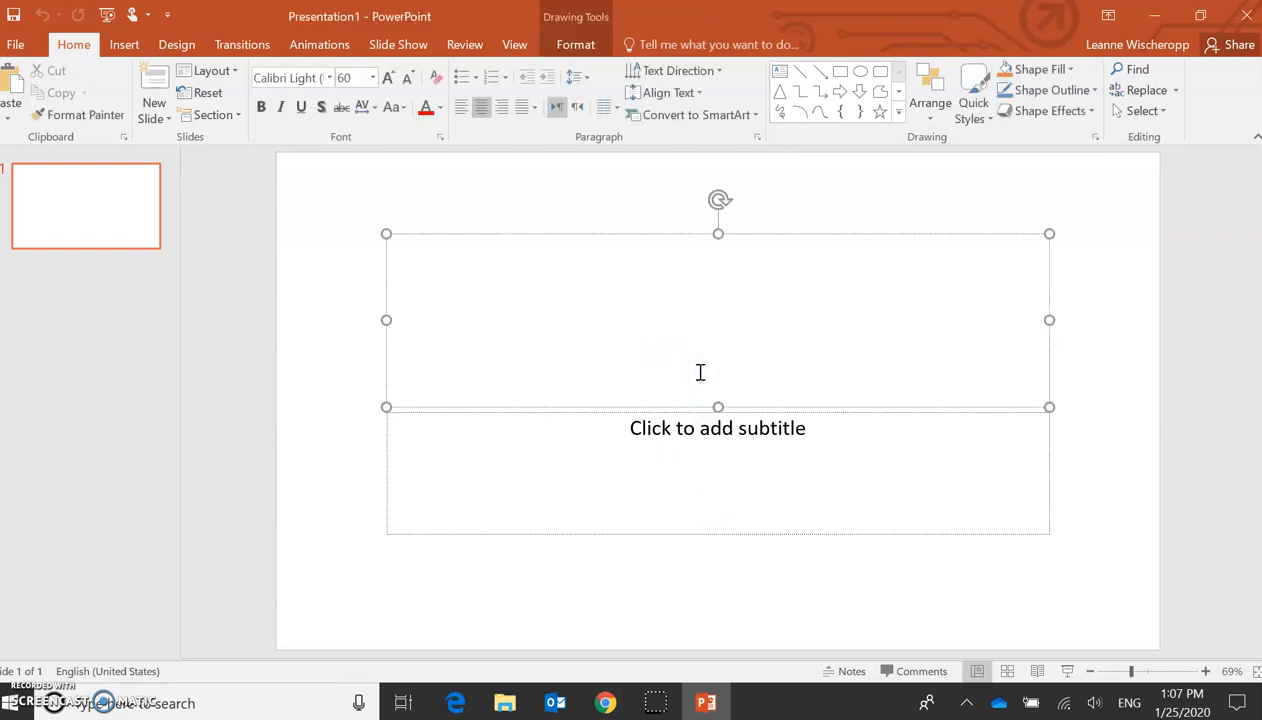
type("PowerP")
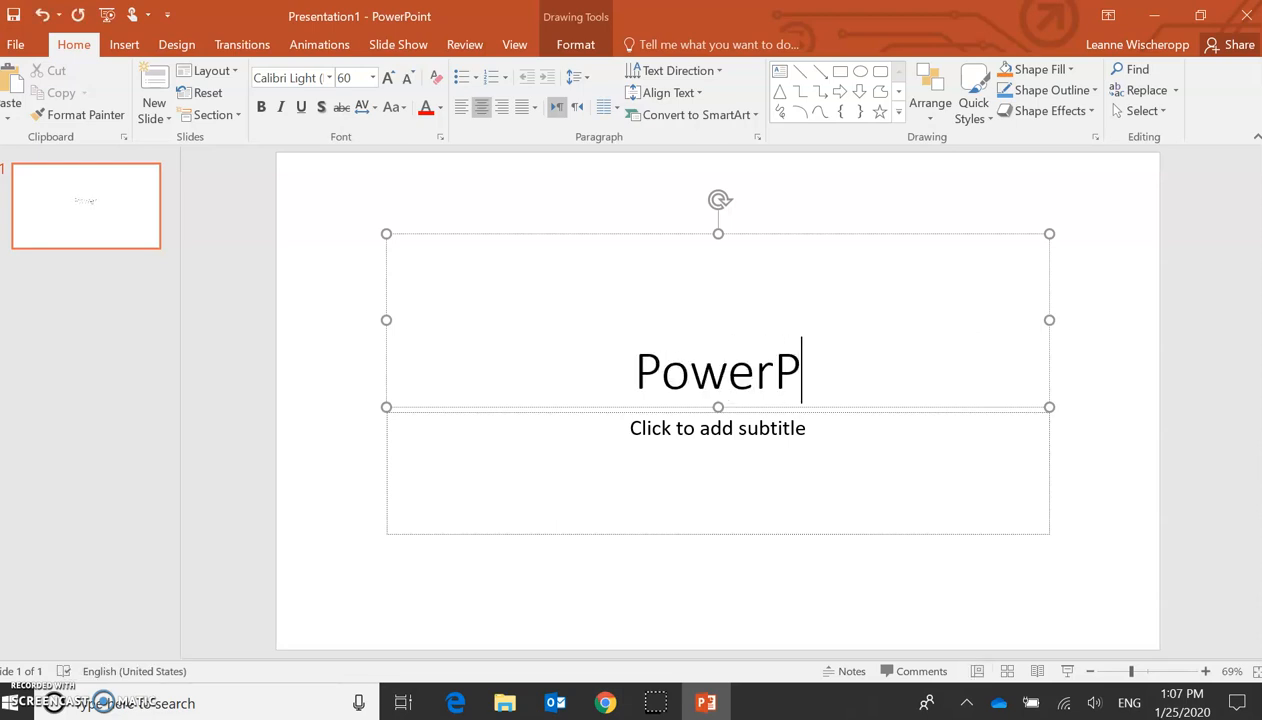
type("oint for Beg")
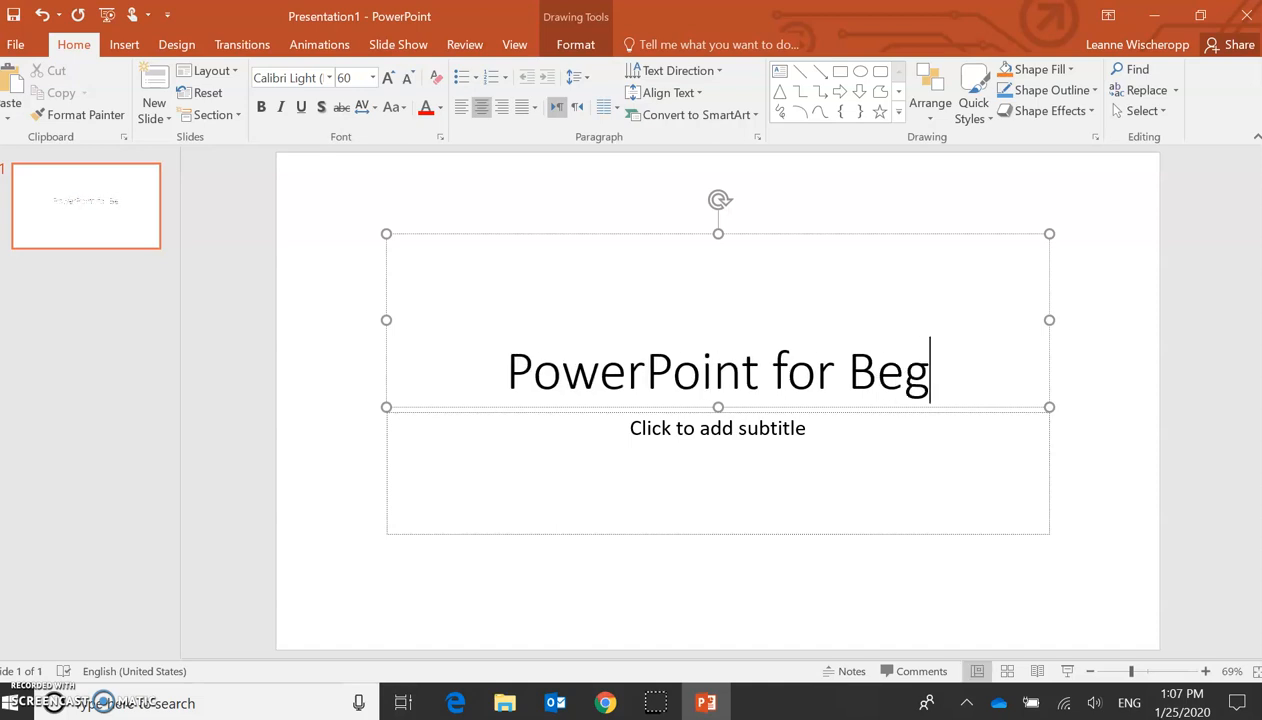
type("inners")
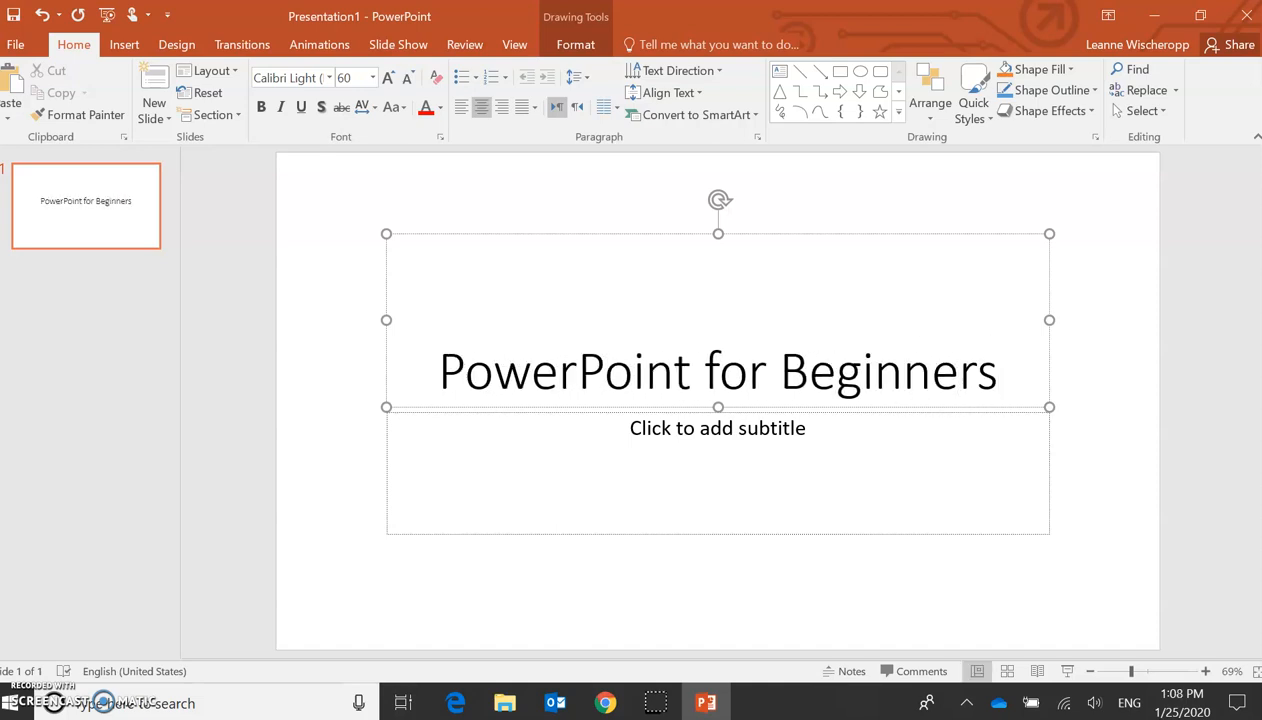
mouse_move(776, 436)
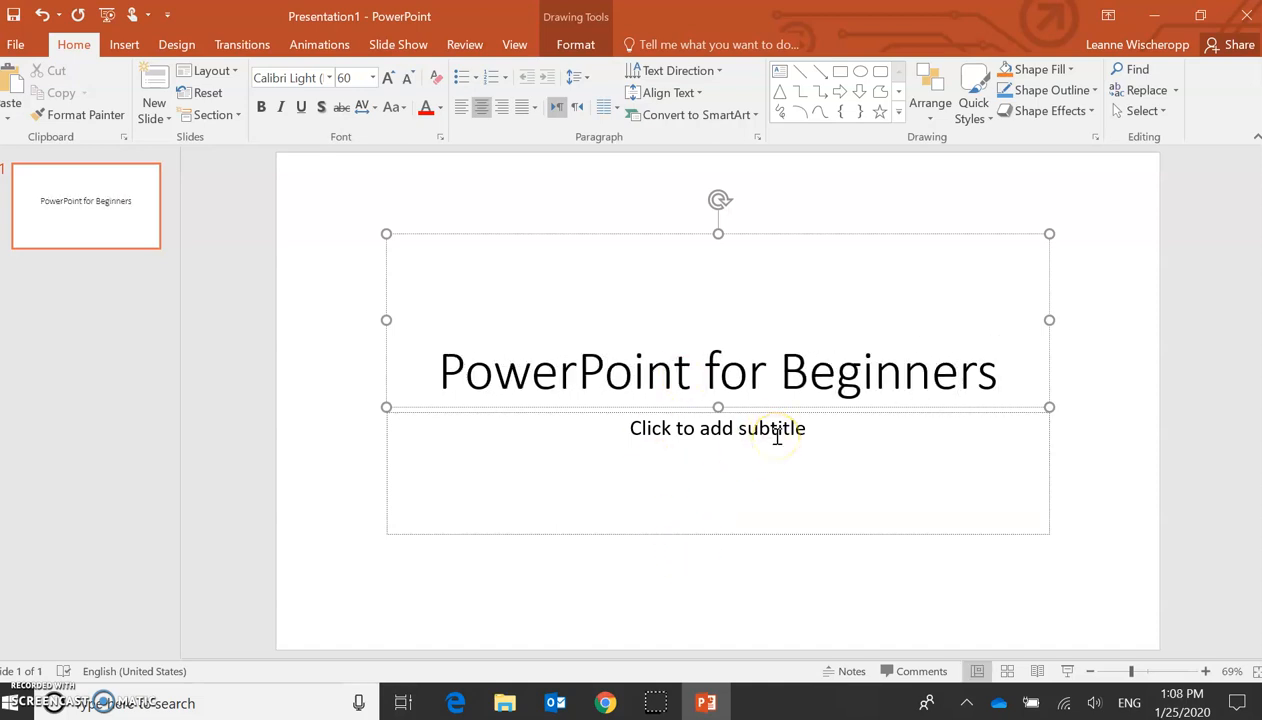
Step: Add the subtitle 'How to add text and pictures to your presentation.'
left_click(716, 372)
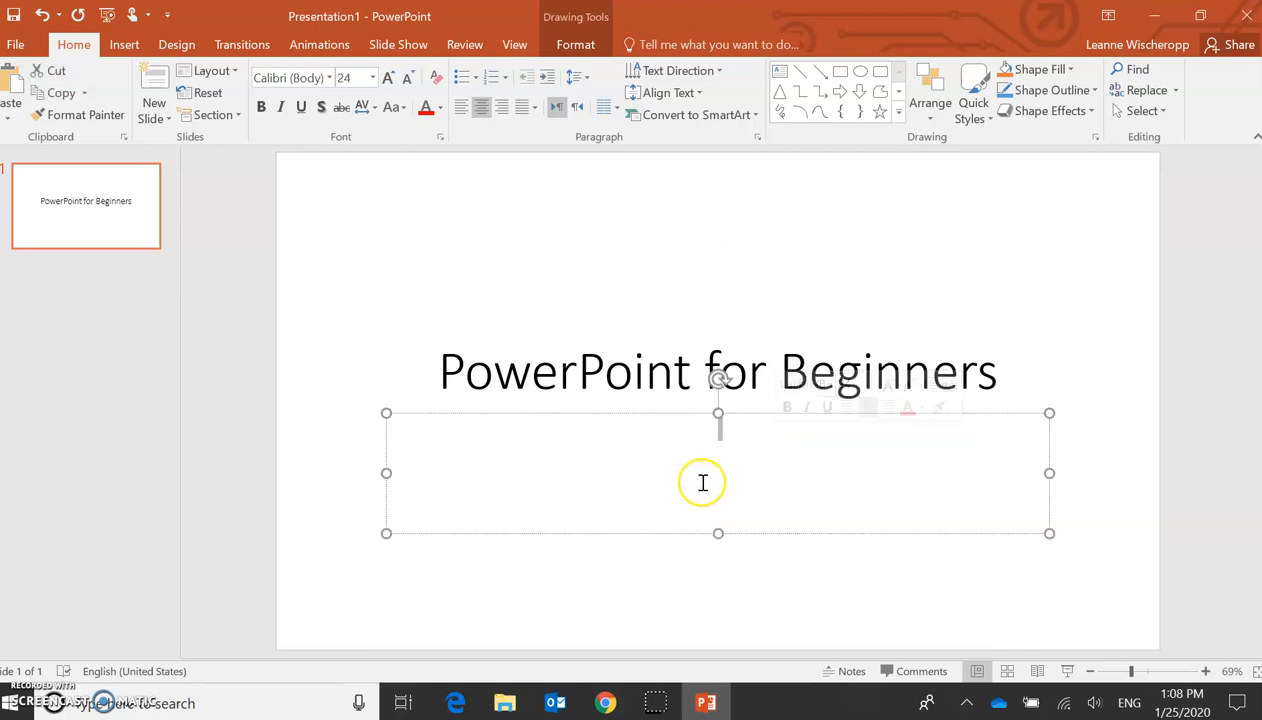
left_click(702, 482)
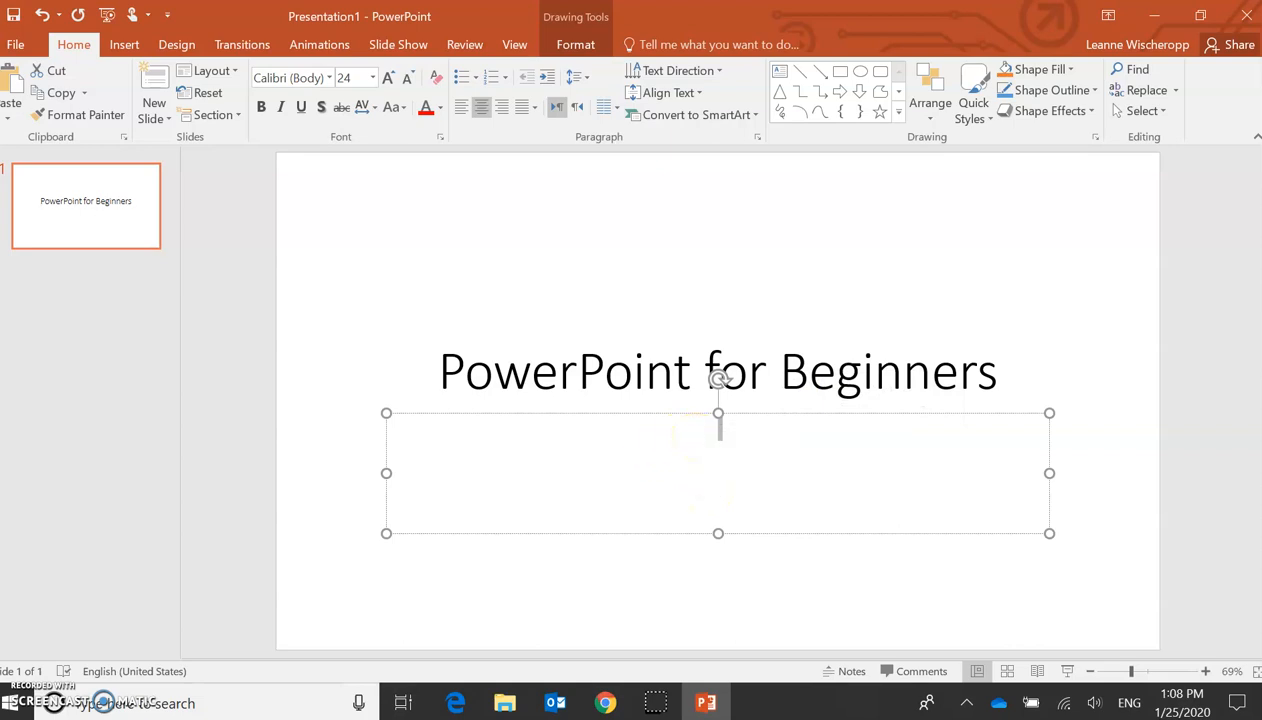
type("How to")
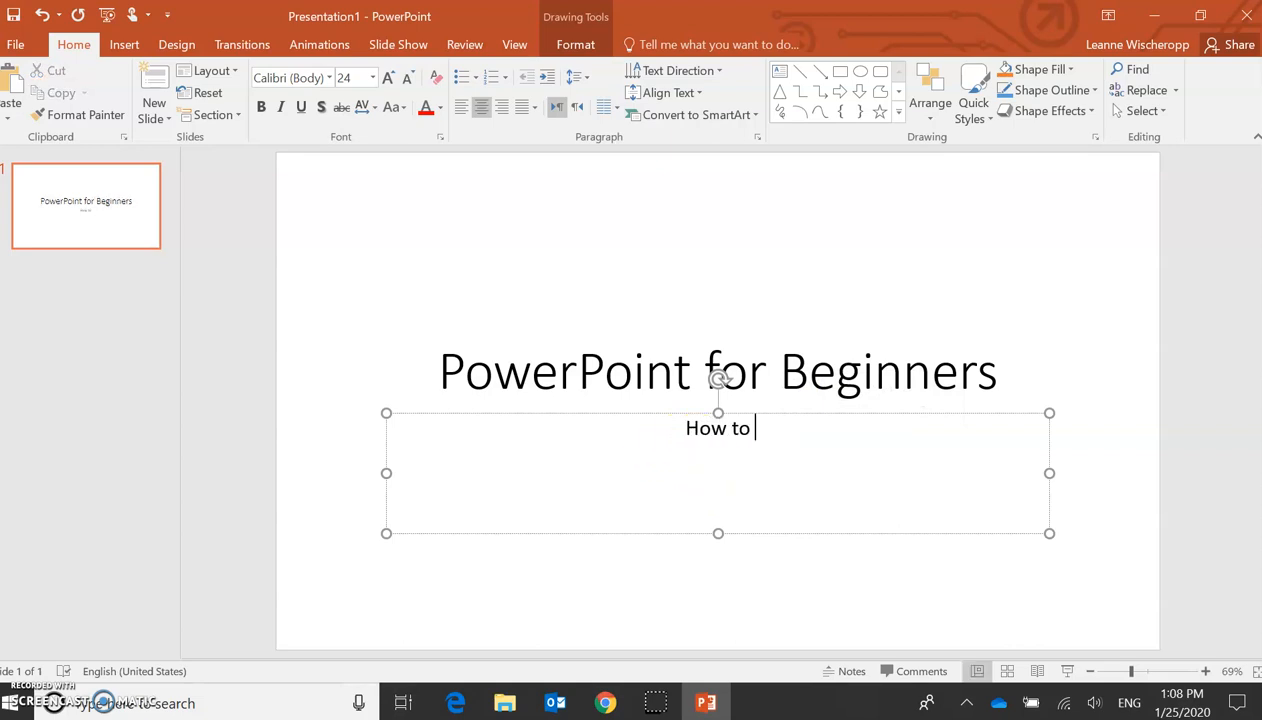
type("add")
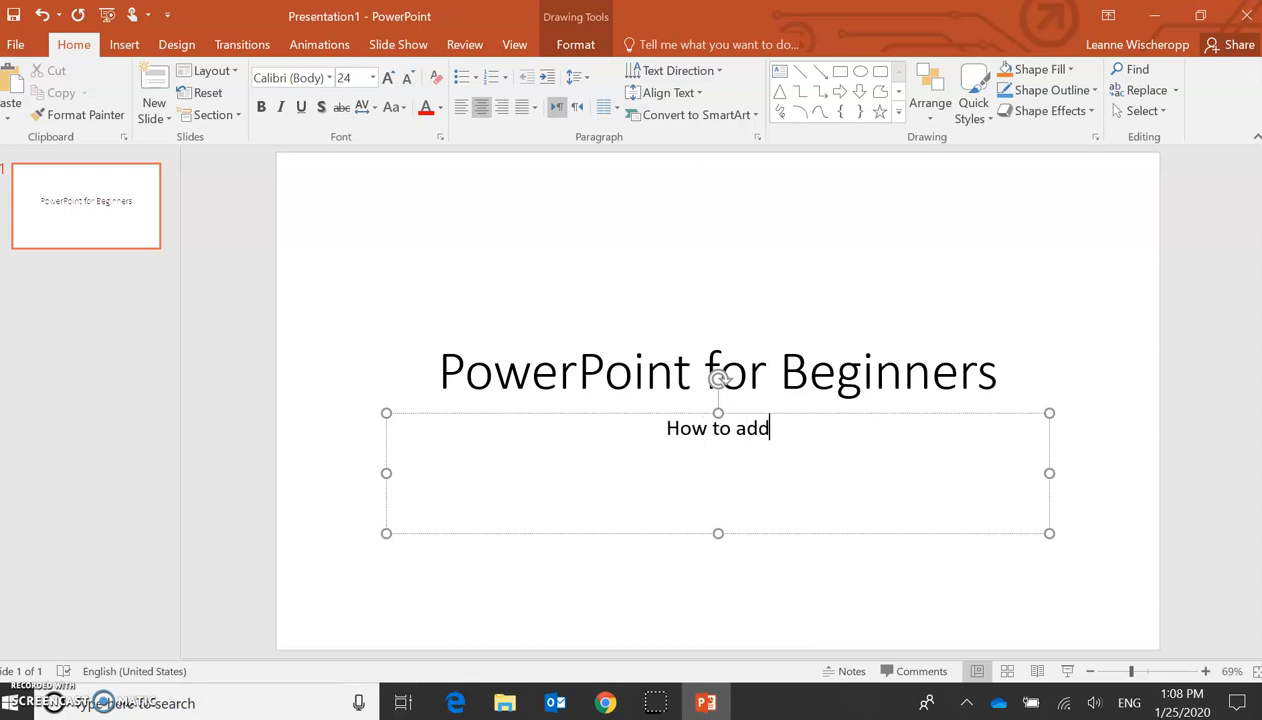
type("text")
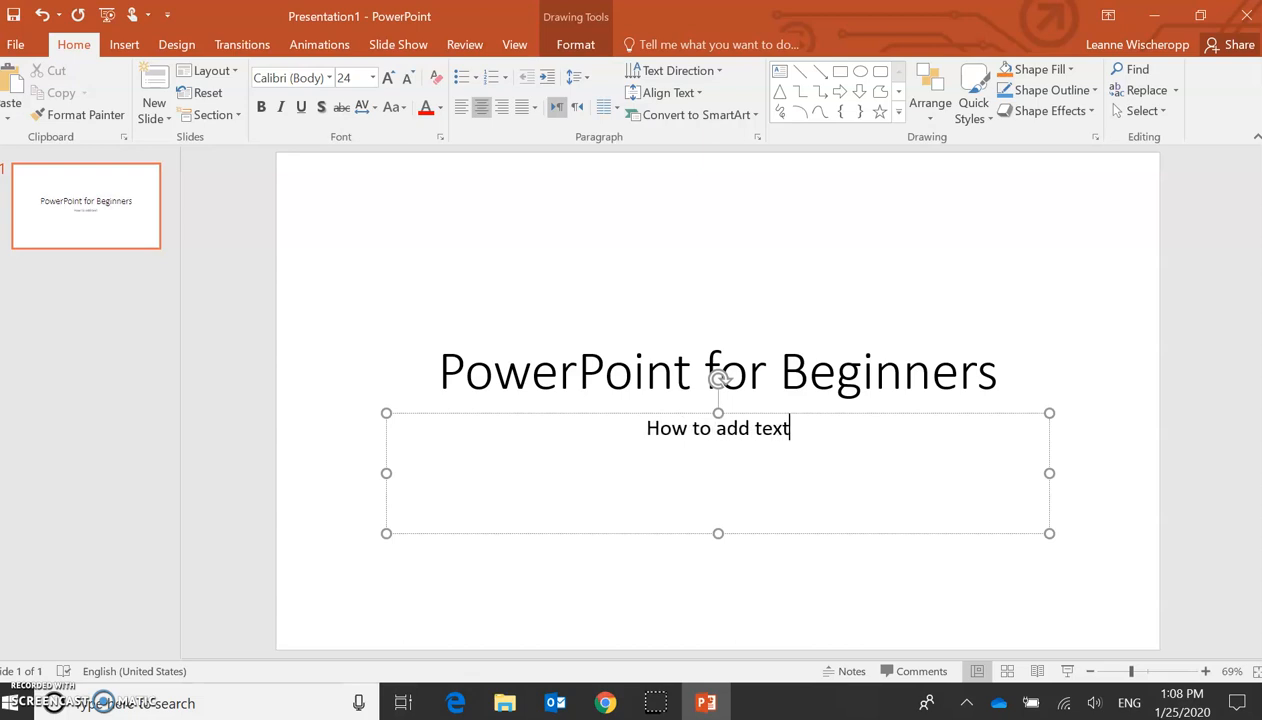
type("and")
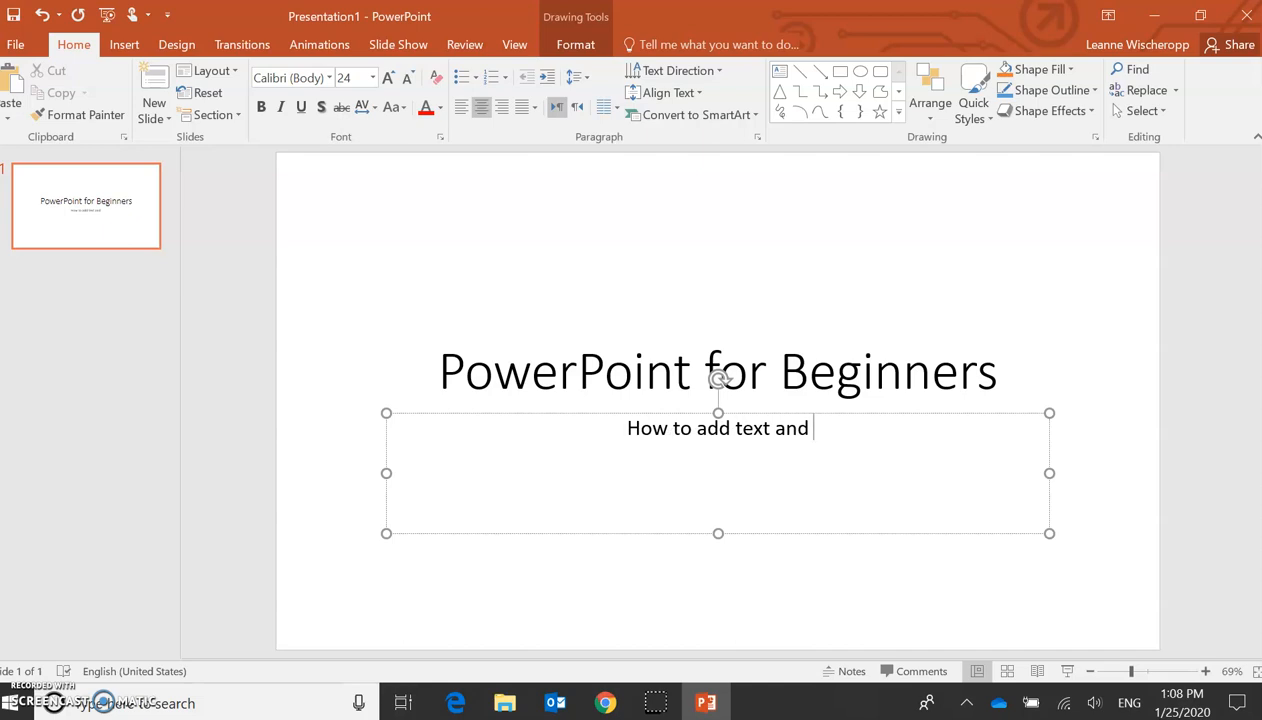
type("pictur")
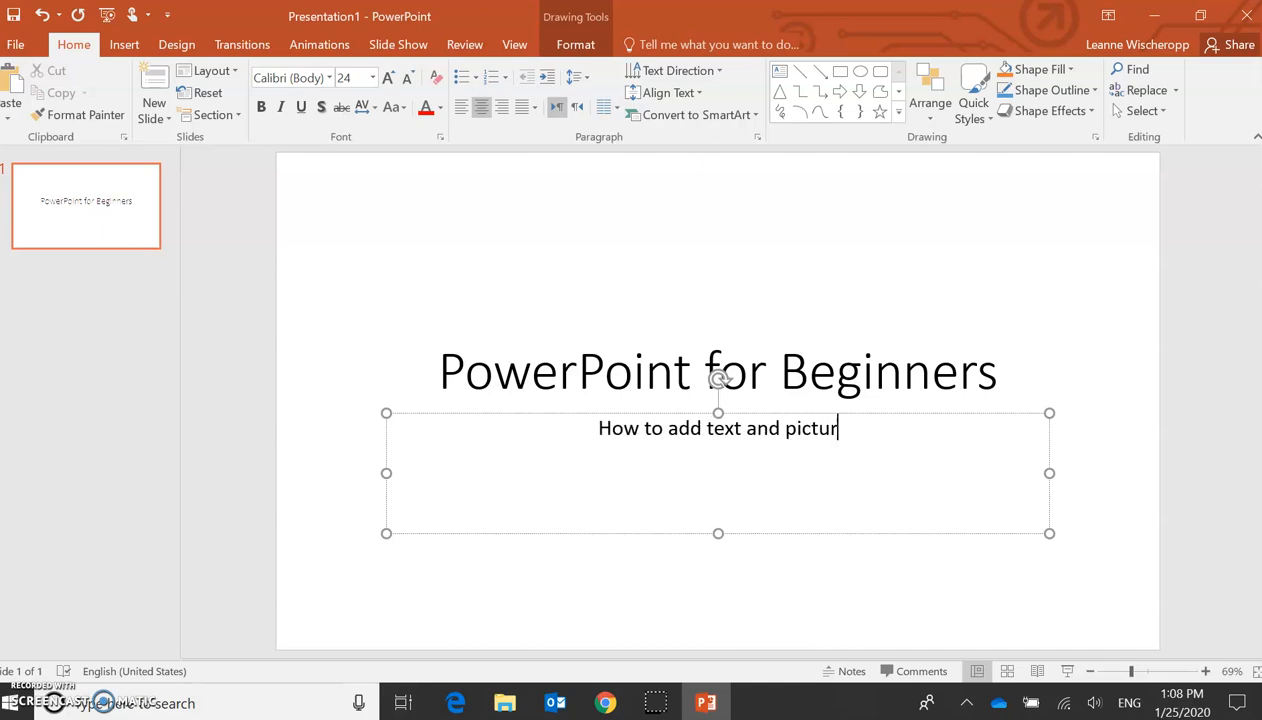
type("es to your pr")
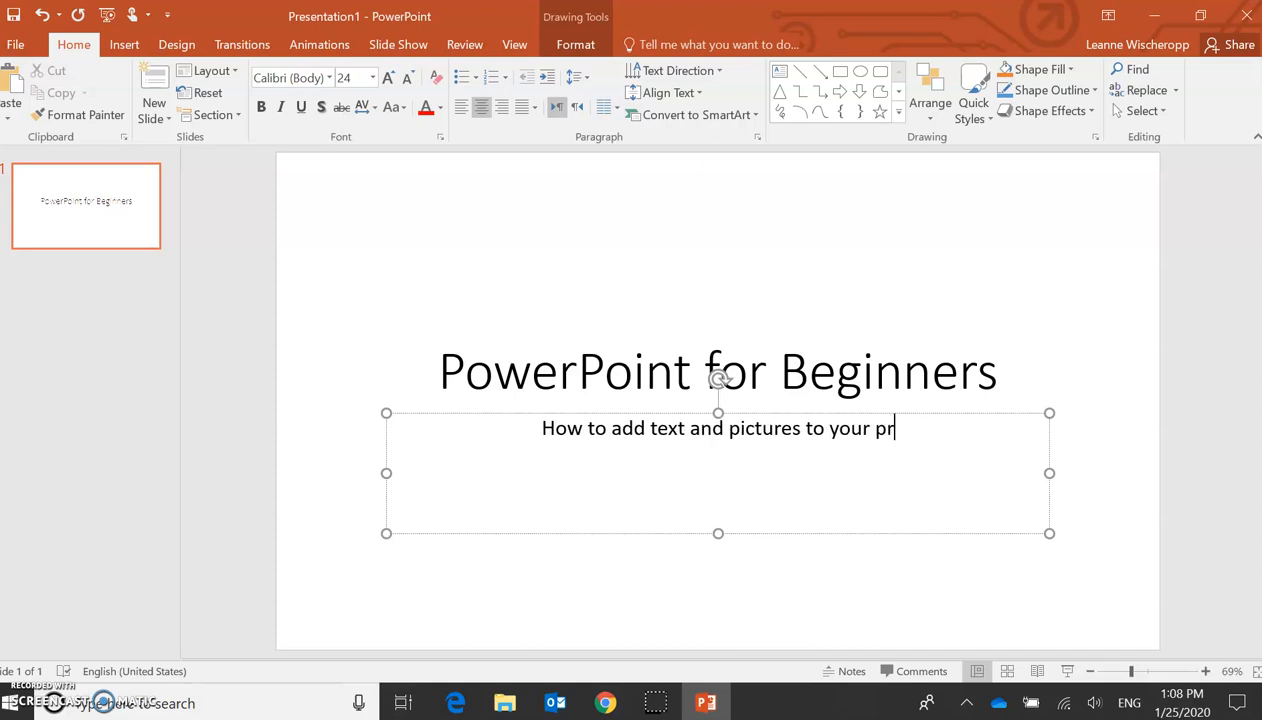
type("es")
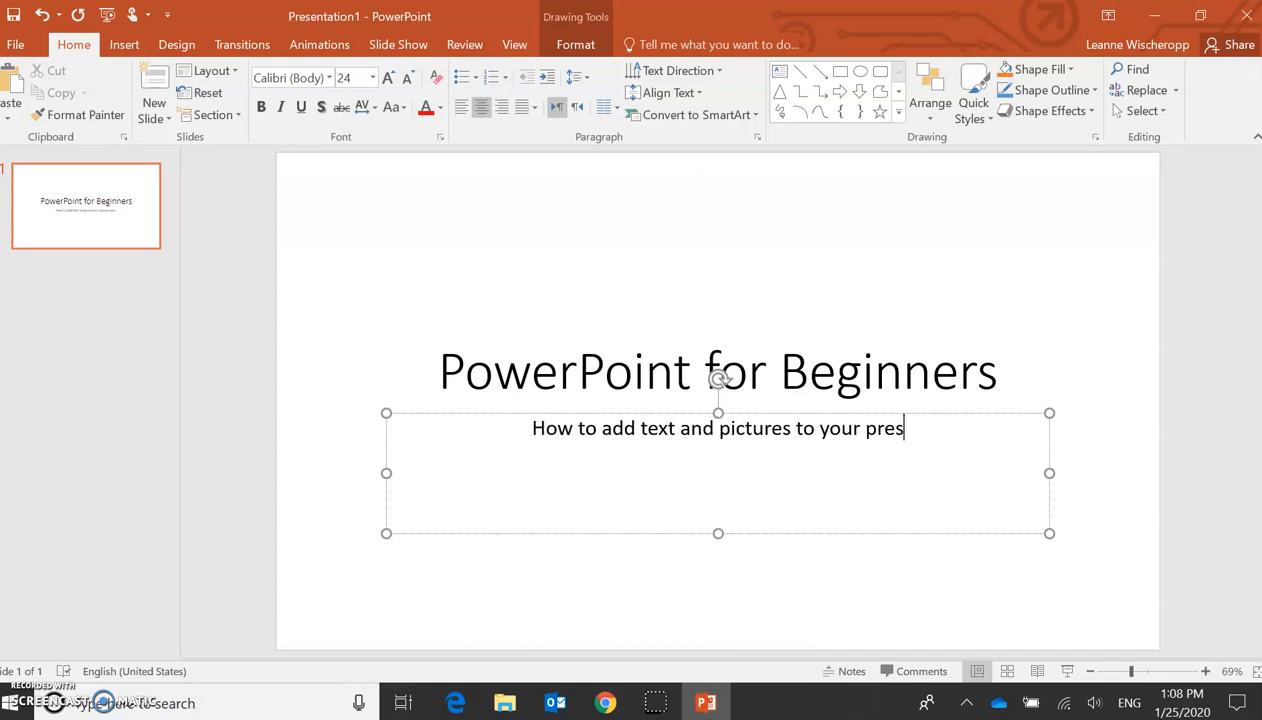
type("entation")
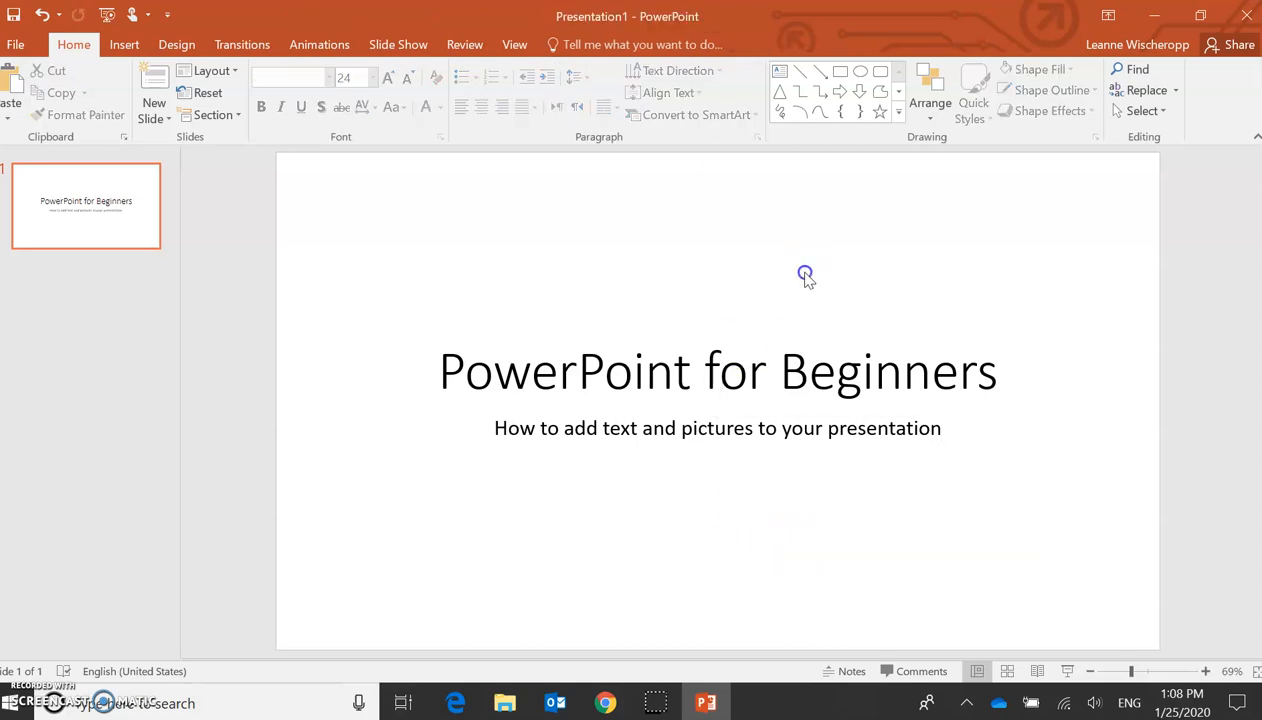
mouse_move(808, 280)
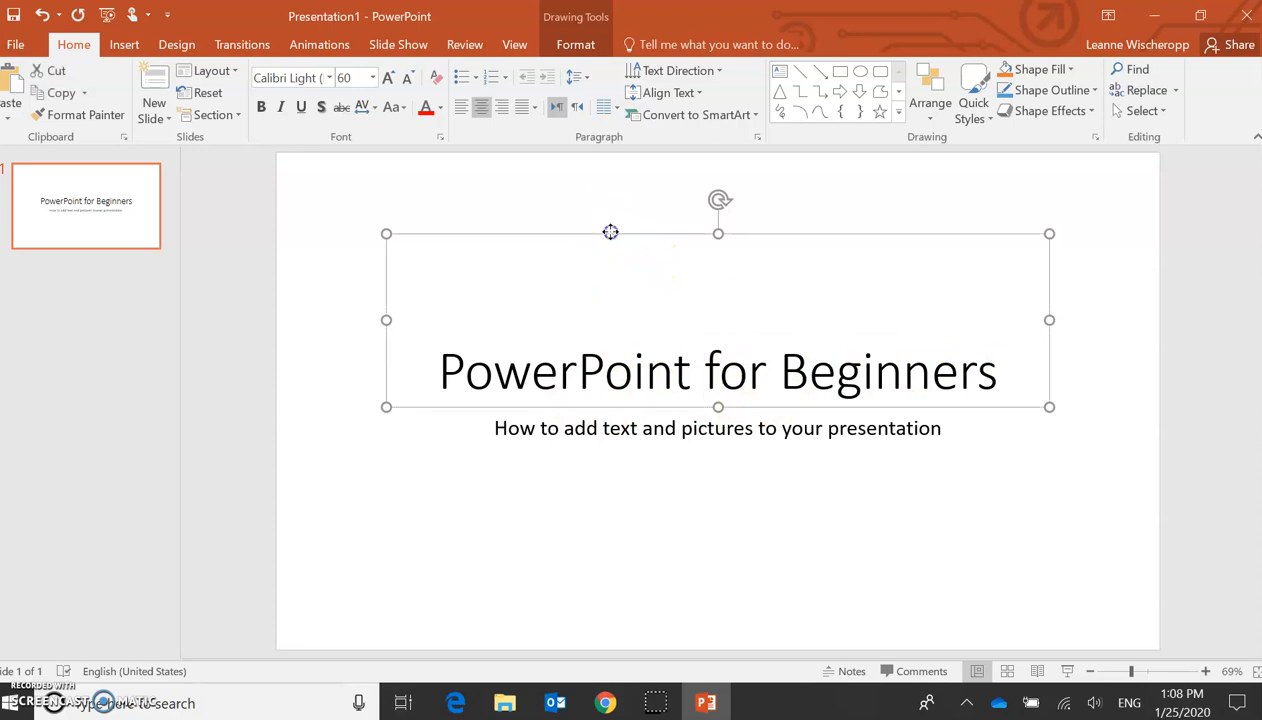
Step: Set the title in Bahnschrift Condensed at font size 88
left_click(332, 76)
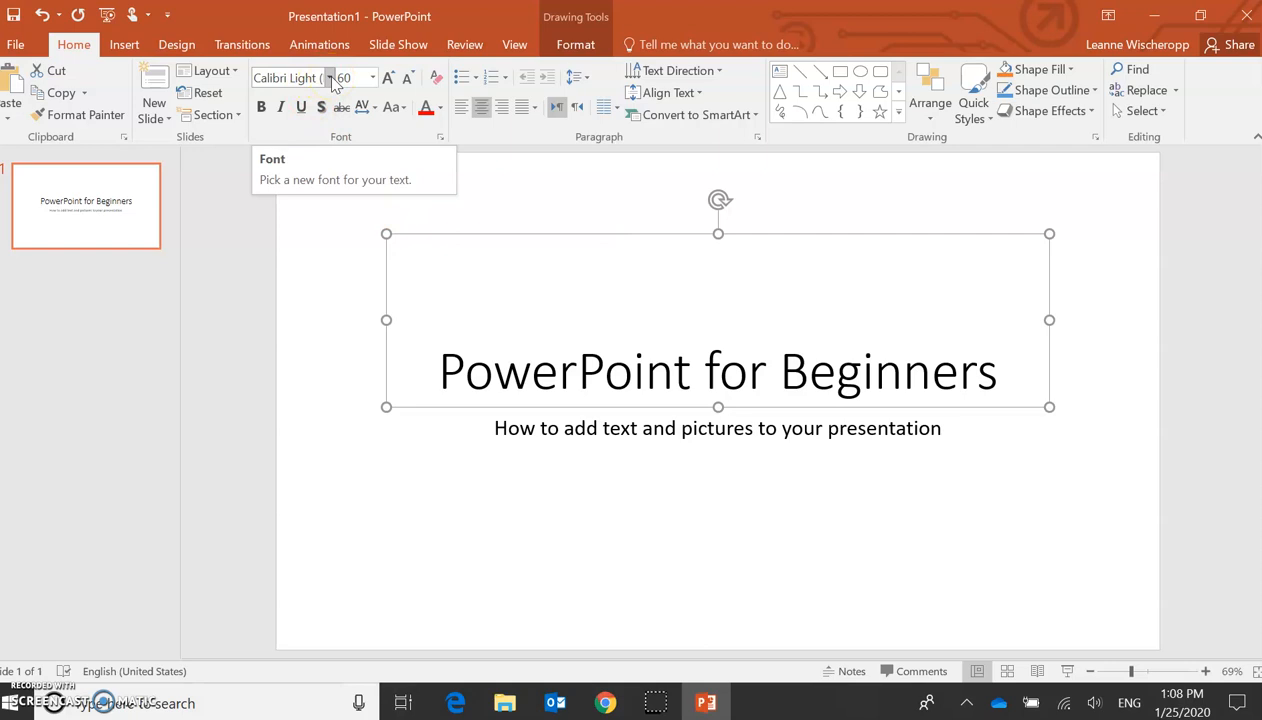
left_click(330, 78)
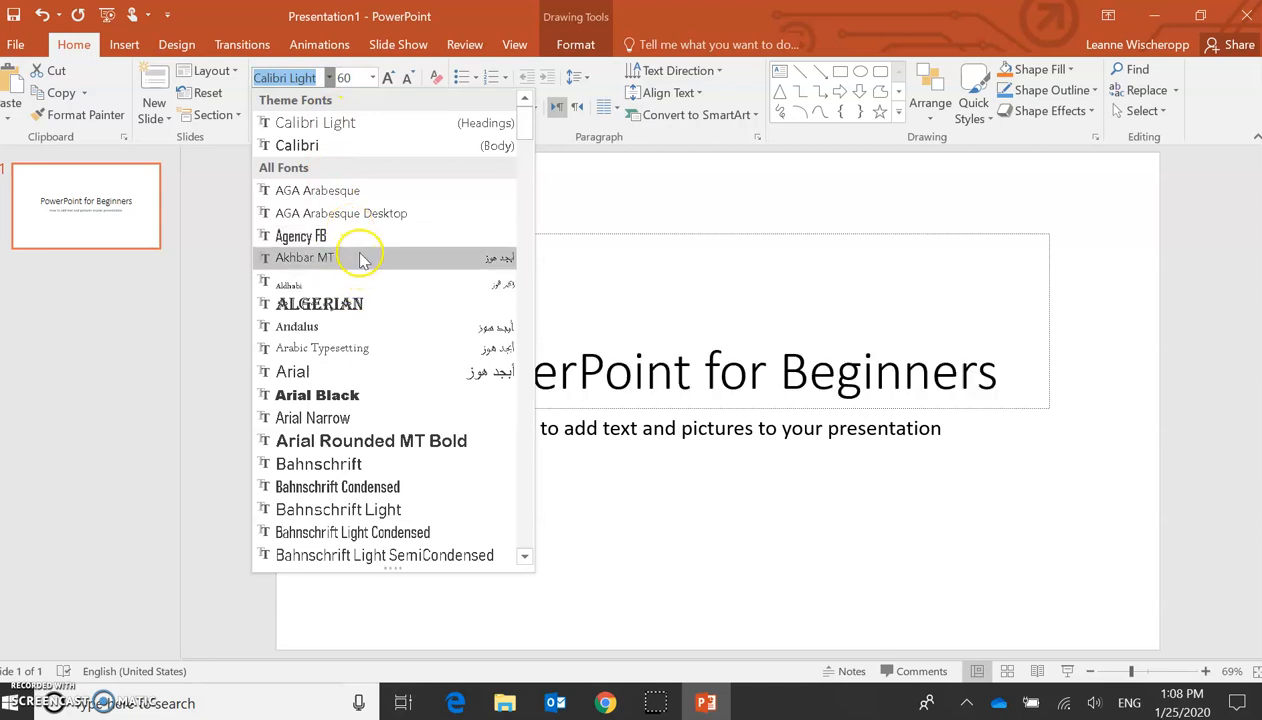
mouse_move(384, 406)
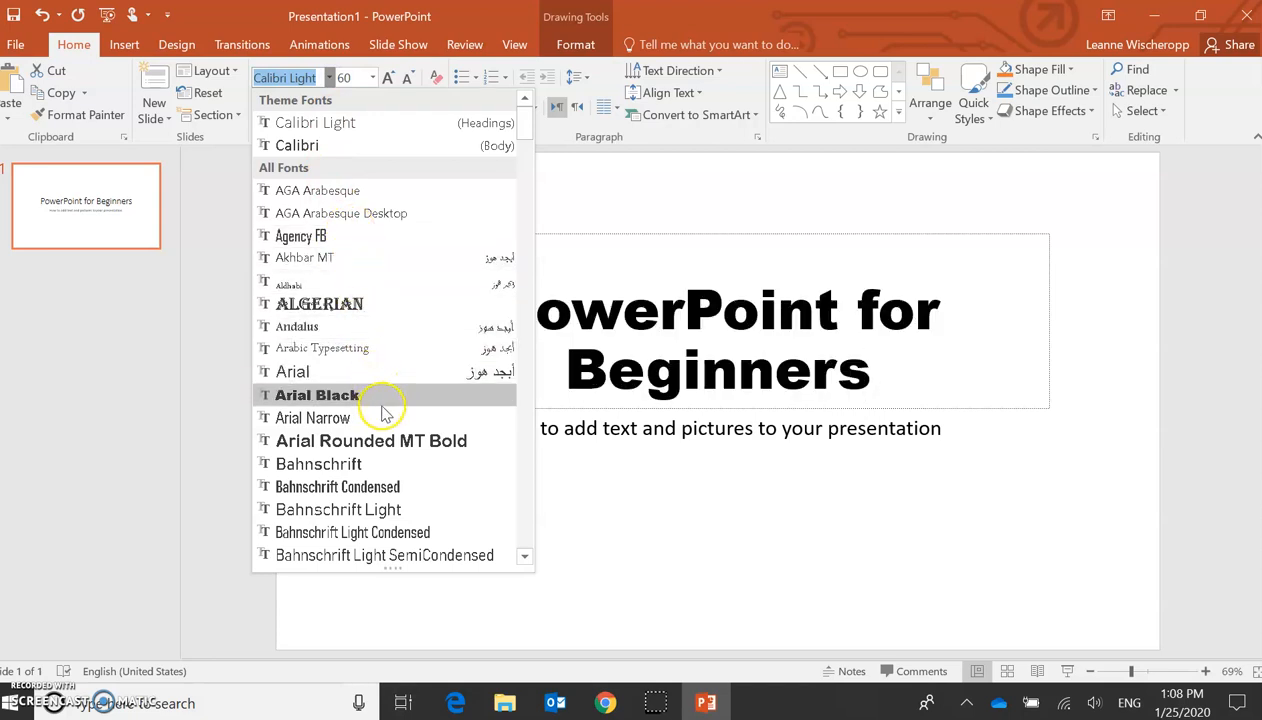
mouse_move(390, 440)
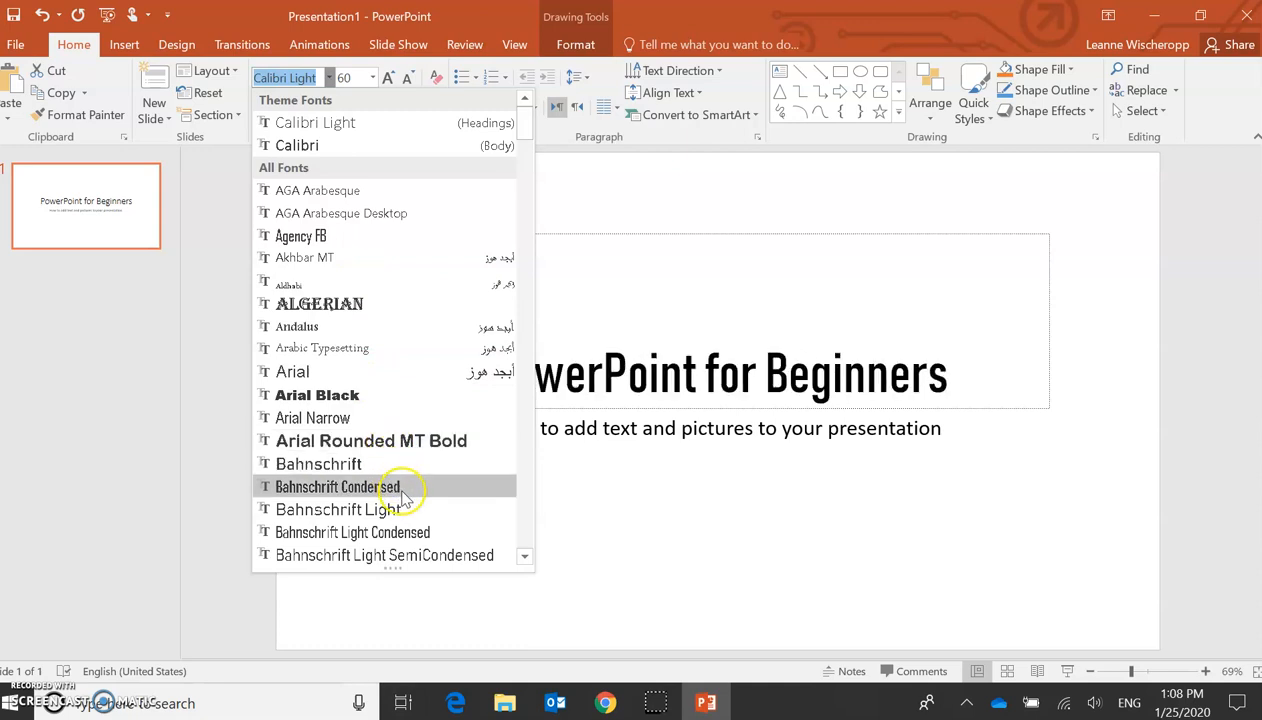
mouse_move(408, 488)
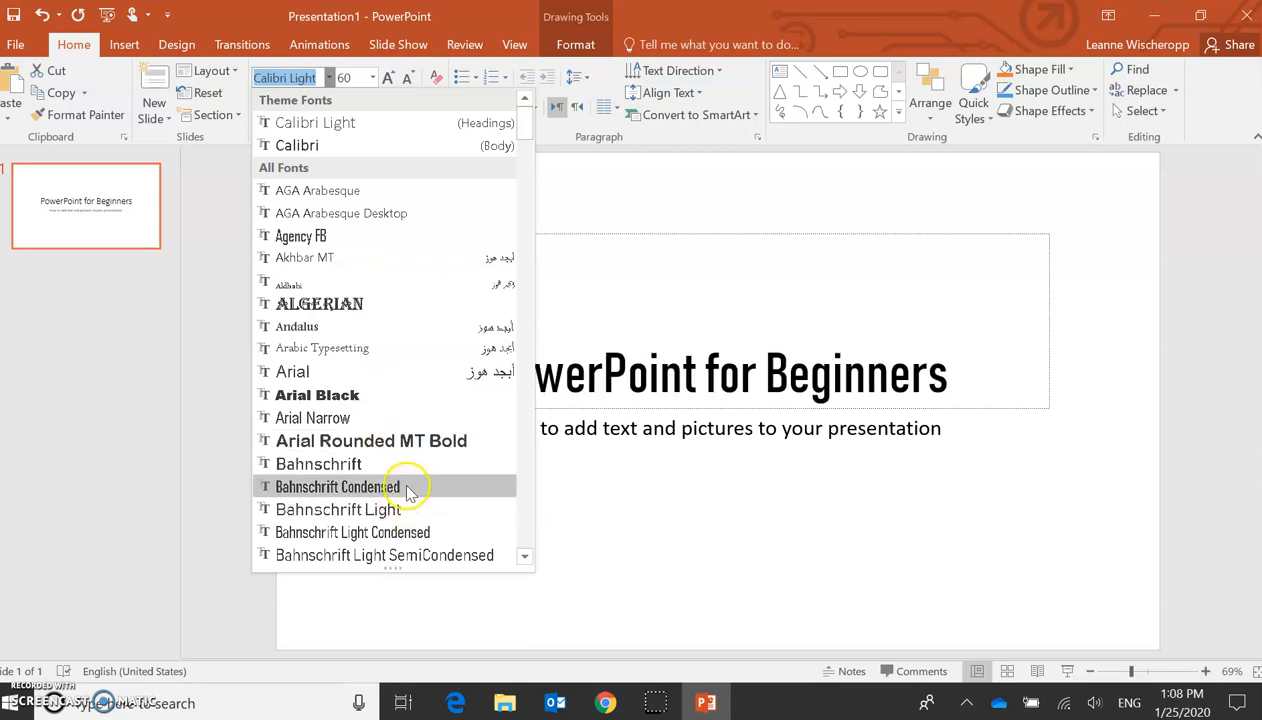
left_click(340, 486)
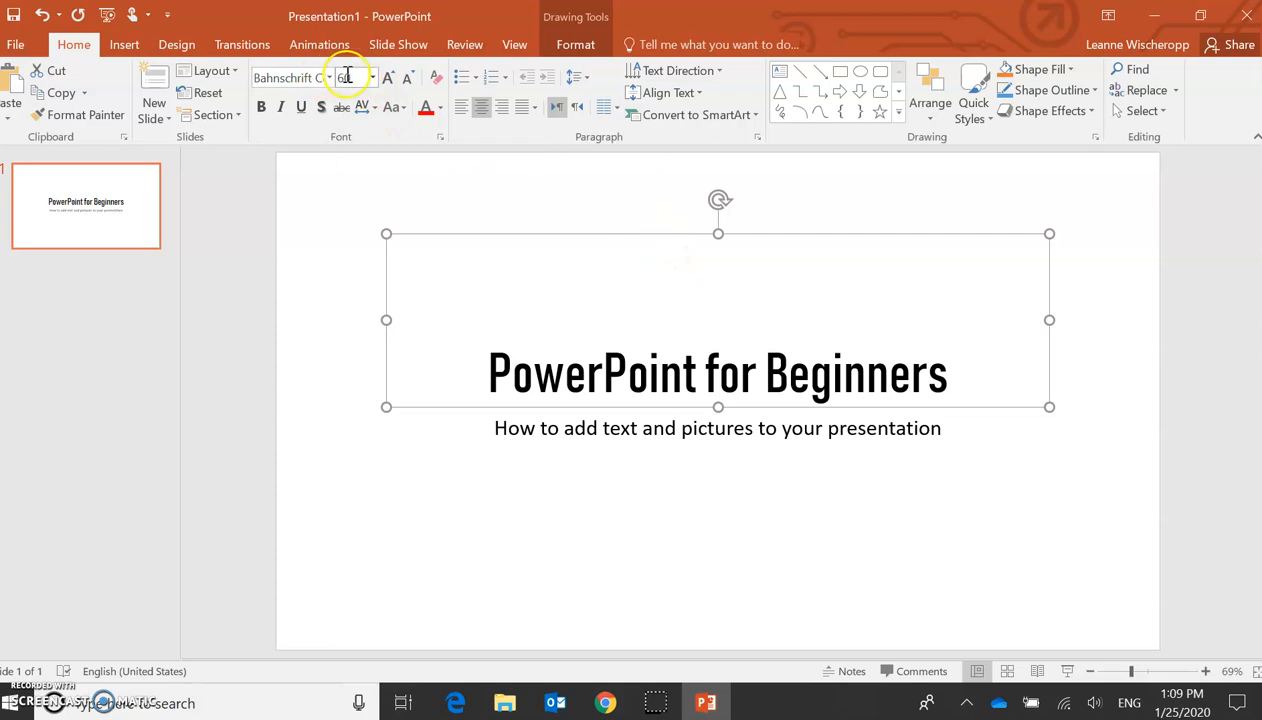
mouse_move(368, 78)
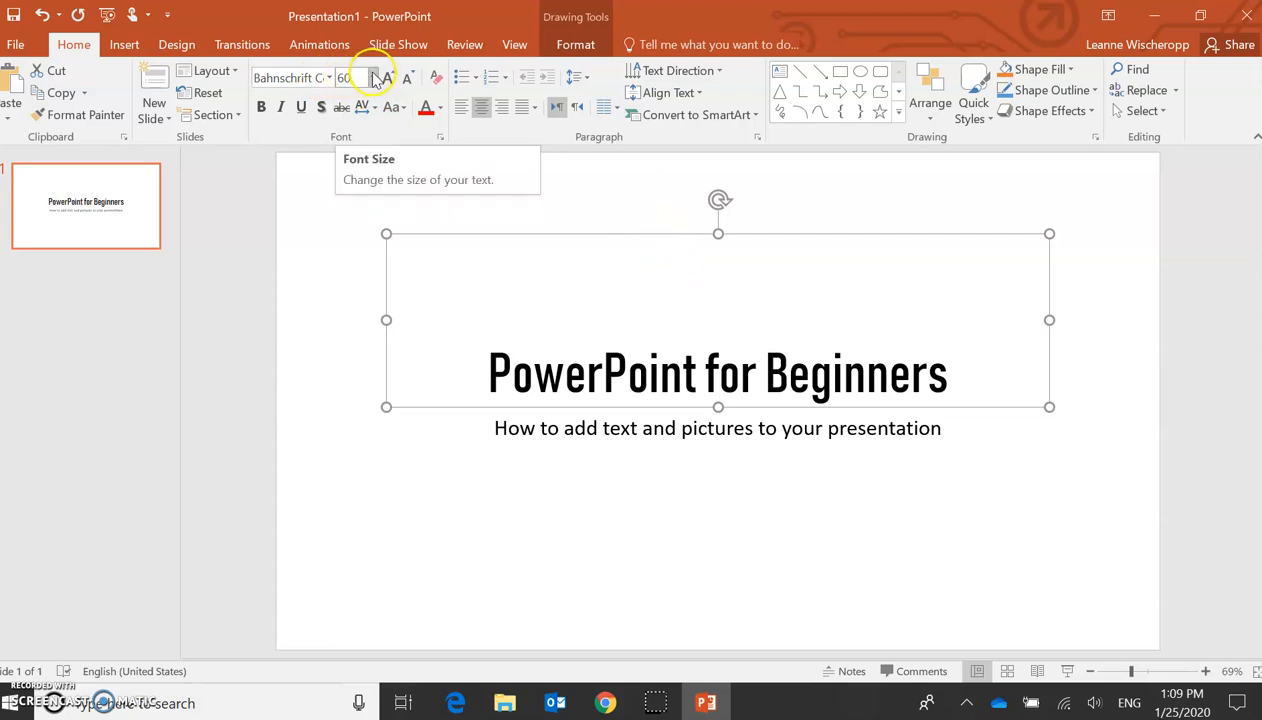
left_click(372, 78)
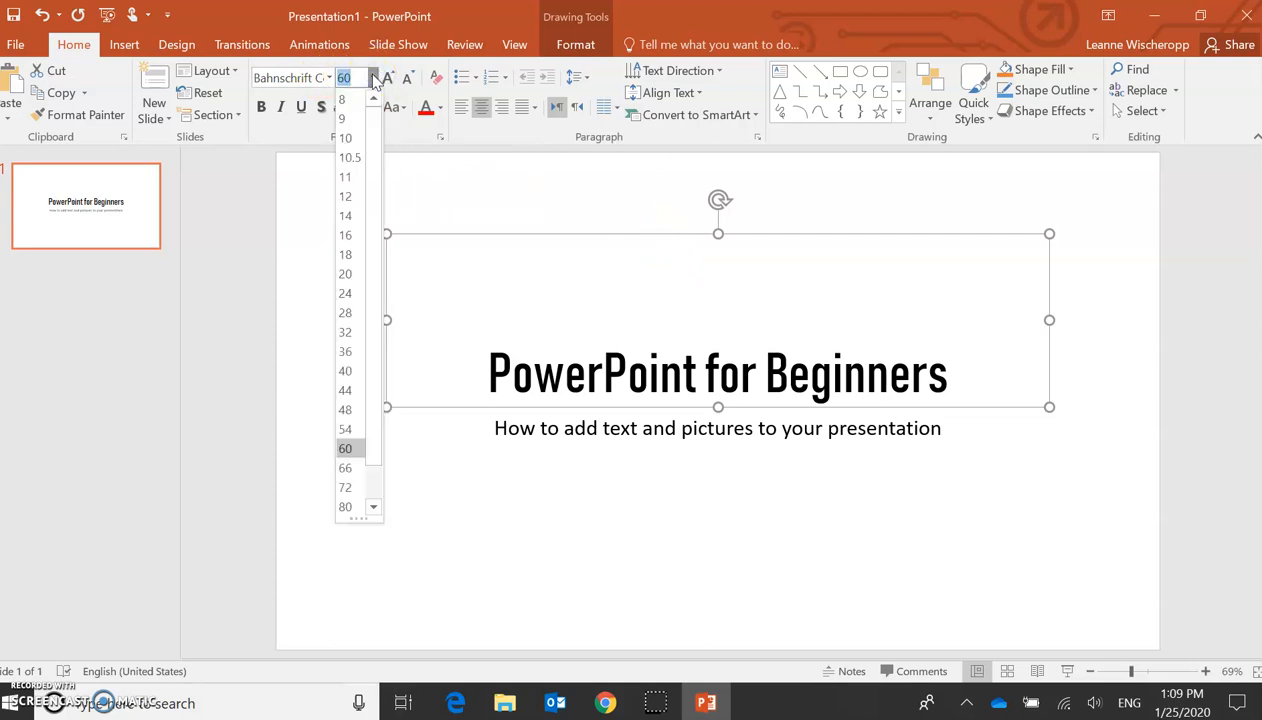
left_click(344, 488)
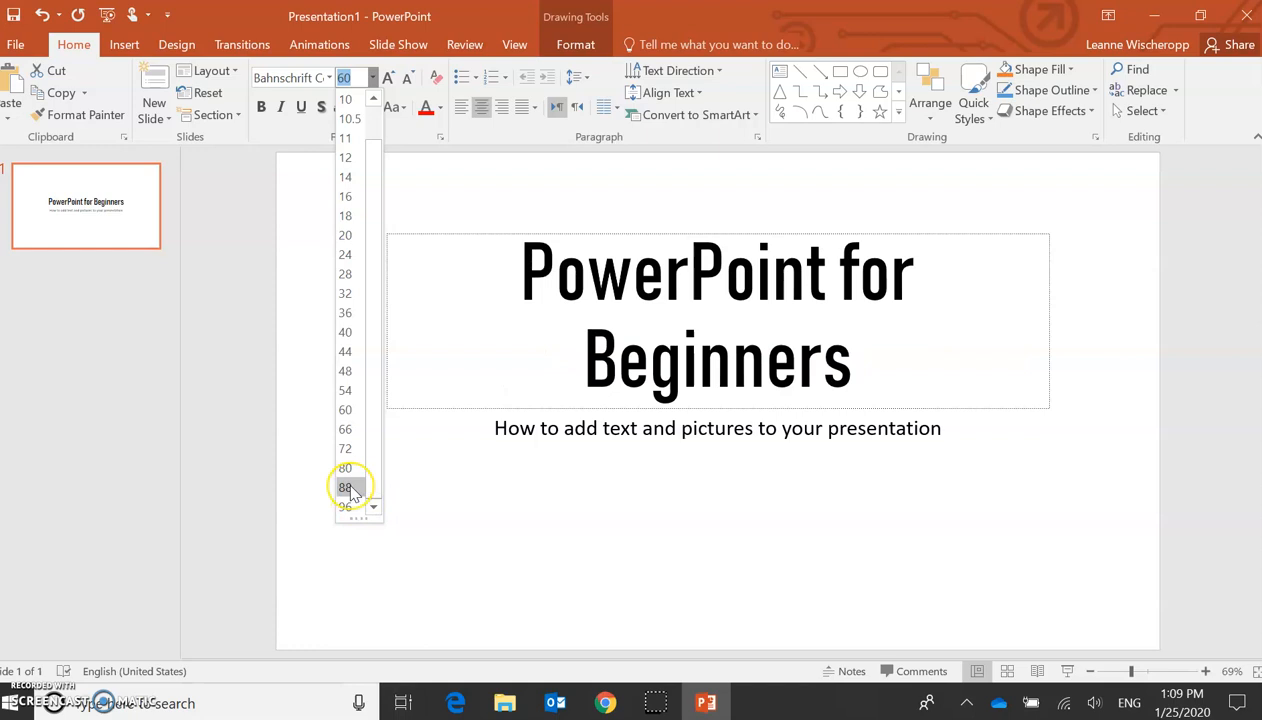
left_click(344, 486)
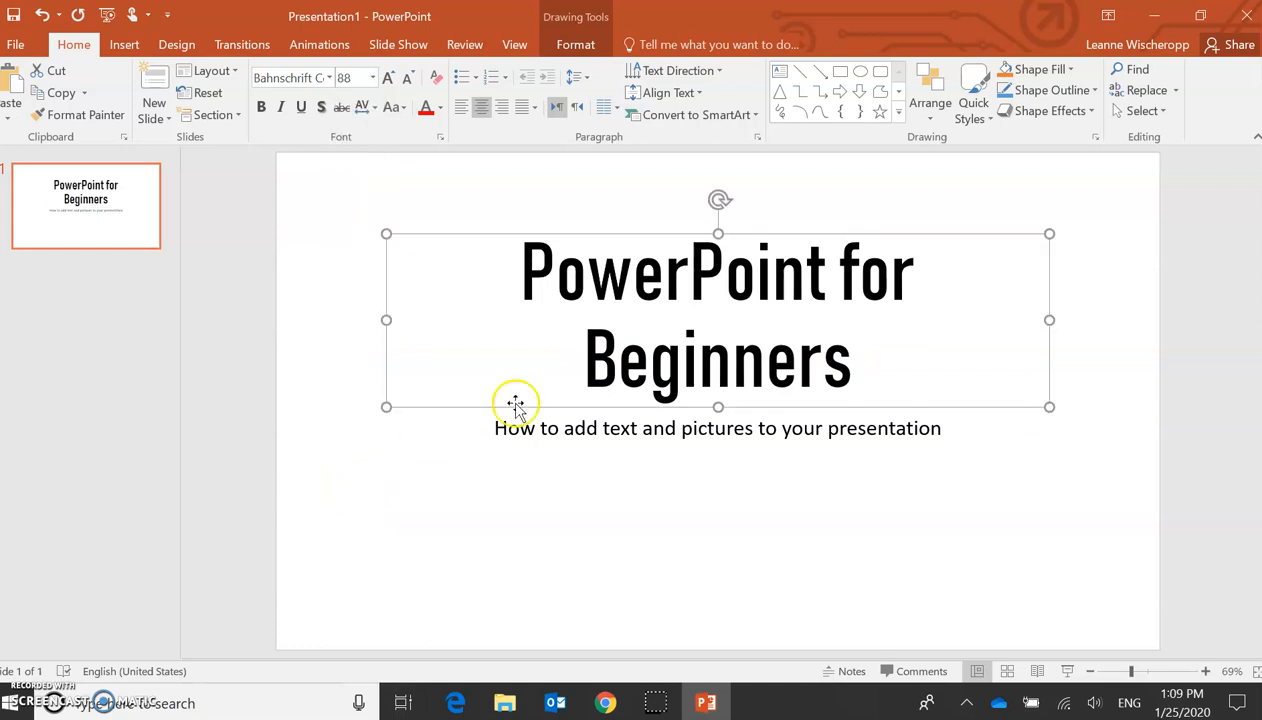
left_click(628, 278)
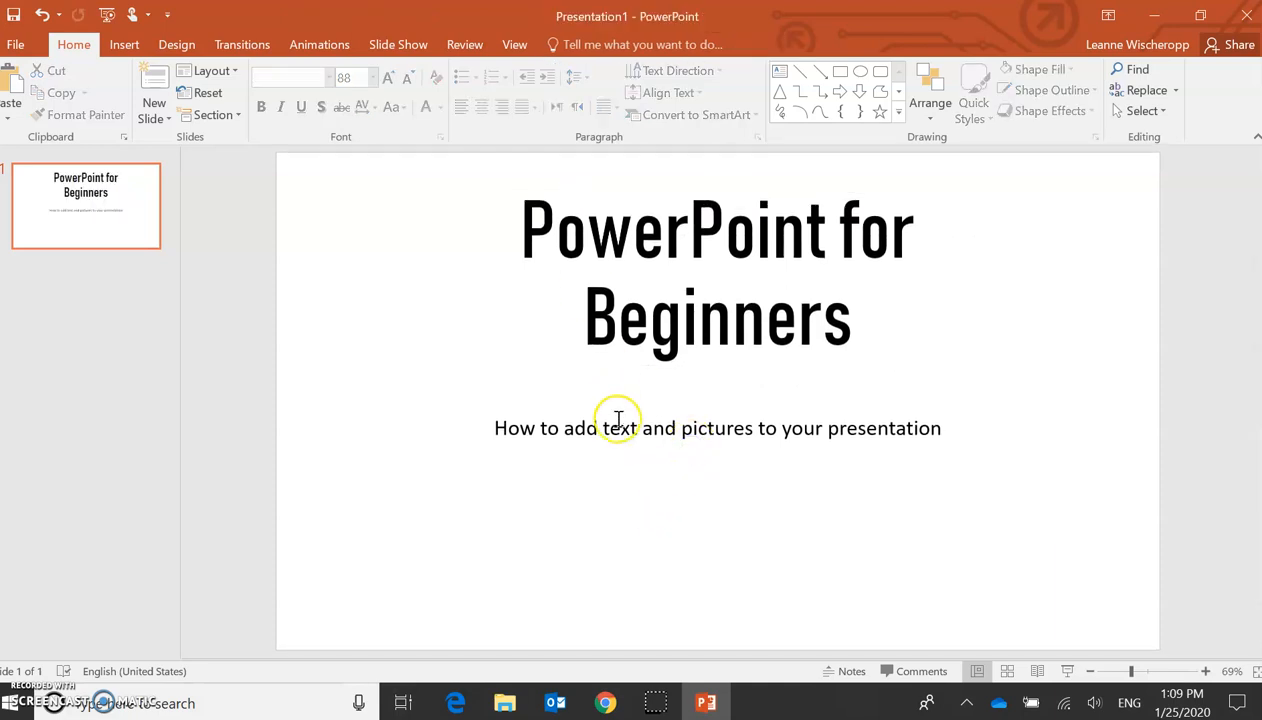
Step: Set the subtitle in a Bahnschrift Light font at size 44
left_click(616, 424)
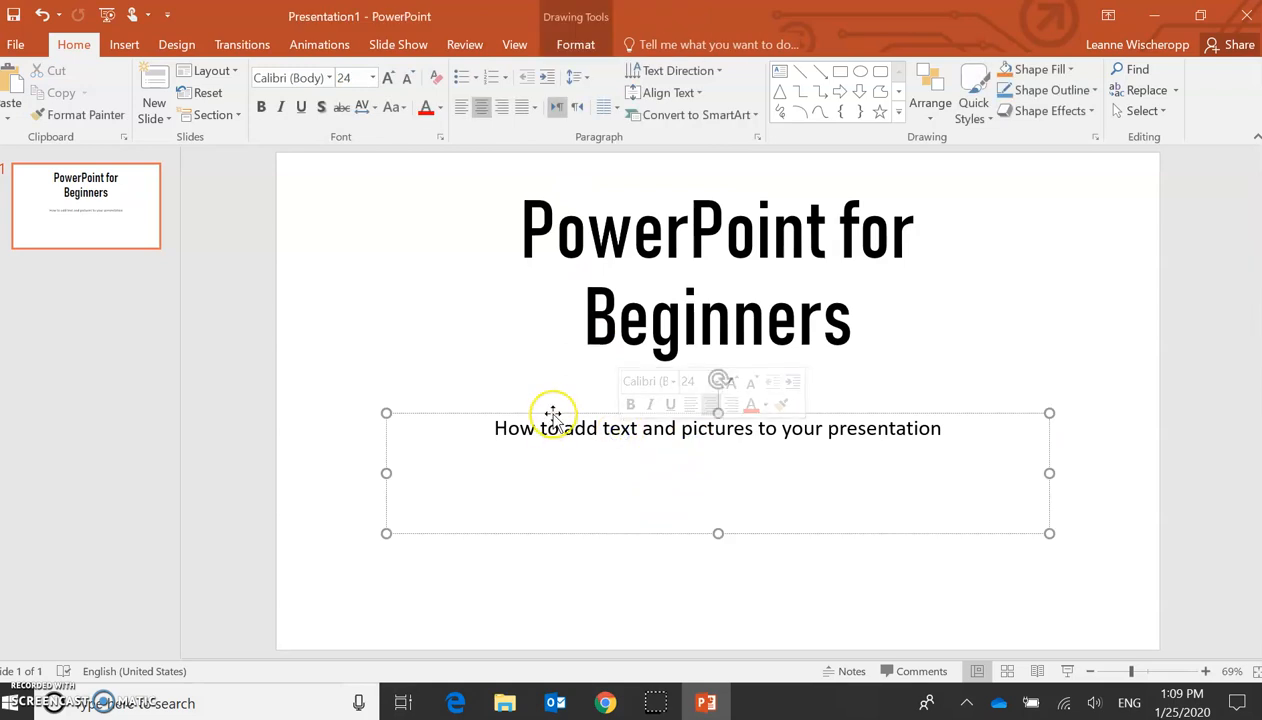
left_click(552, 414)
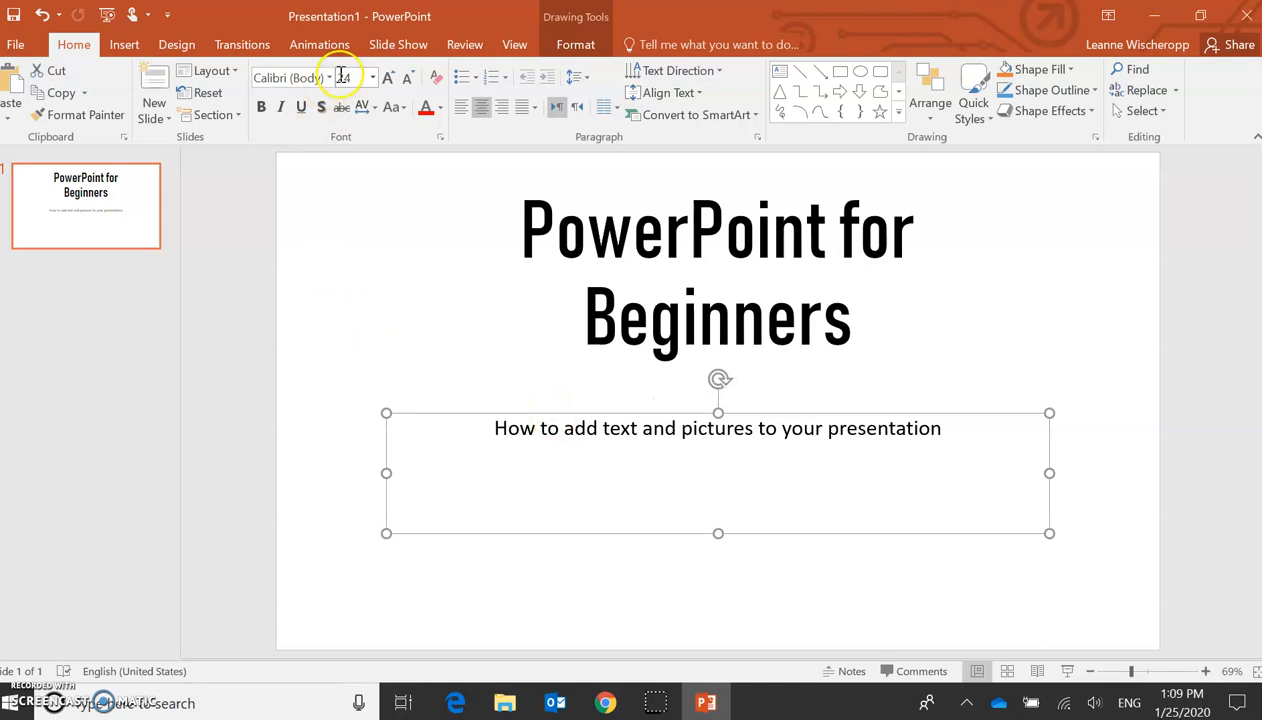
left_click(328, 76)
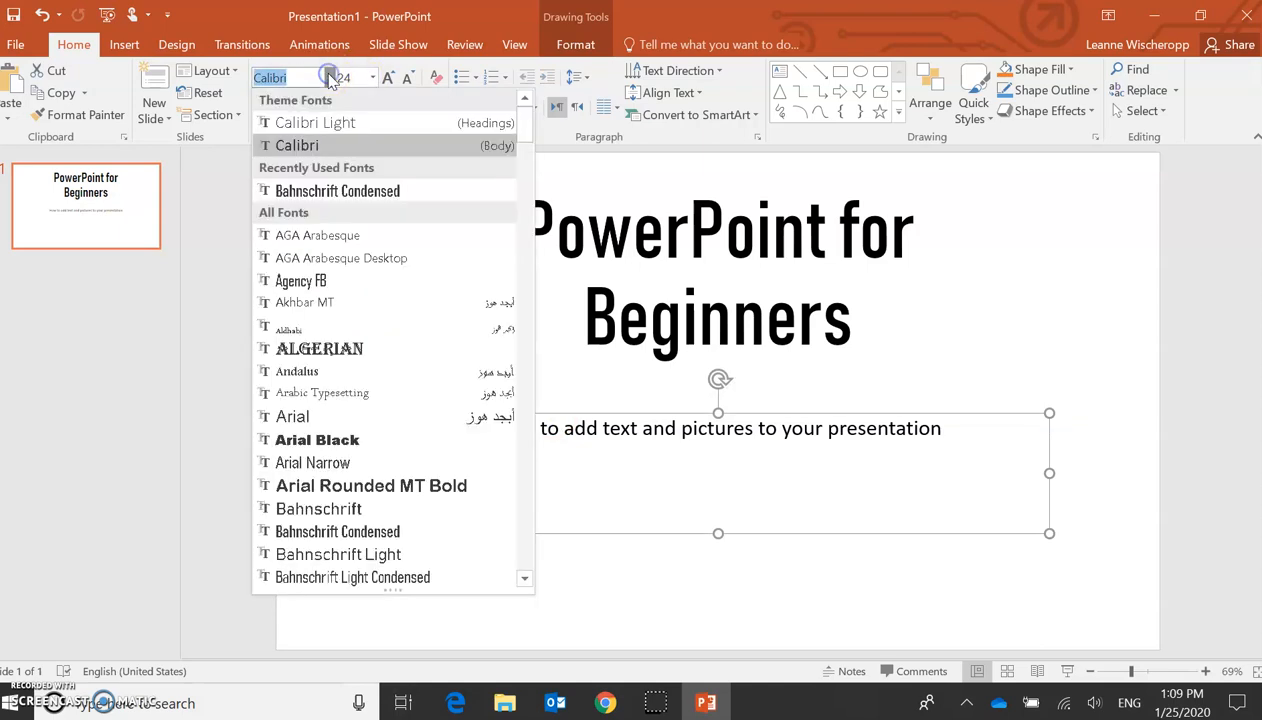
mouse_move(356, 400)
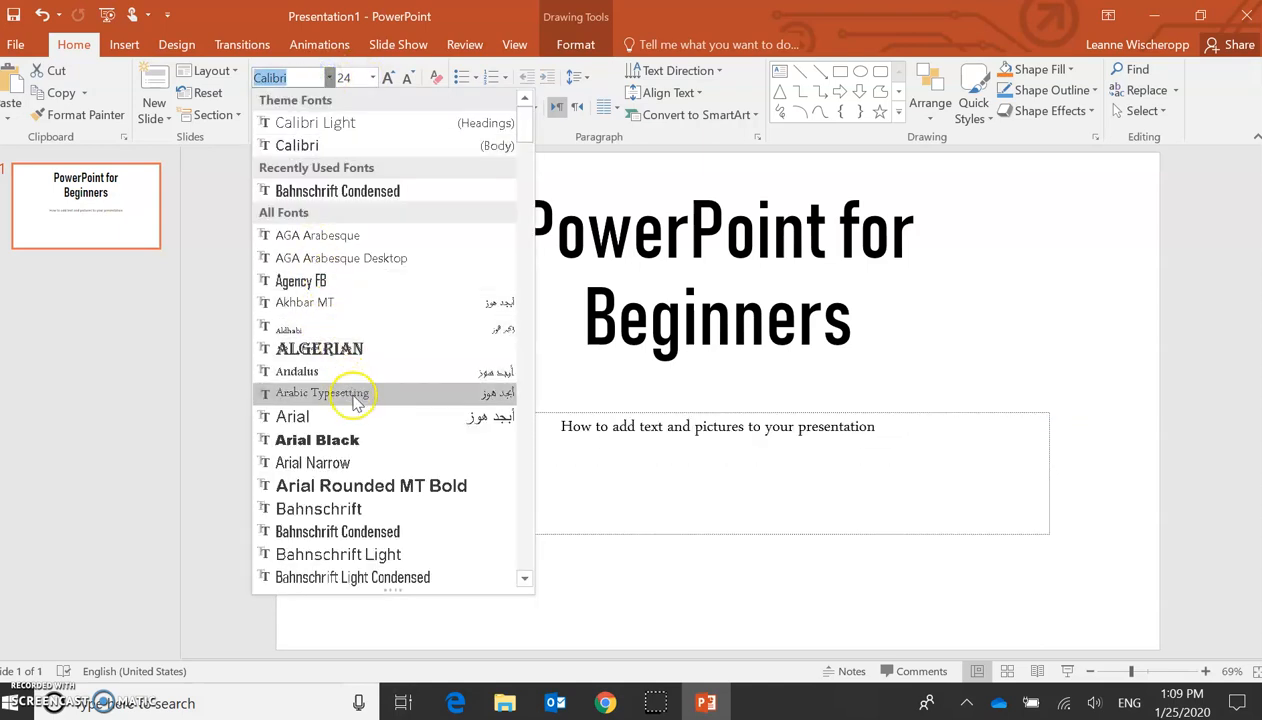
mouse_move(364, 464)
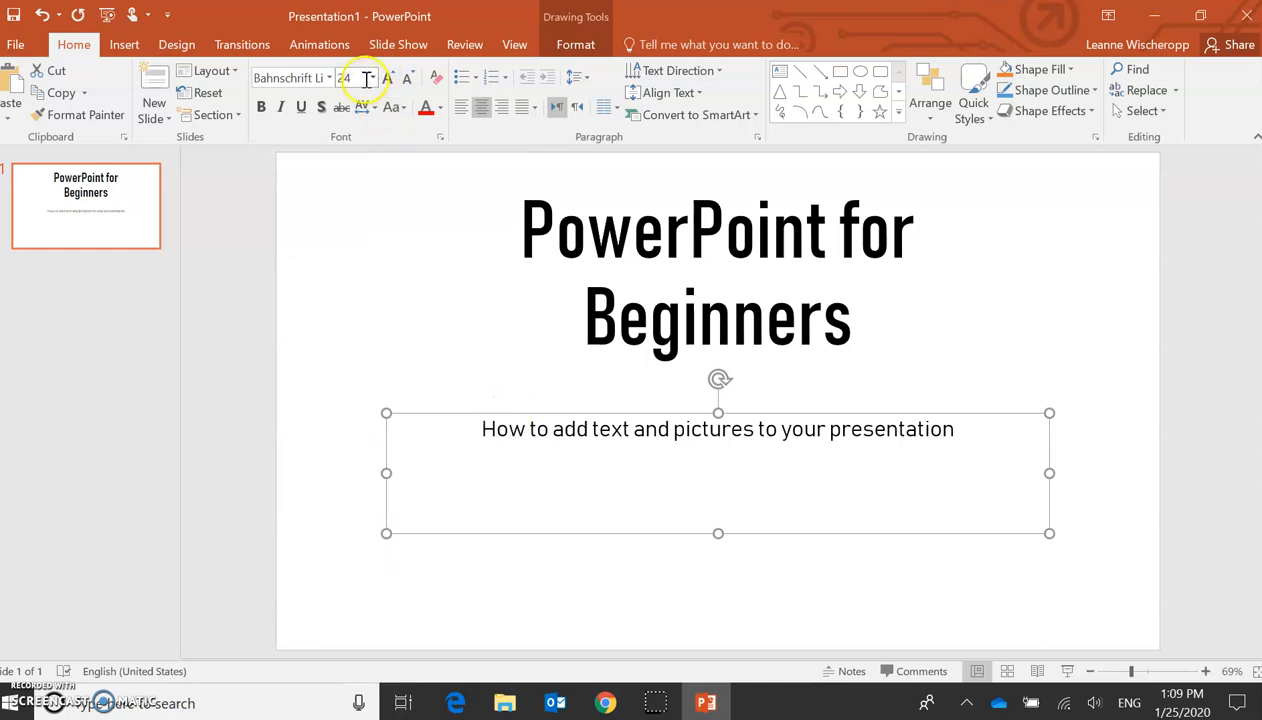
left_click(372, 78)
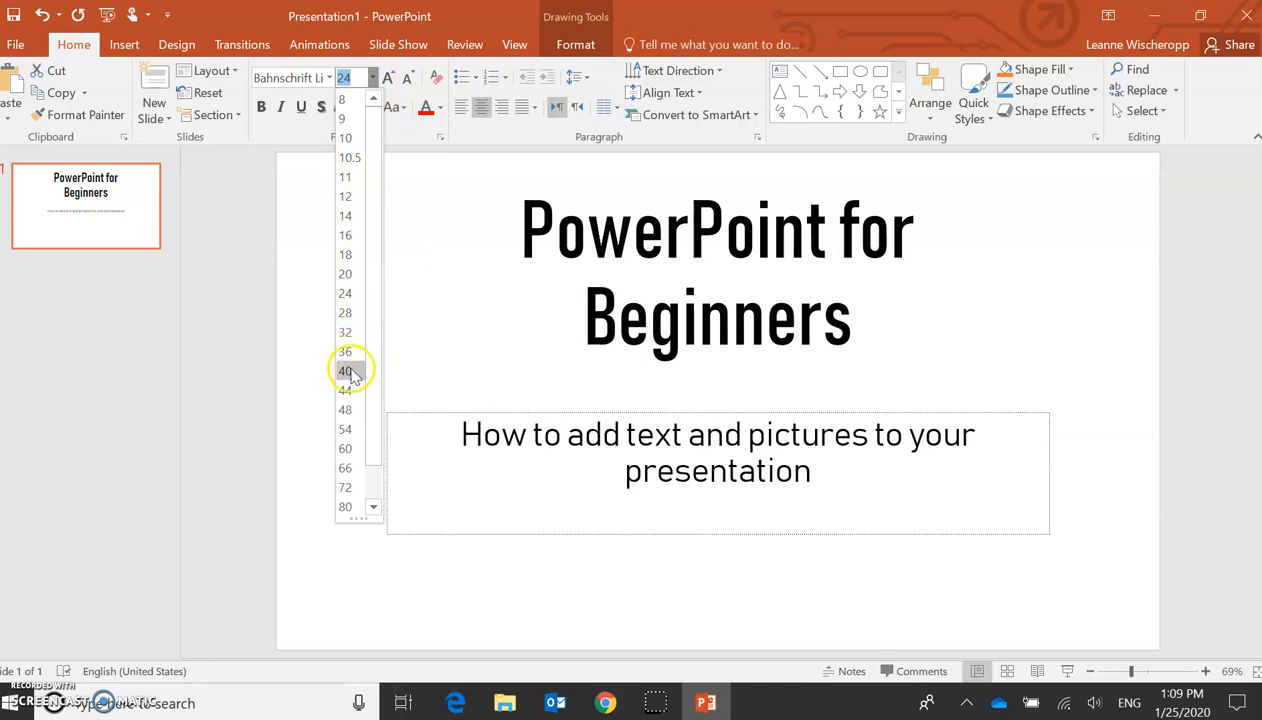
left_click(344, 370)
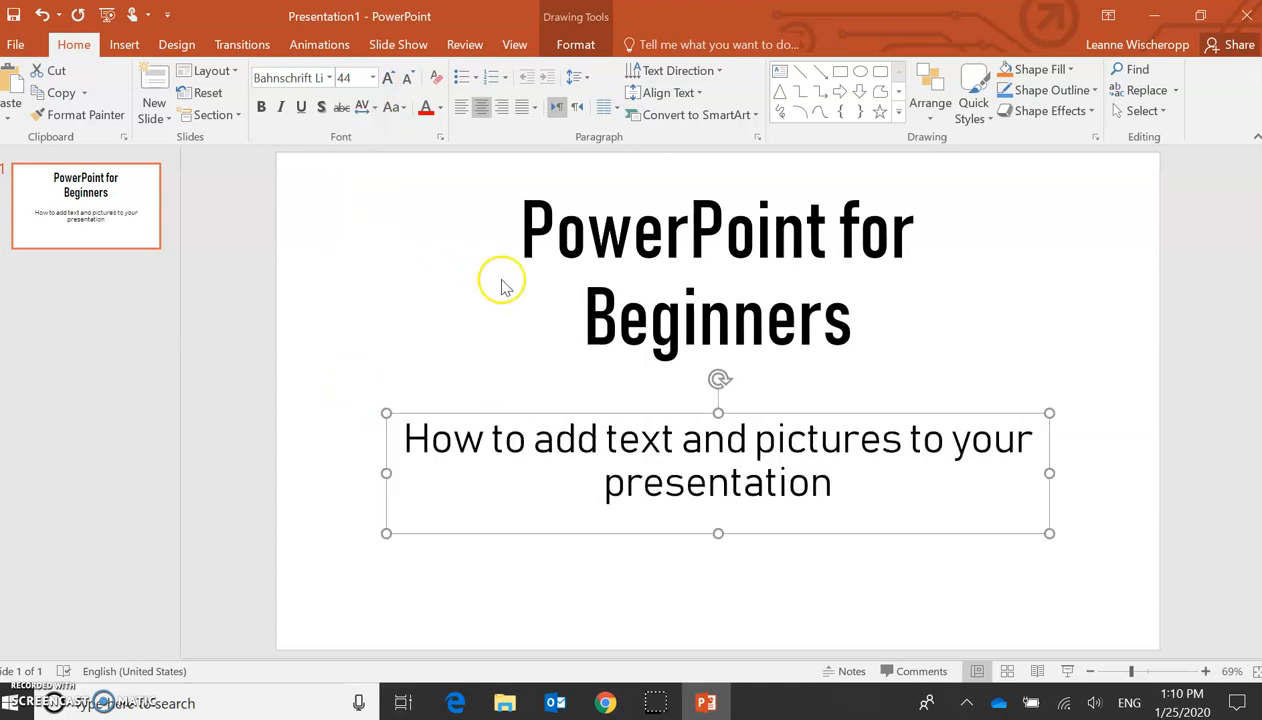
left_click(340, 292)
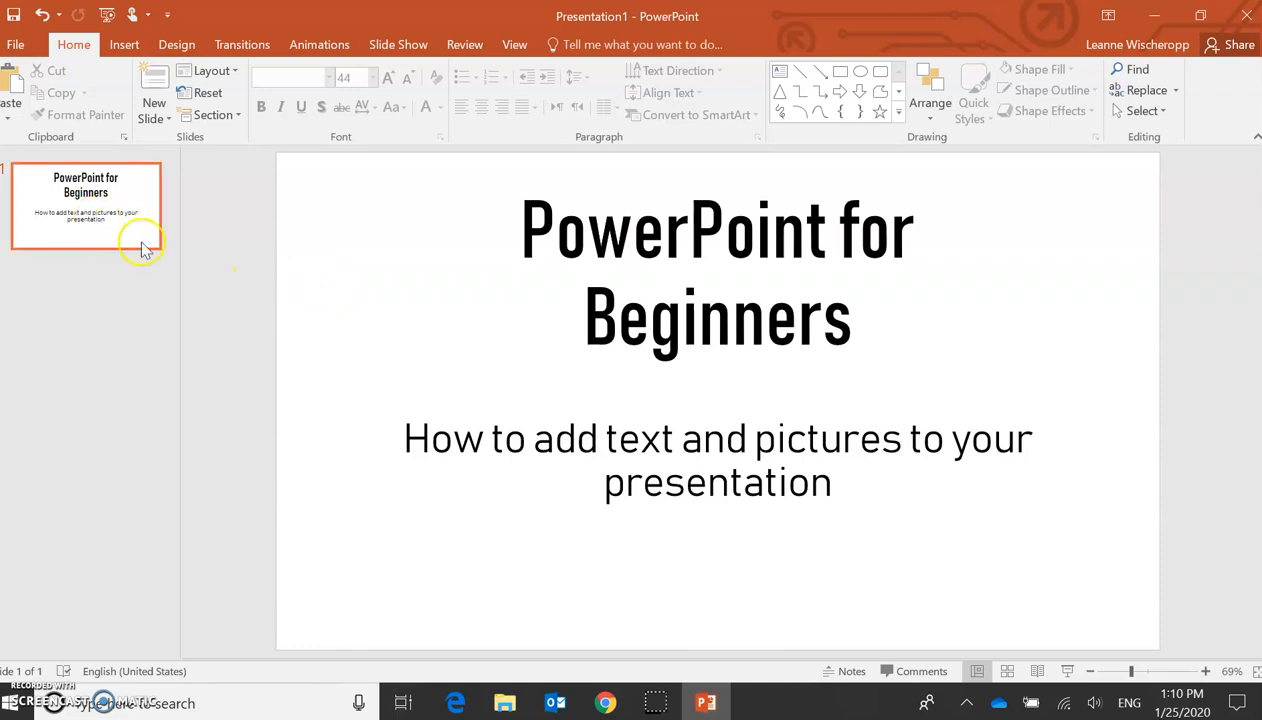
mouse_move(152, 84)
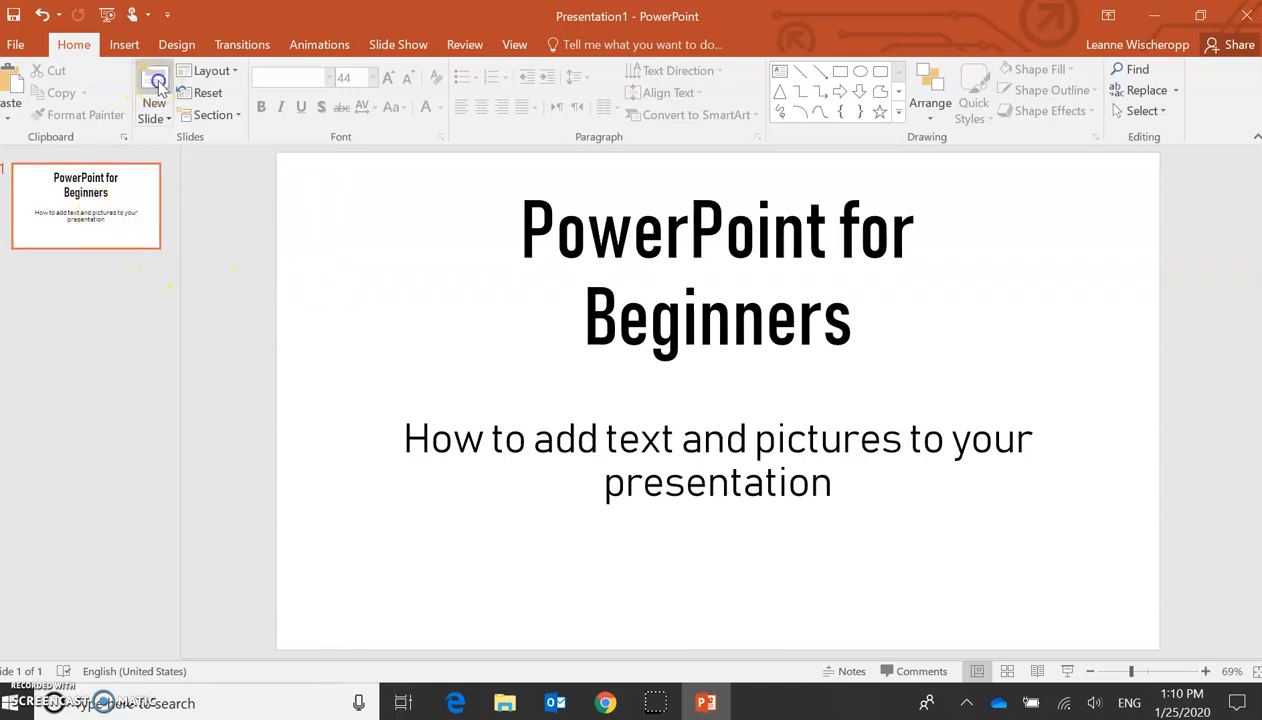
Step: Add a second slide and leave only its content placeholder
left_click(152, 88)
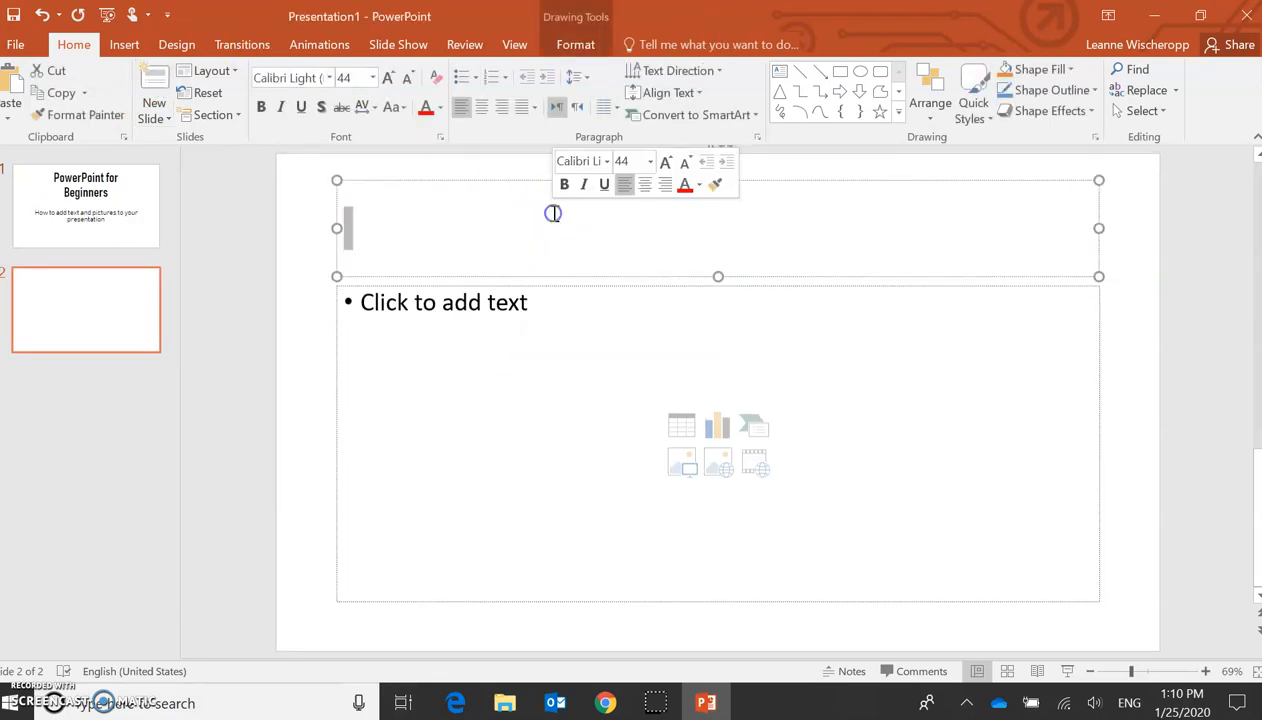
mouse_move(464, 184)
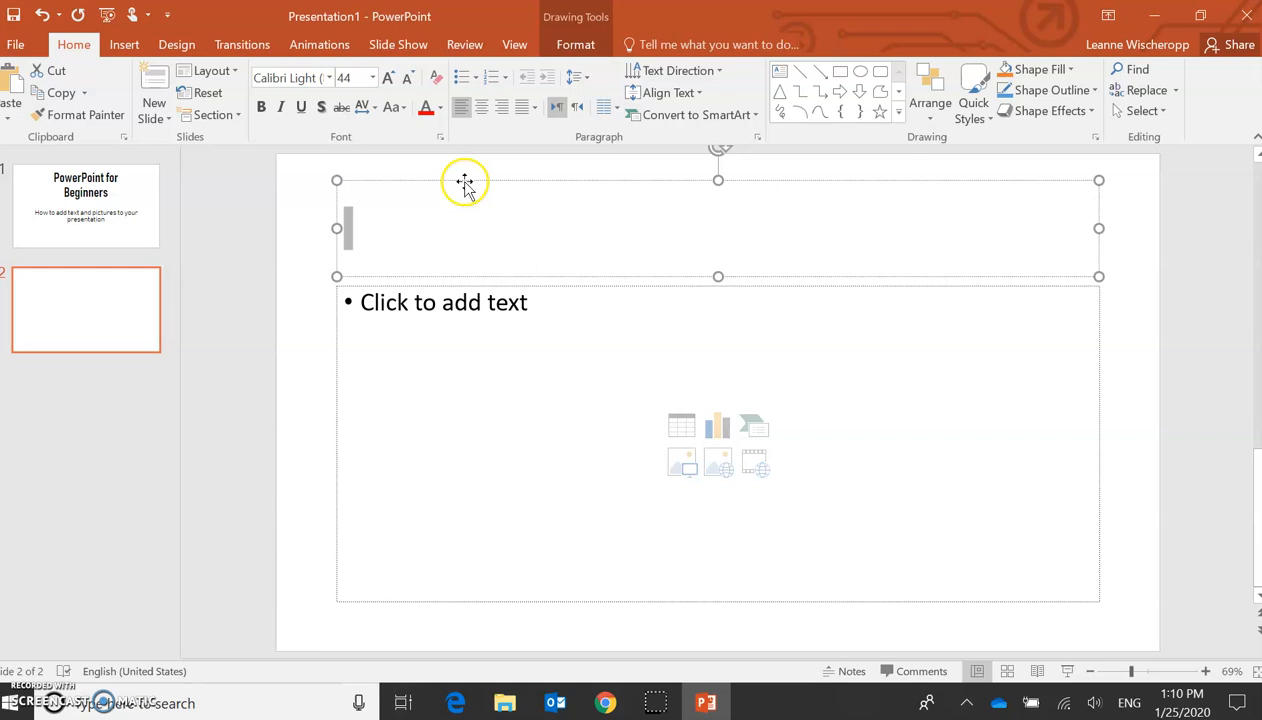
mouse_move(594, 180)
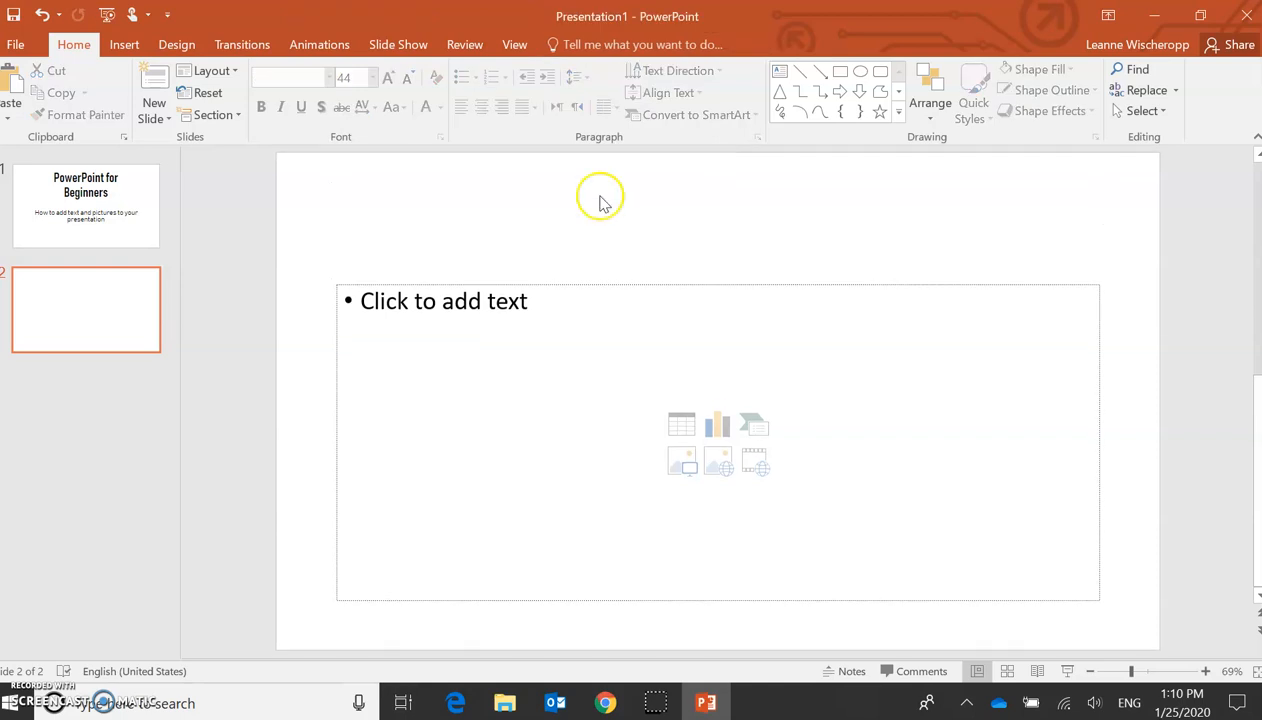
left_click(444, 300)
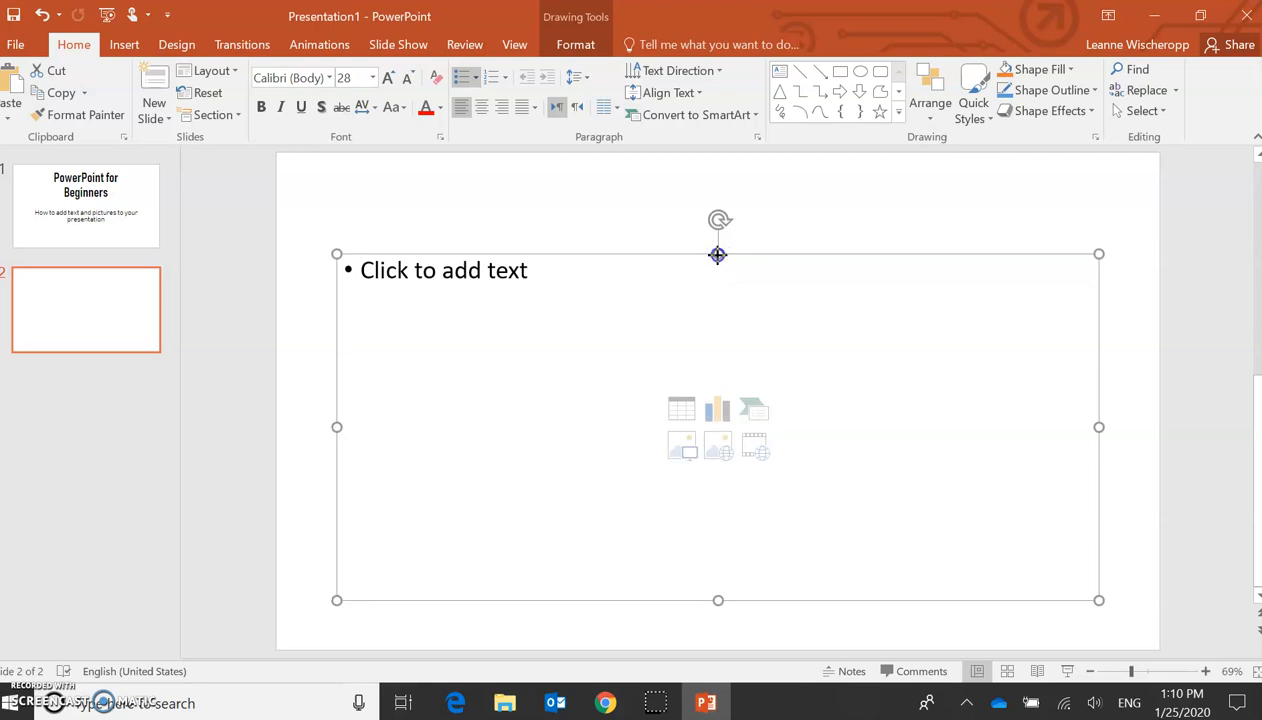
Step: Move slide 2's content box to the top and enter 'Insert Pictures'
left_click_drag(718, 254, 718, 198)
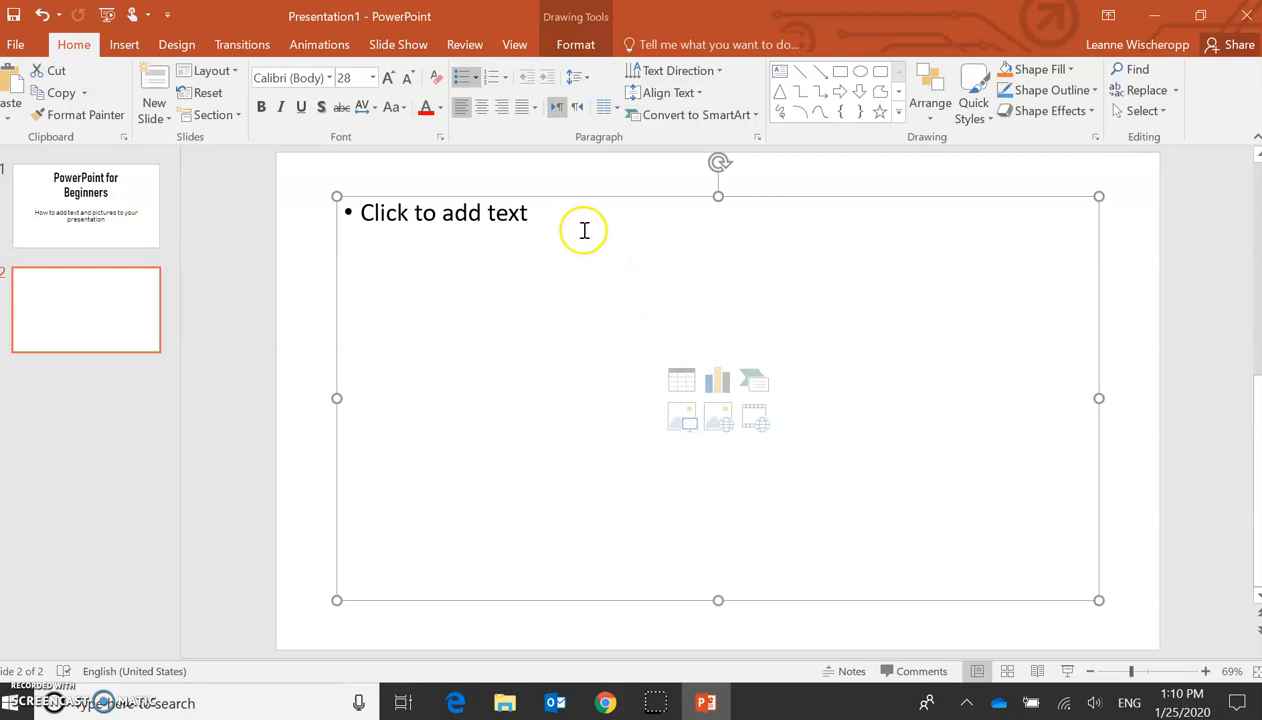
left_click(444, 212)
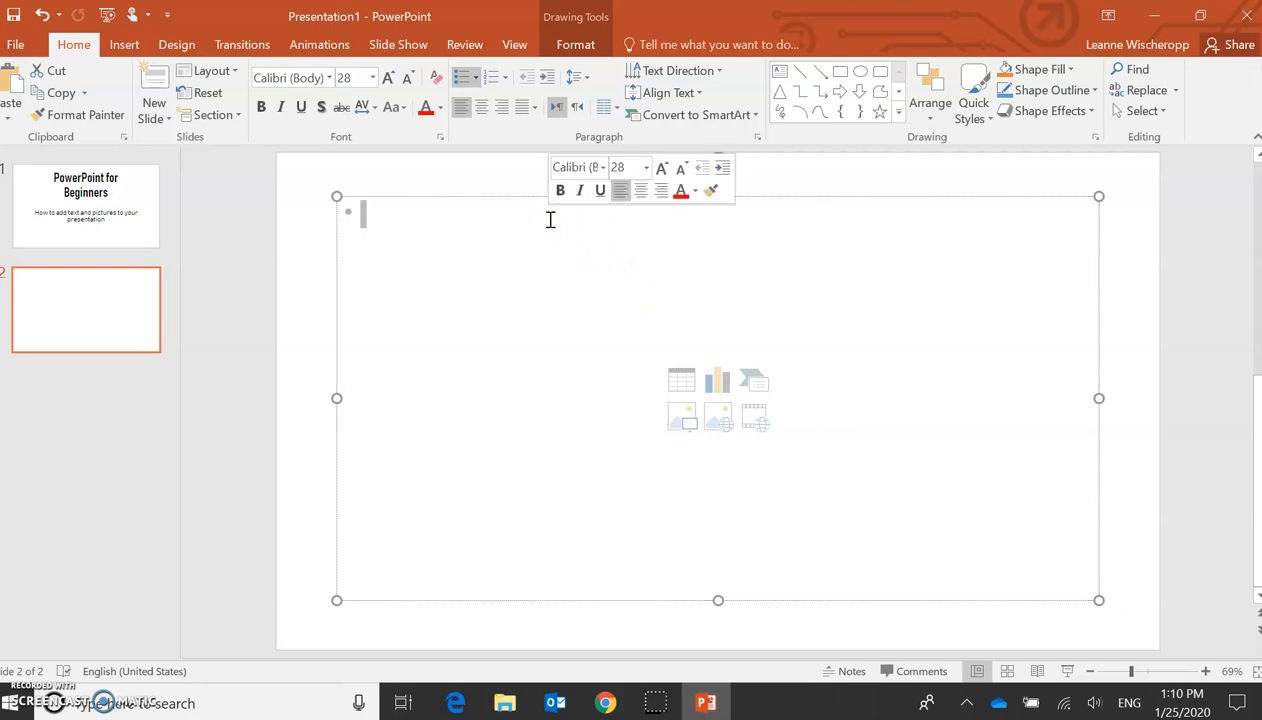
mouse_move(468, 228)
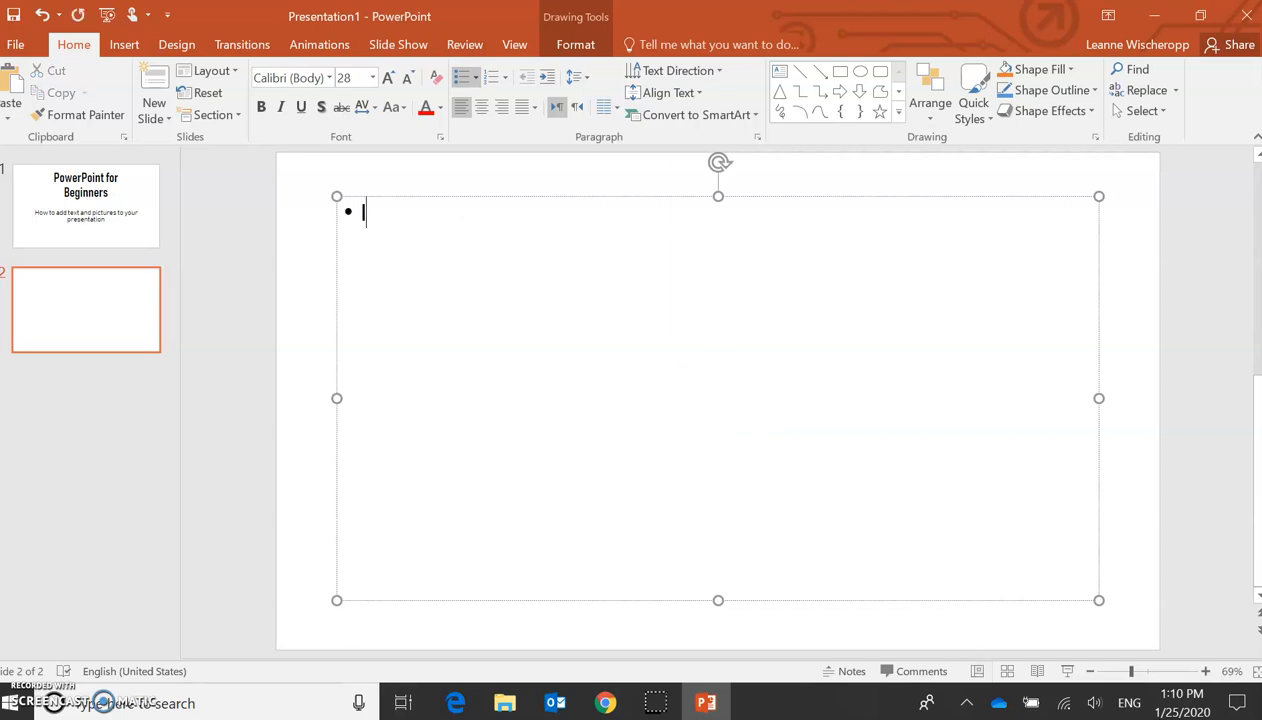
type("Insert")
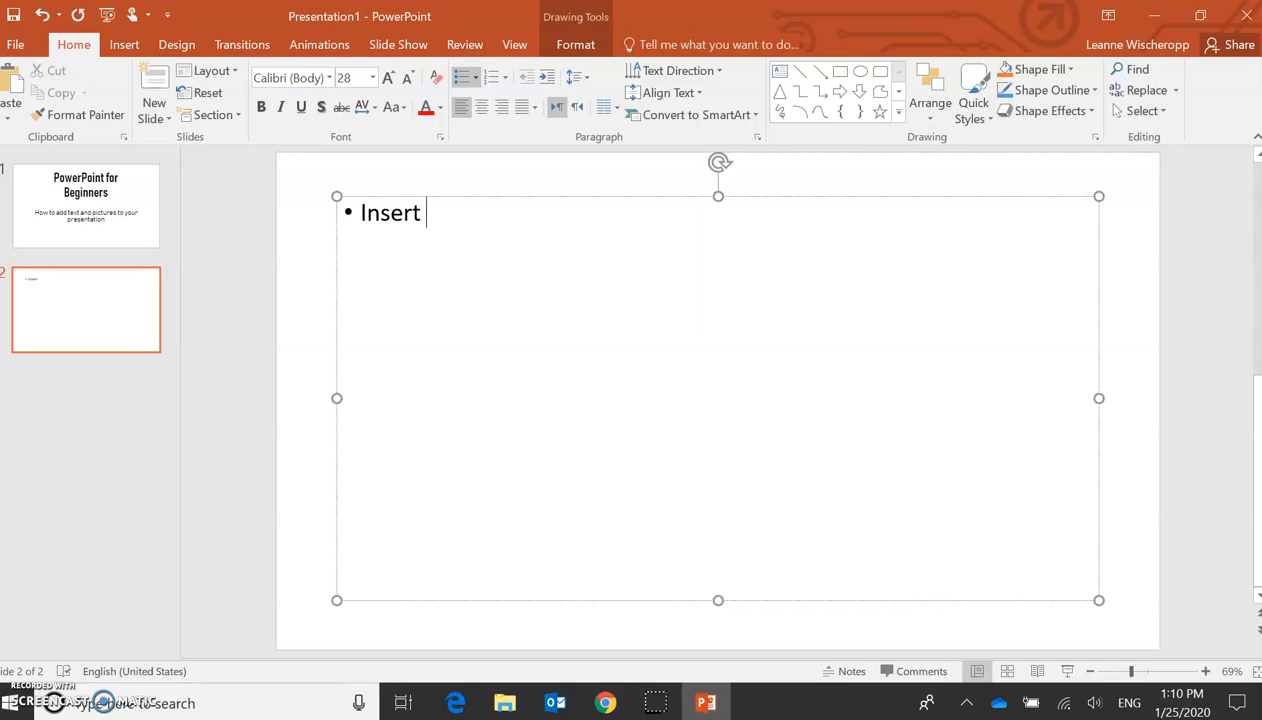
type("Pictu")
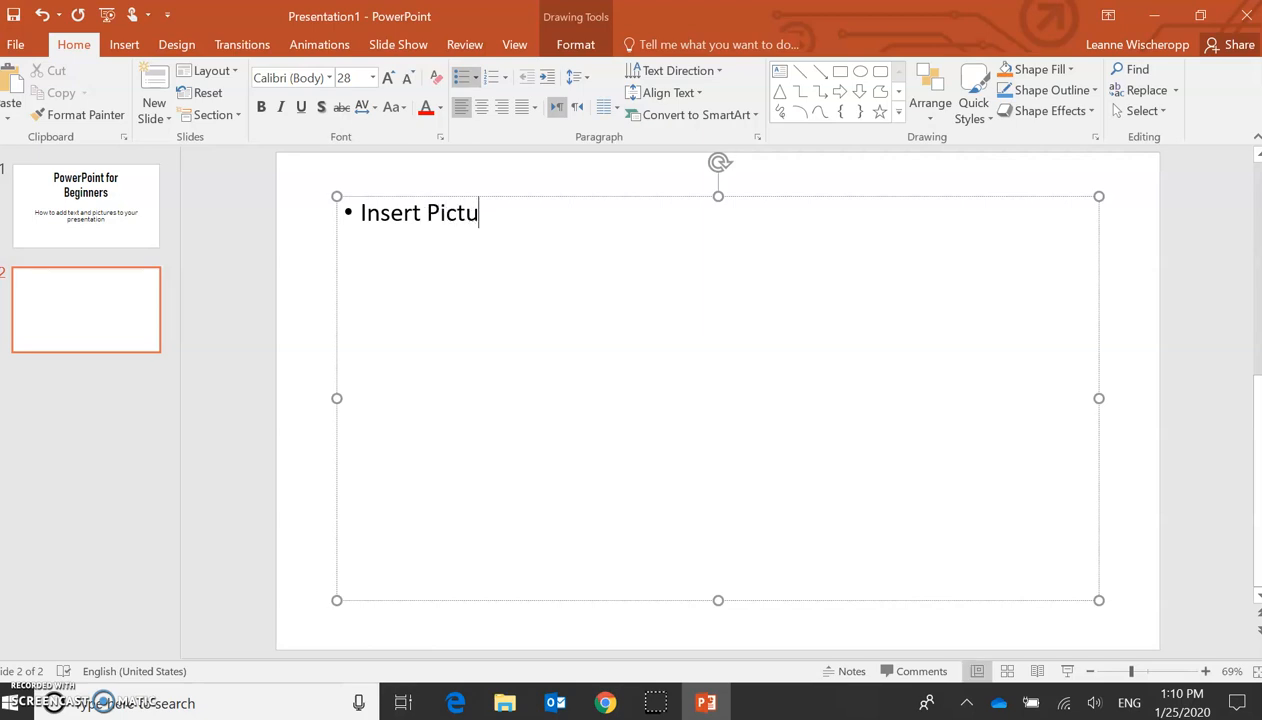
type("res")
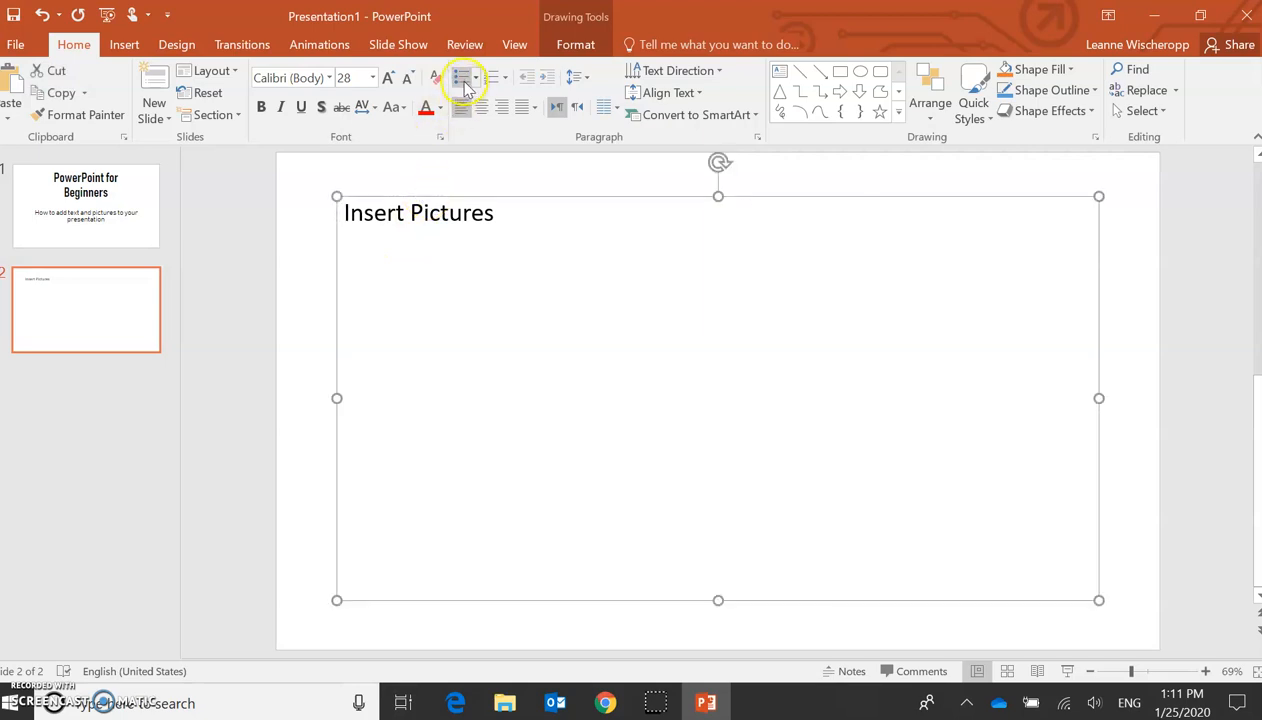
mouse_move(470, 78)
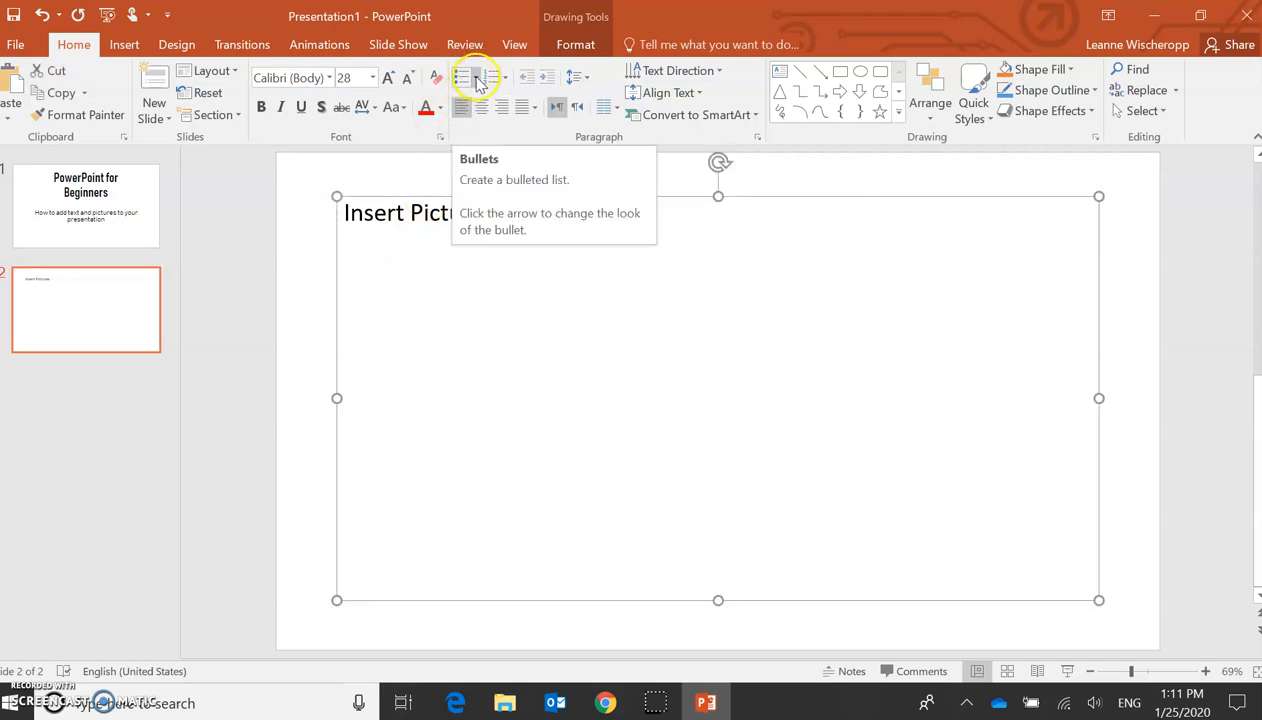
left_click(484, 76)
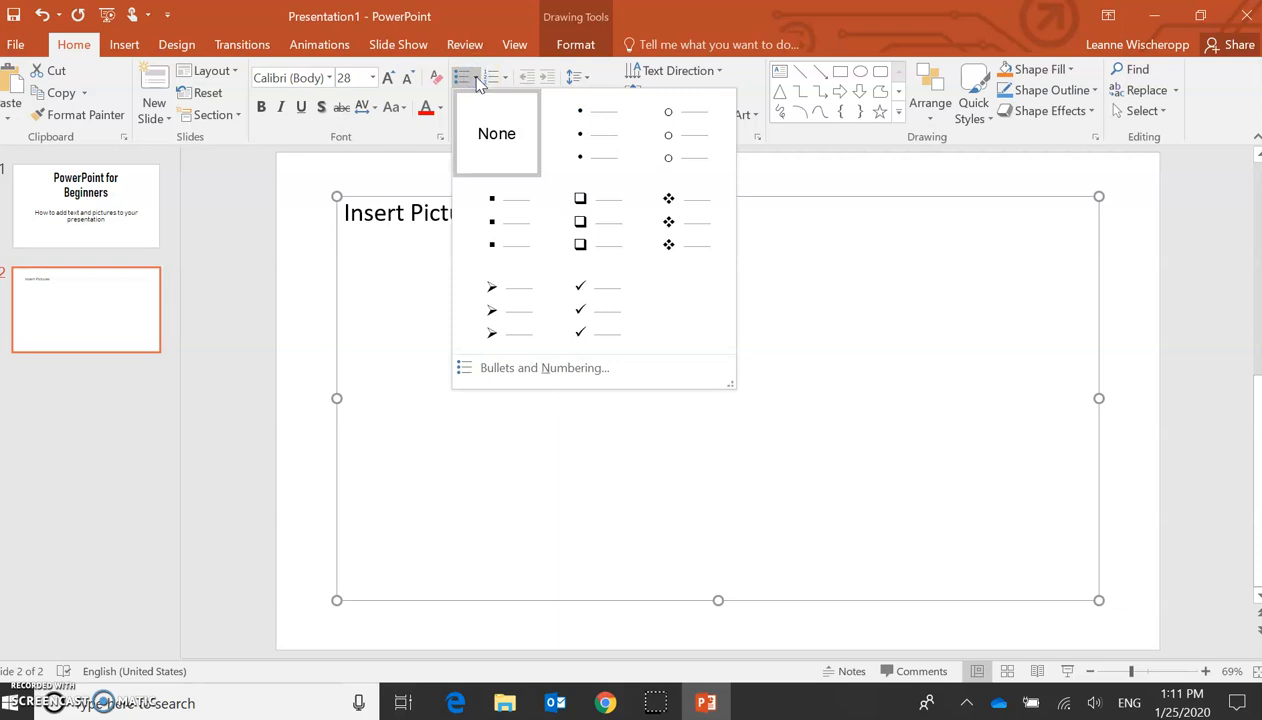
left_click(584, 308)
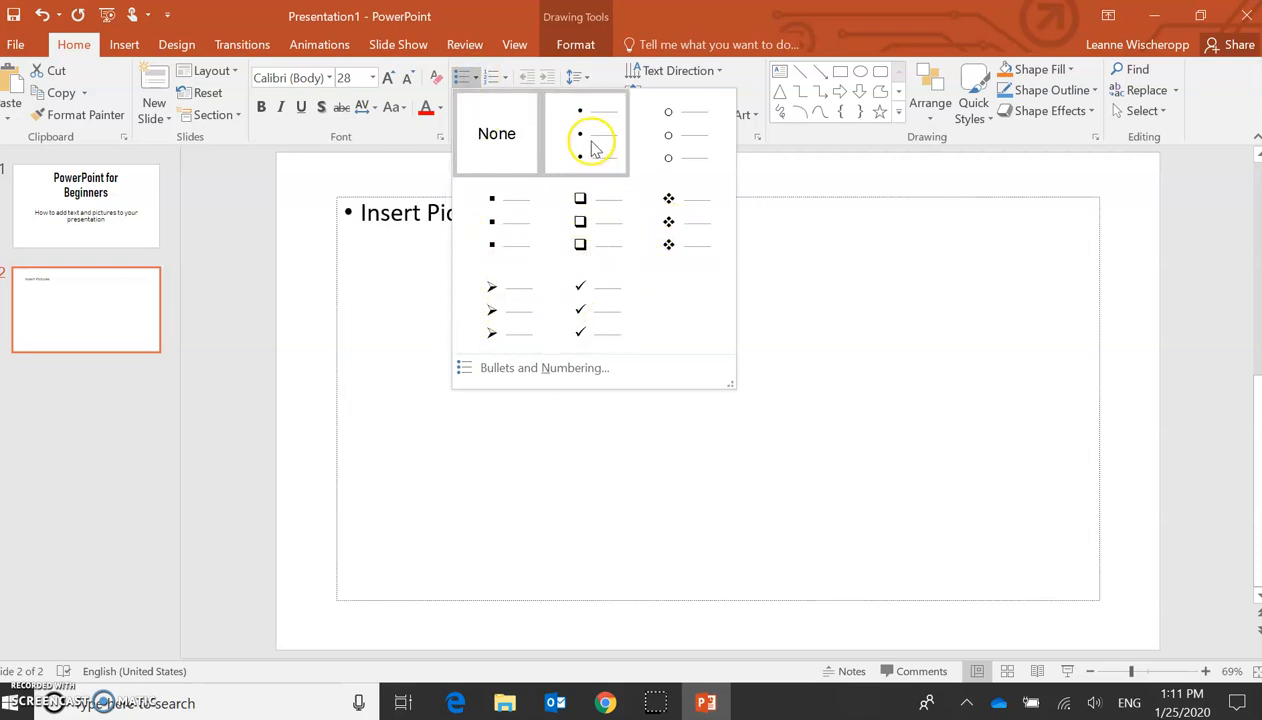
mouse_move(536, 136)
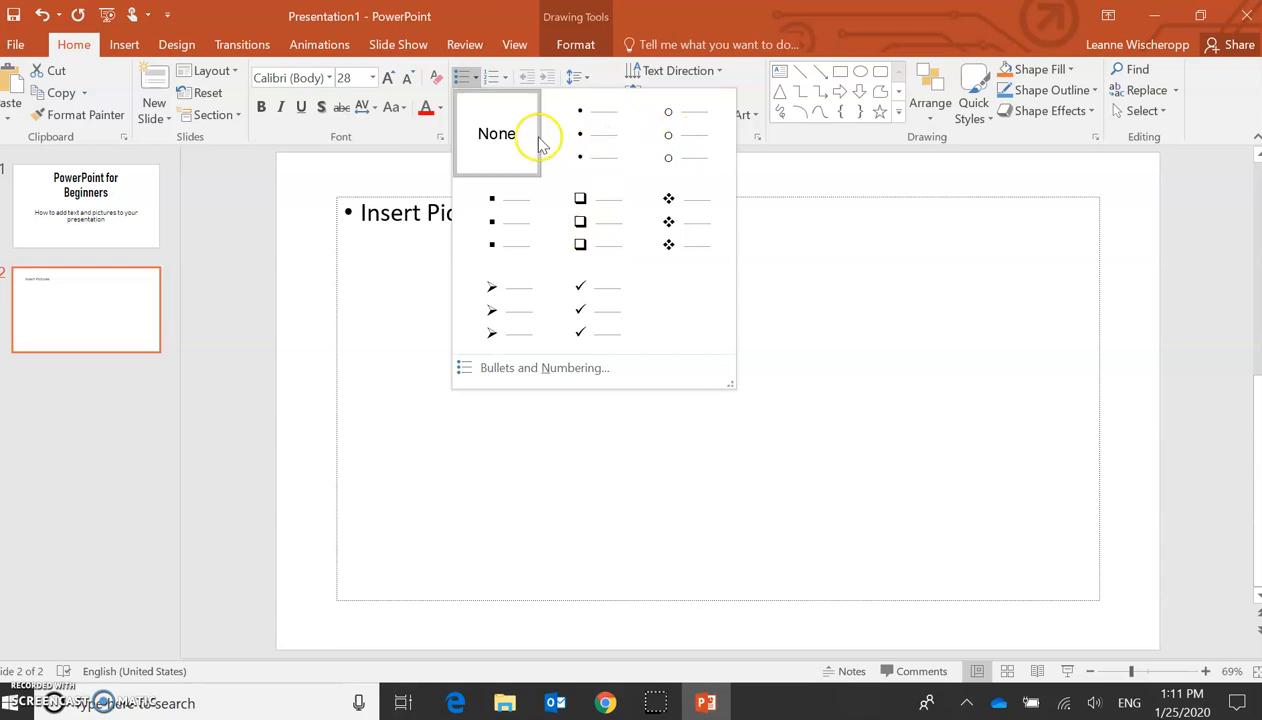
left_click(496, 132)
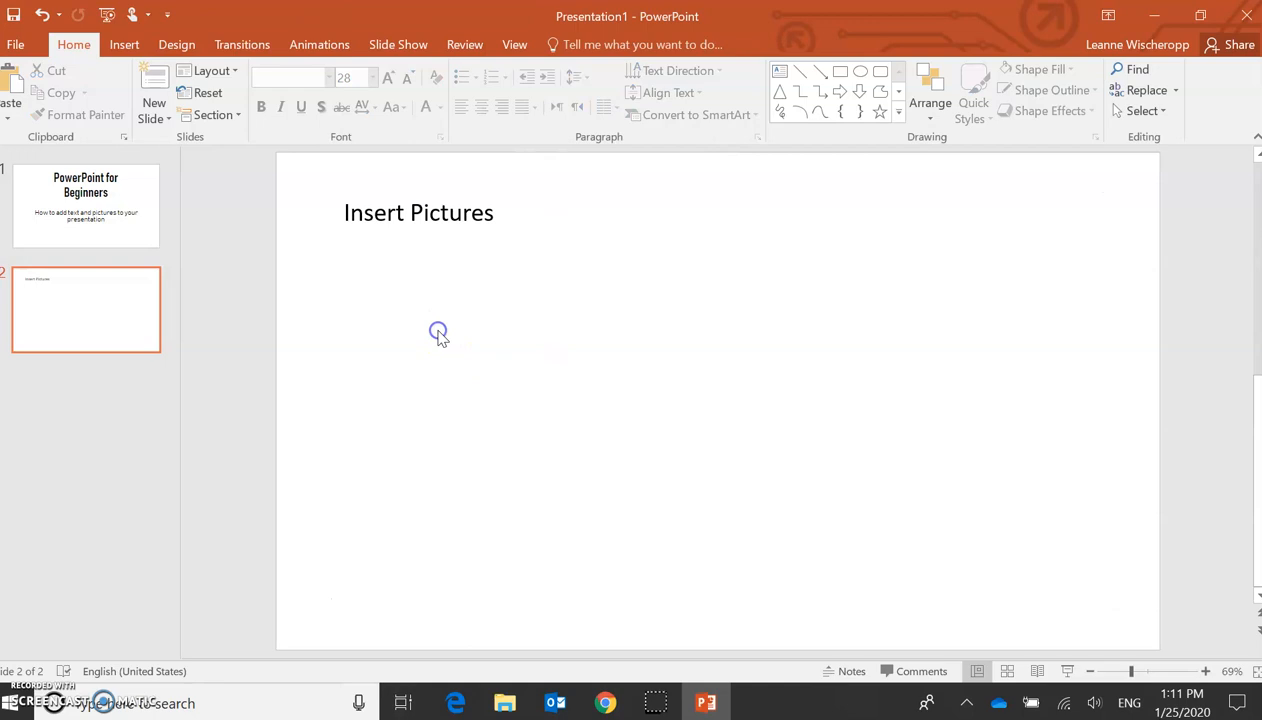
mouse_move(468, 312)
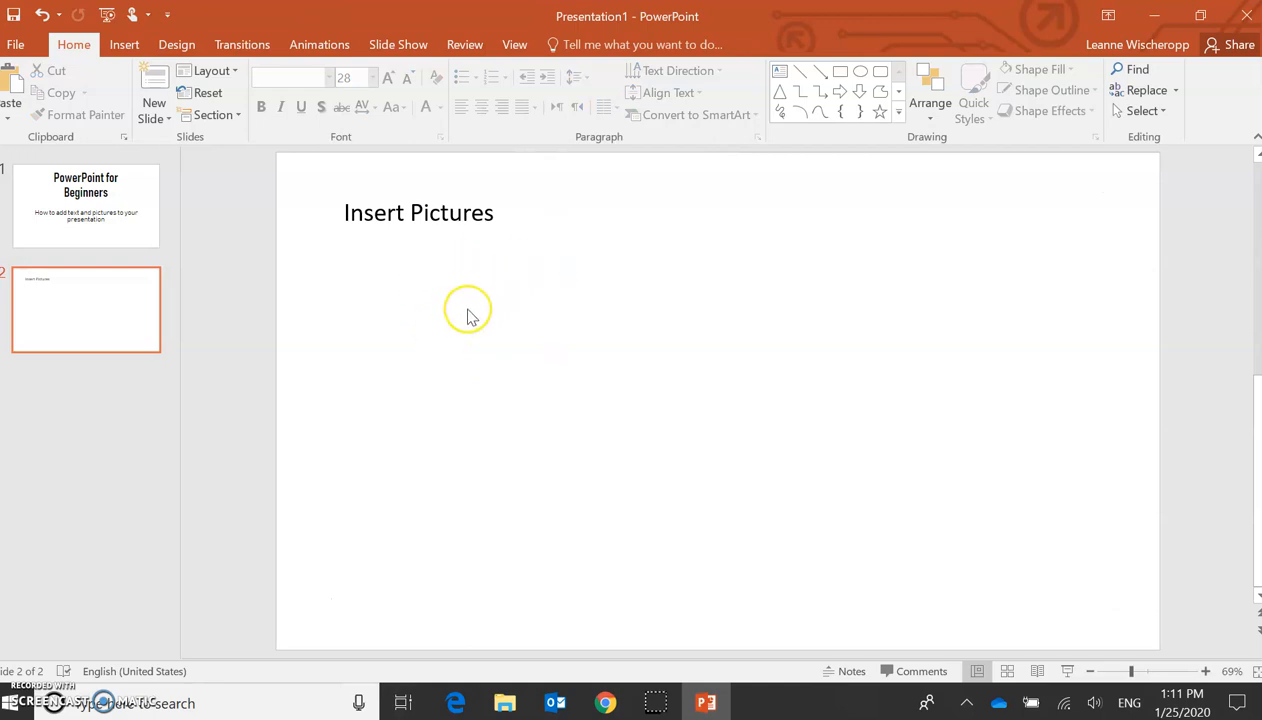
mouse_move(120, 64)
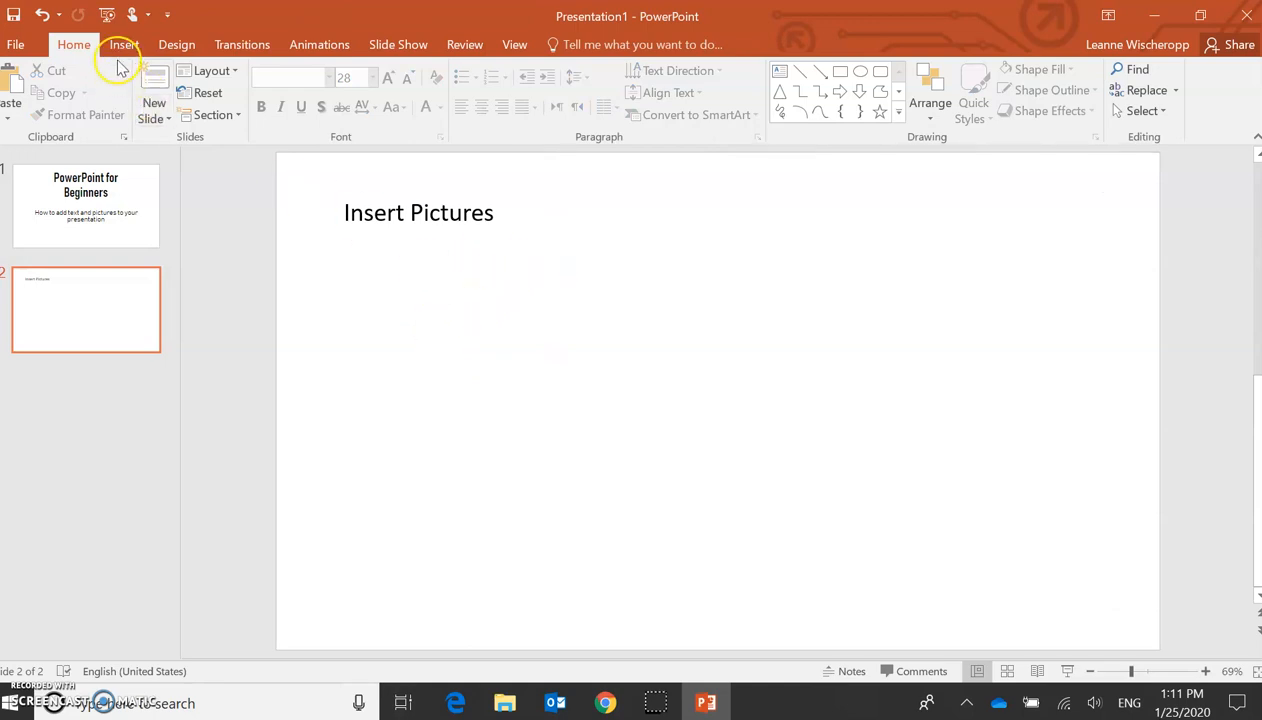
Step: Bring up the Online Pictures search from the Insert ribbon
left_click(124, 44)
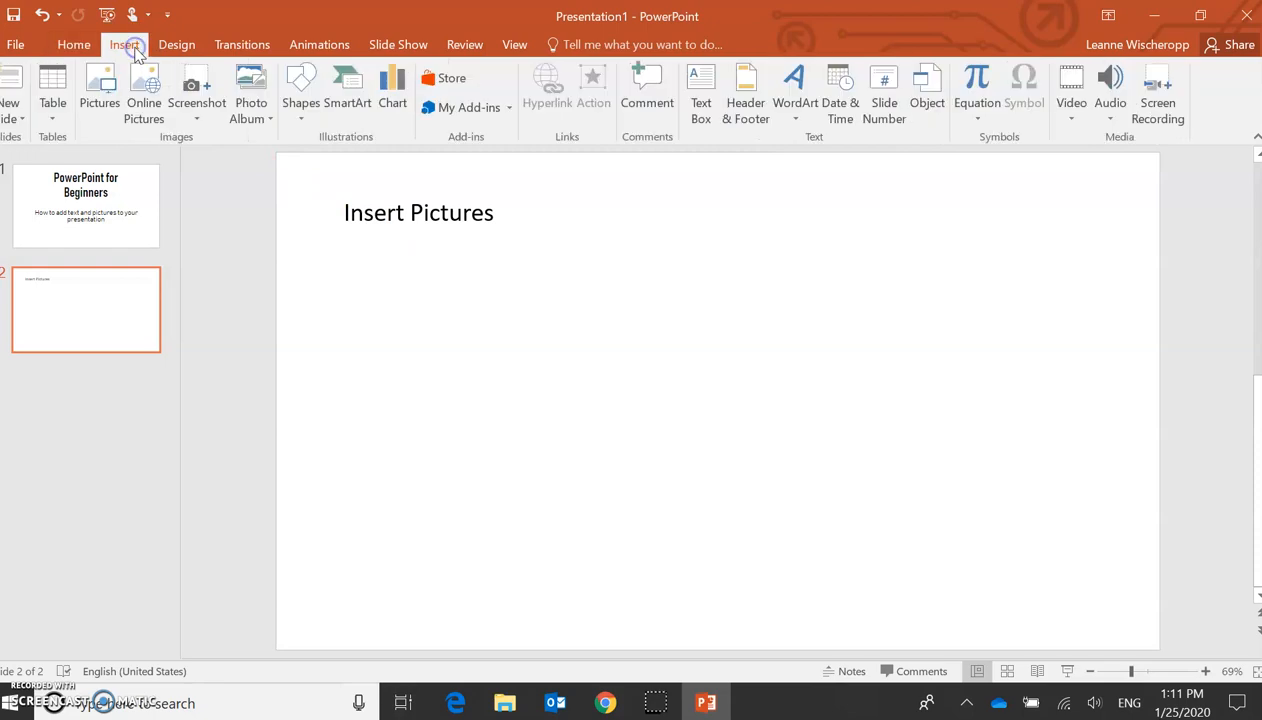
mouse_move(198, 94)
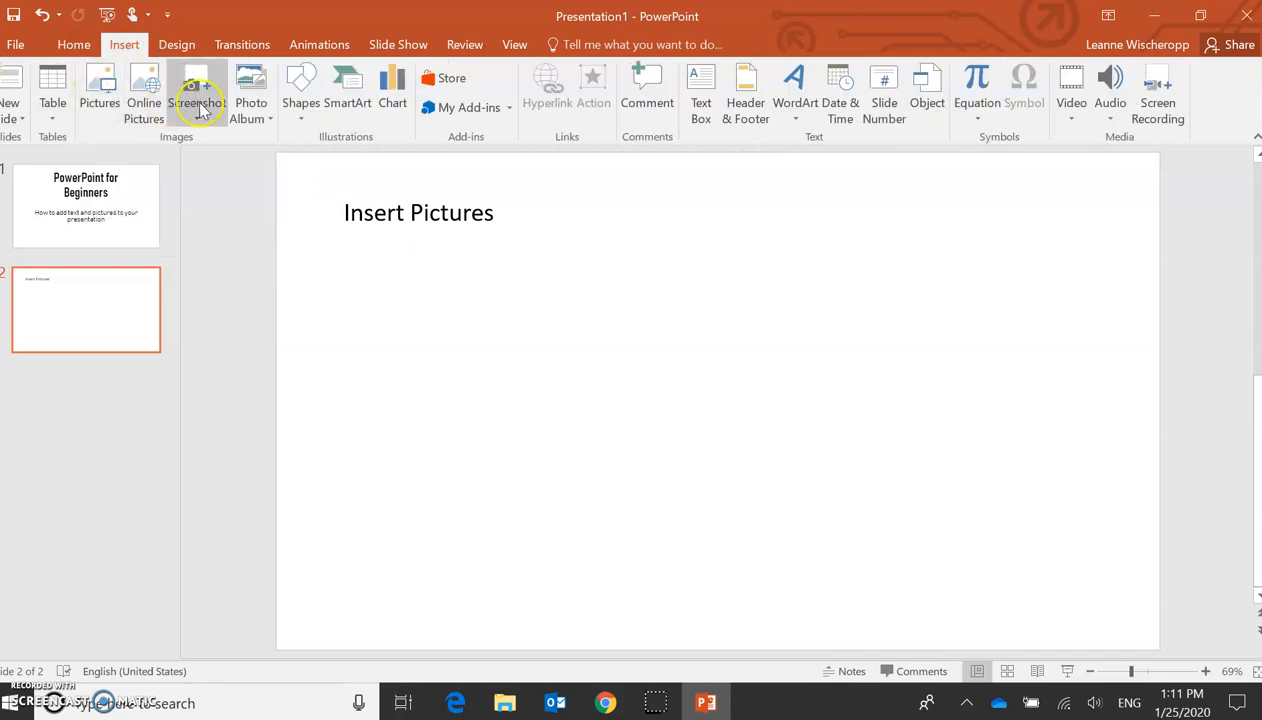
mouse_move(96, 96)
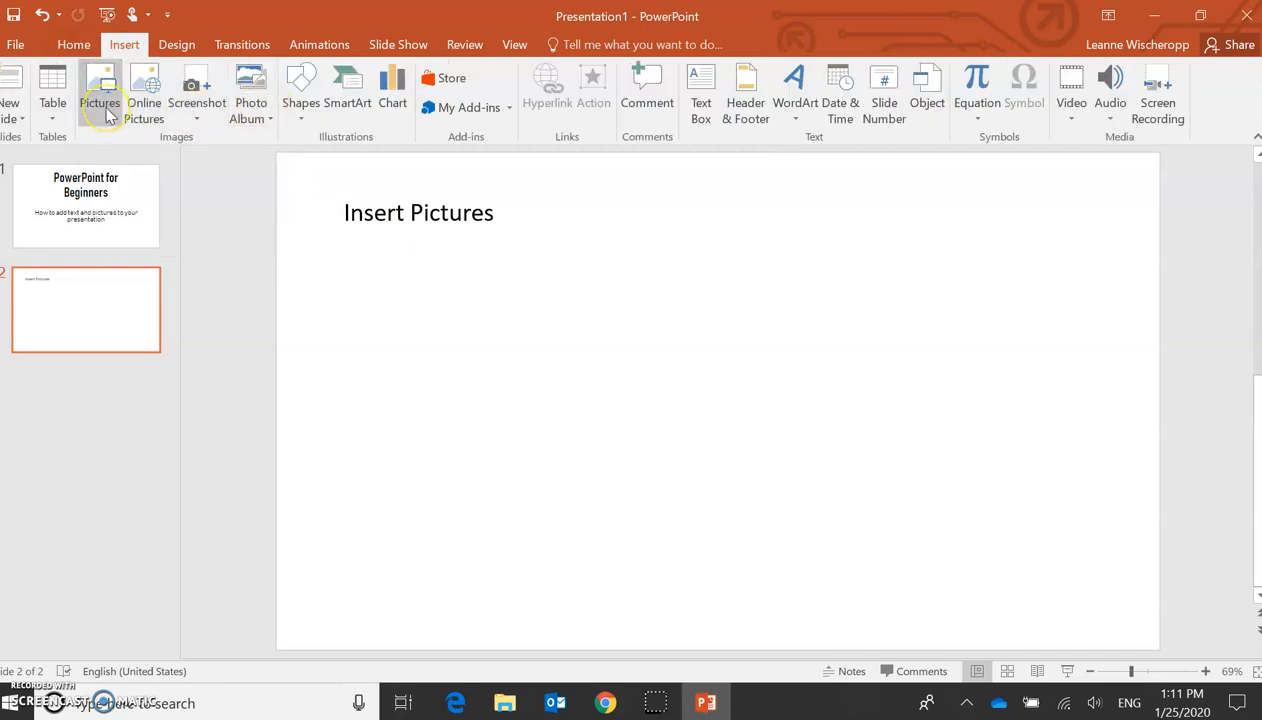
mouse_move(100, 96)
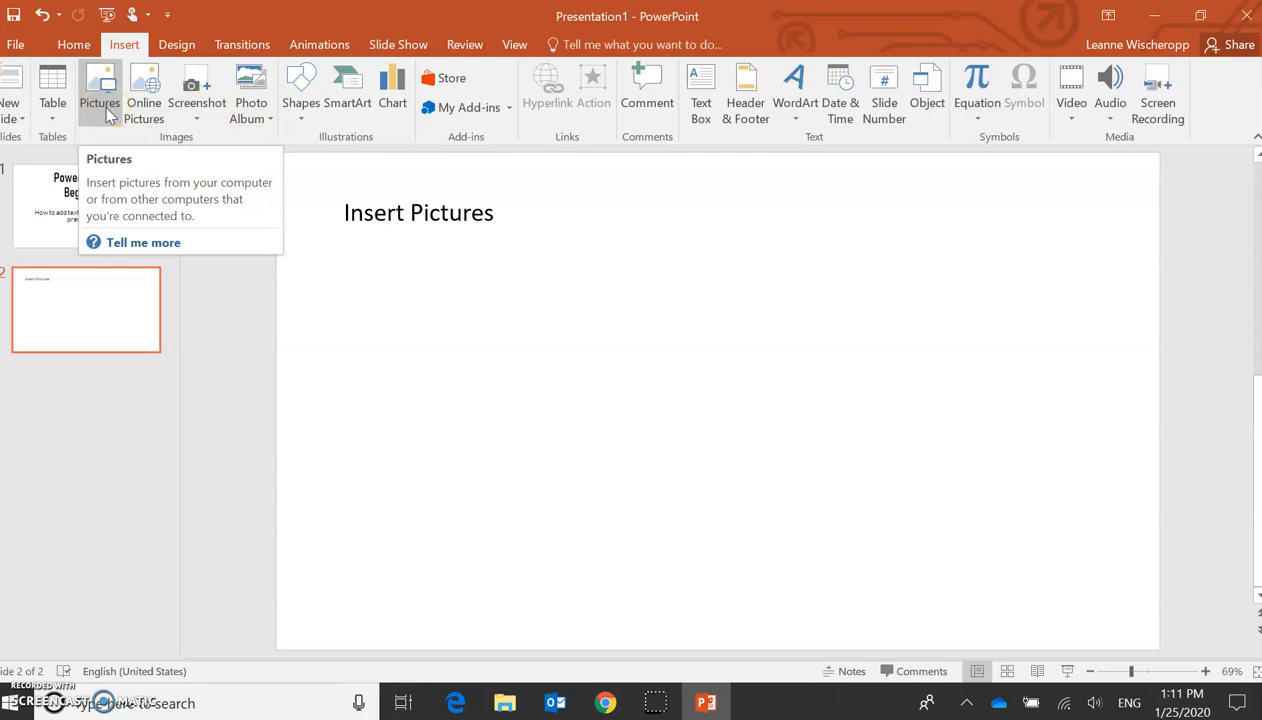
mouse_move(152, 90)
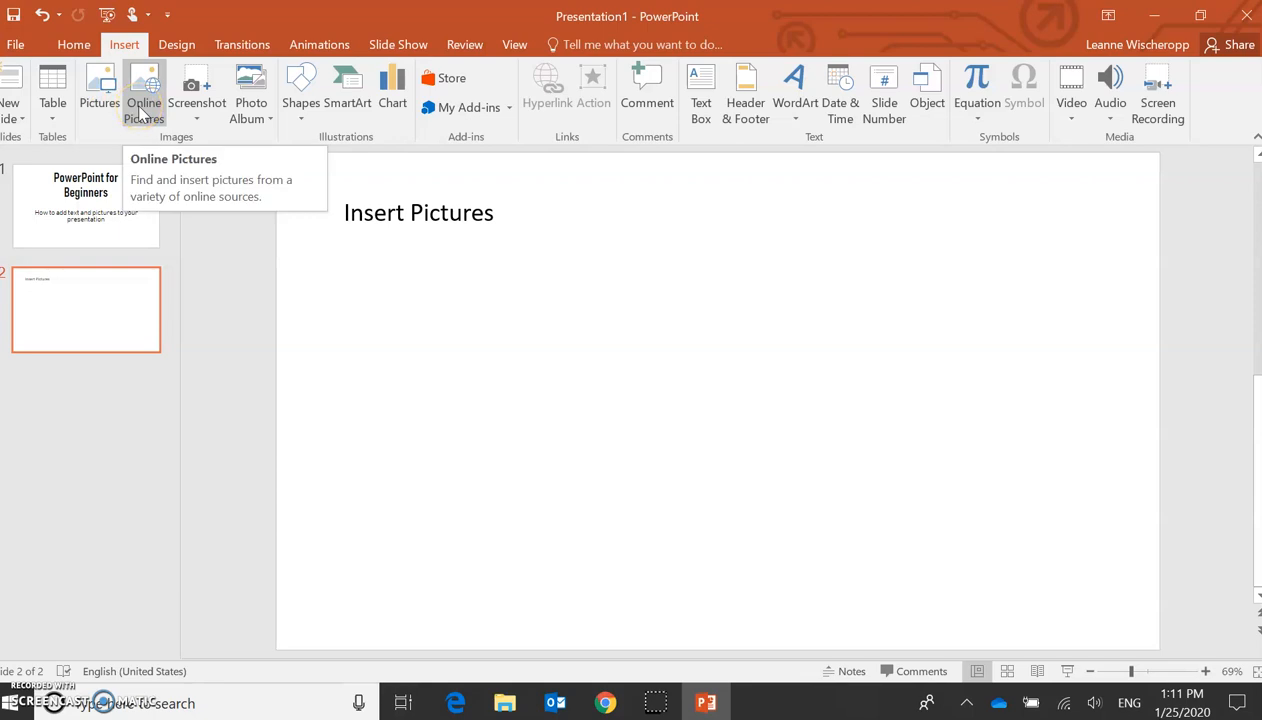
left_click(146, 88)
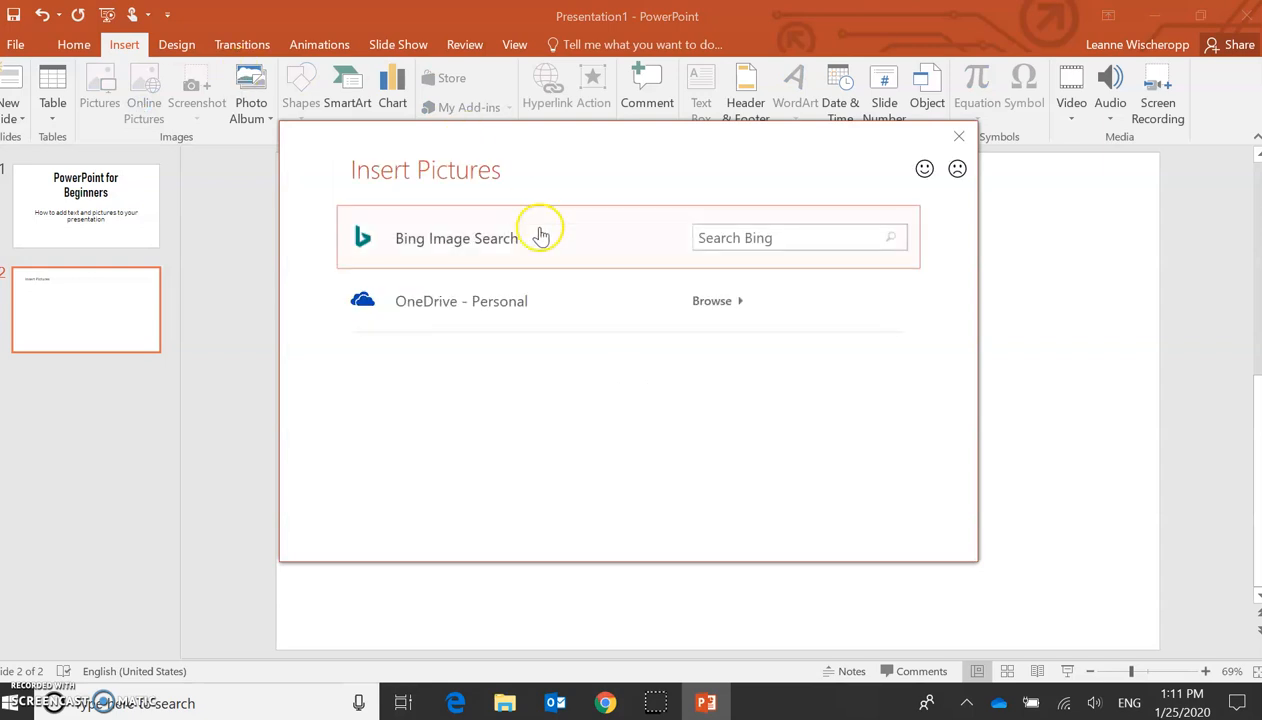
Step: Search Bing images for 'dog' and insert the photo of the dog on the beach
left_click(790, 238)
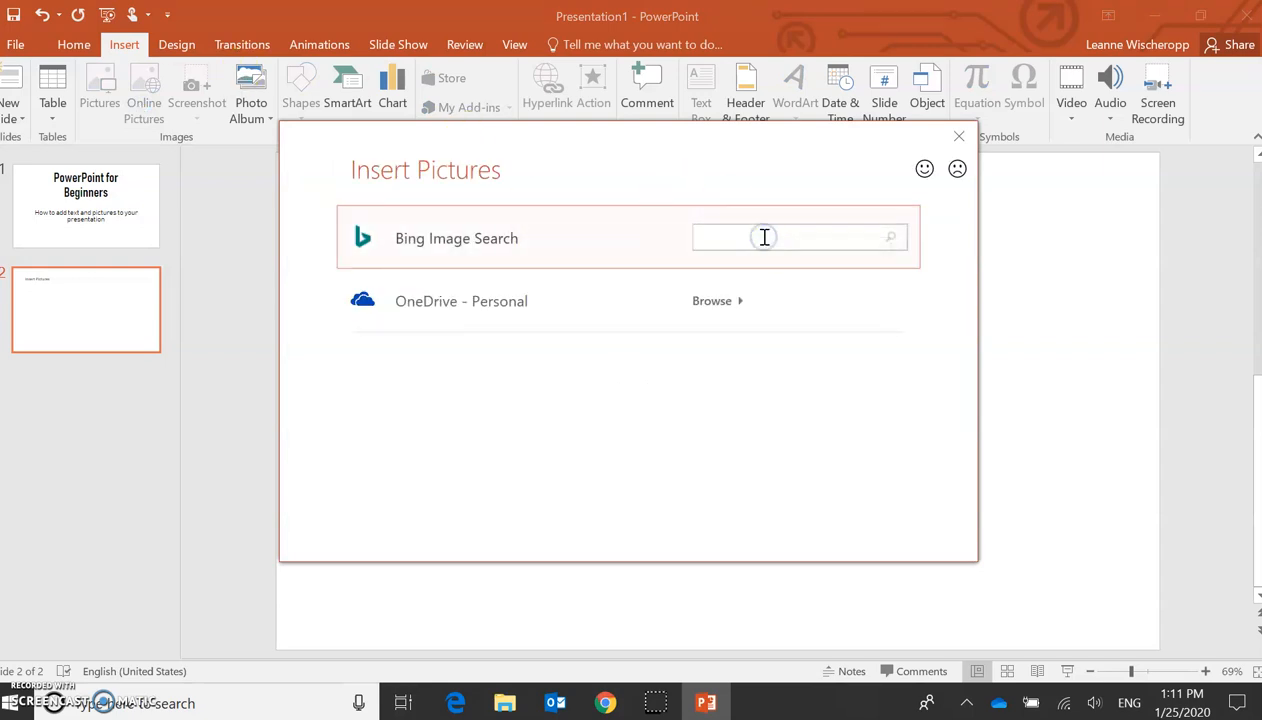
type("dog")
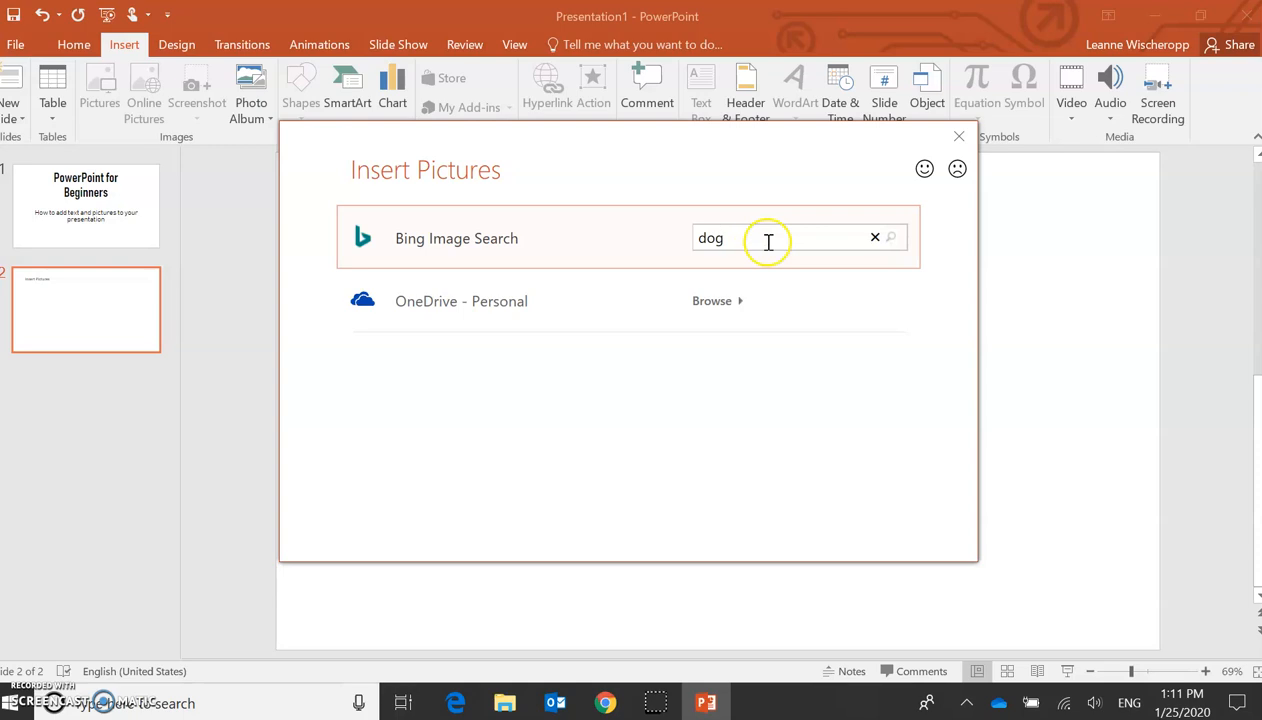
mouse_move(892, 240)
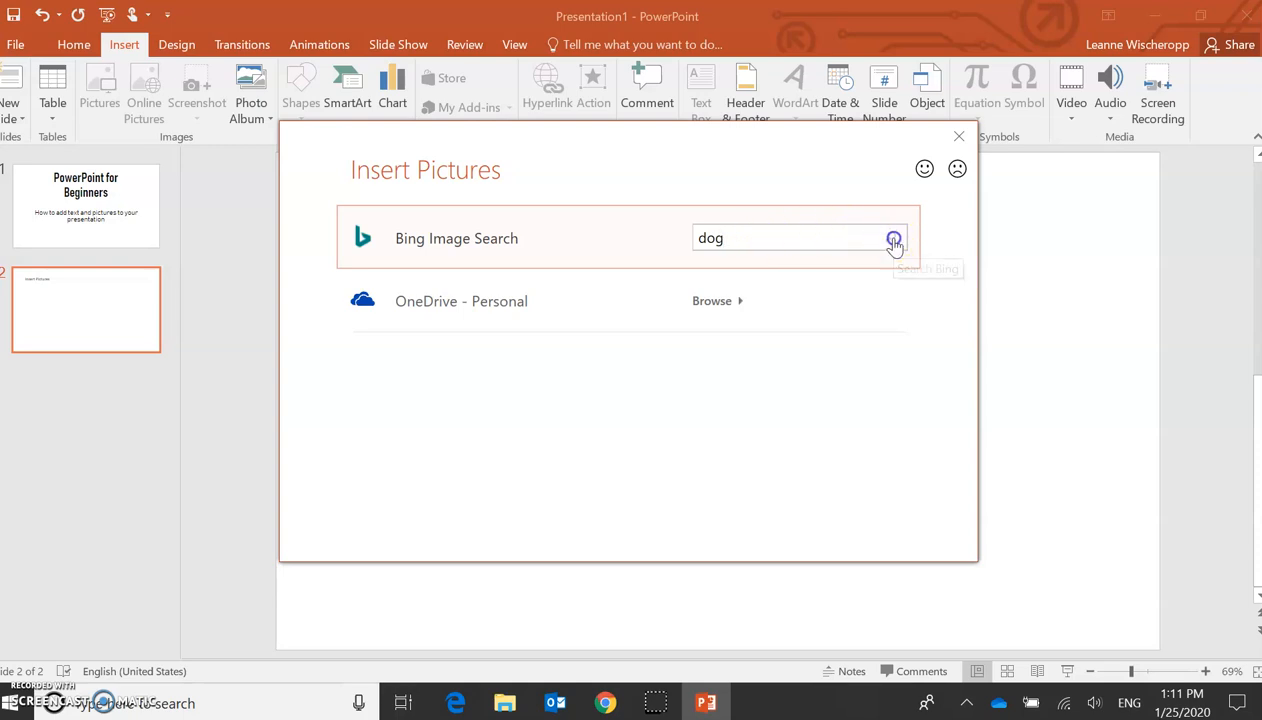
left_click(892, 238)
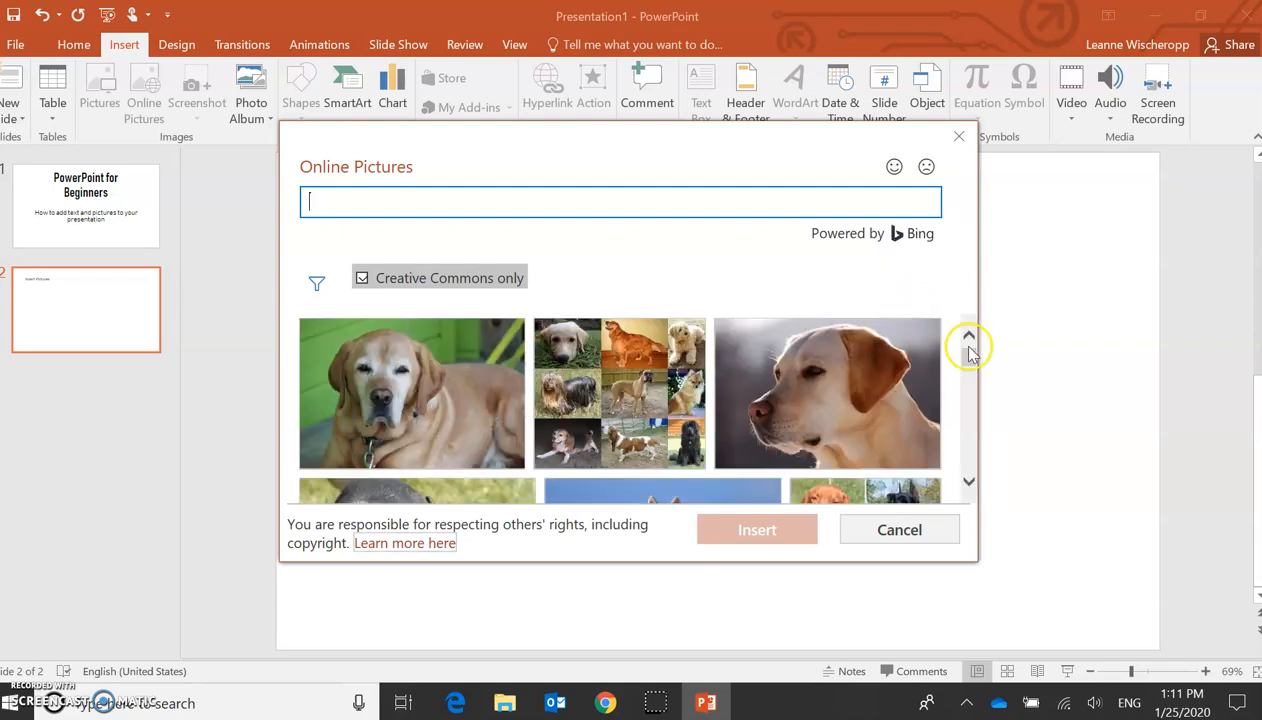
scroll("down", 3)
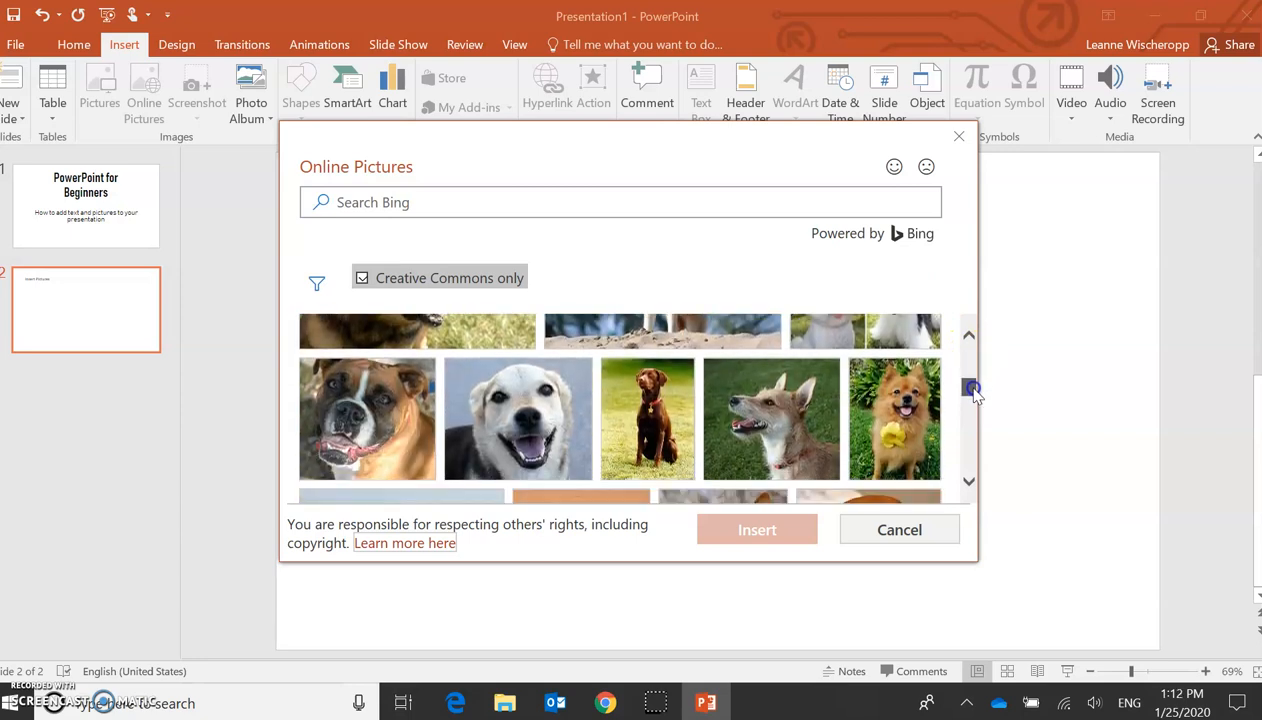
scroll("down", 3)
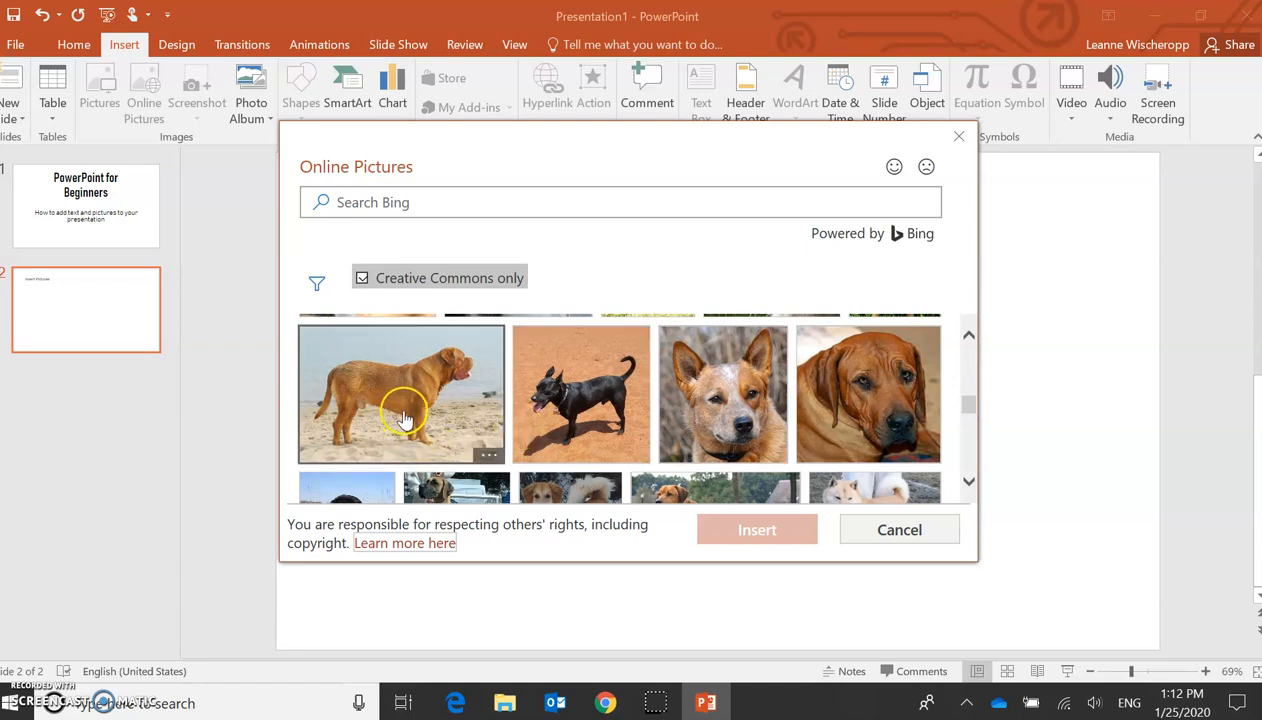
left_click(408, 412)
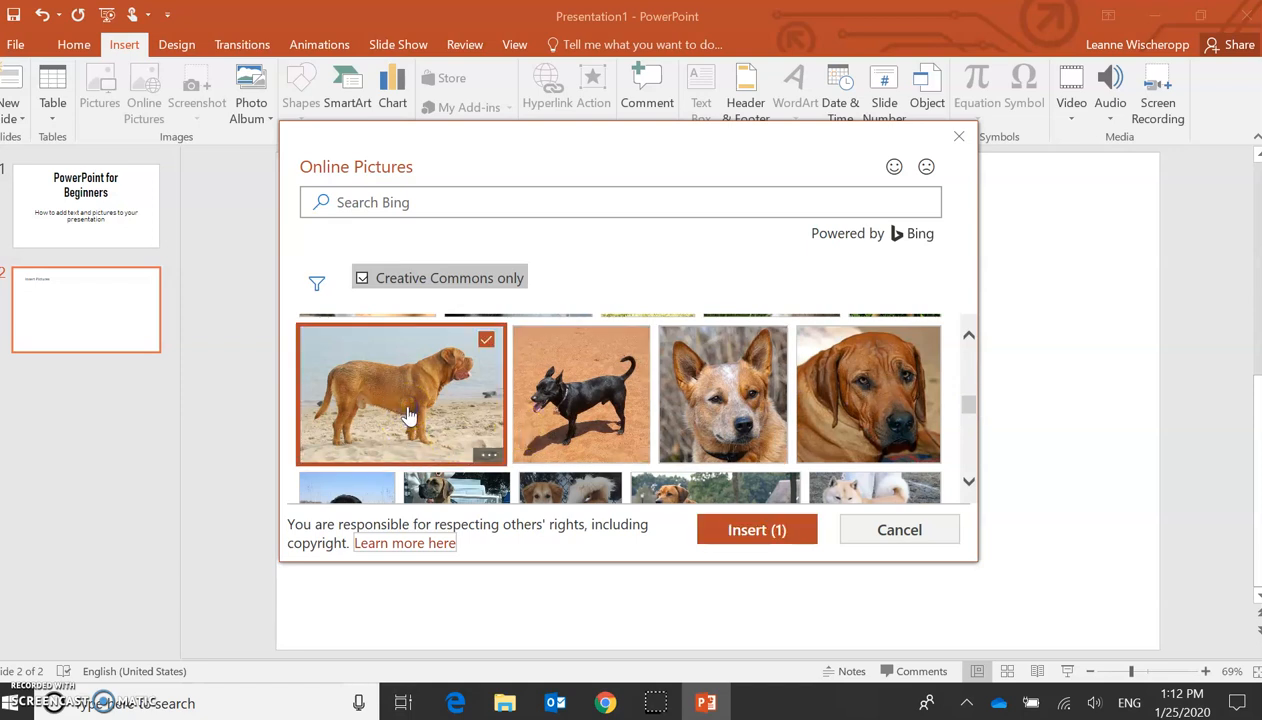
mouse_move(770, 482)
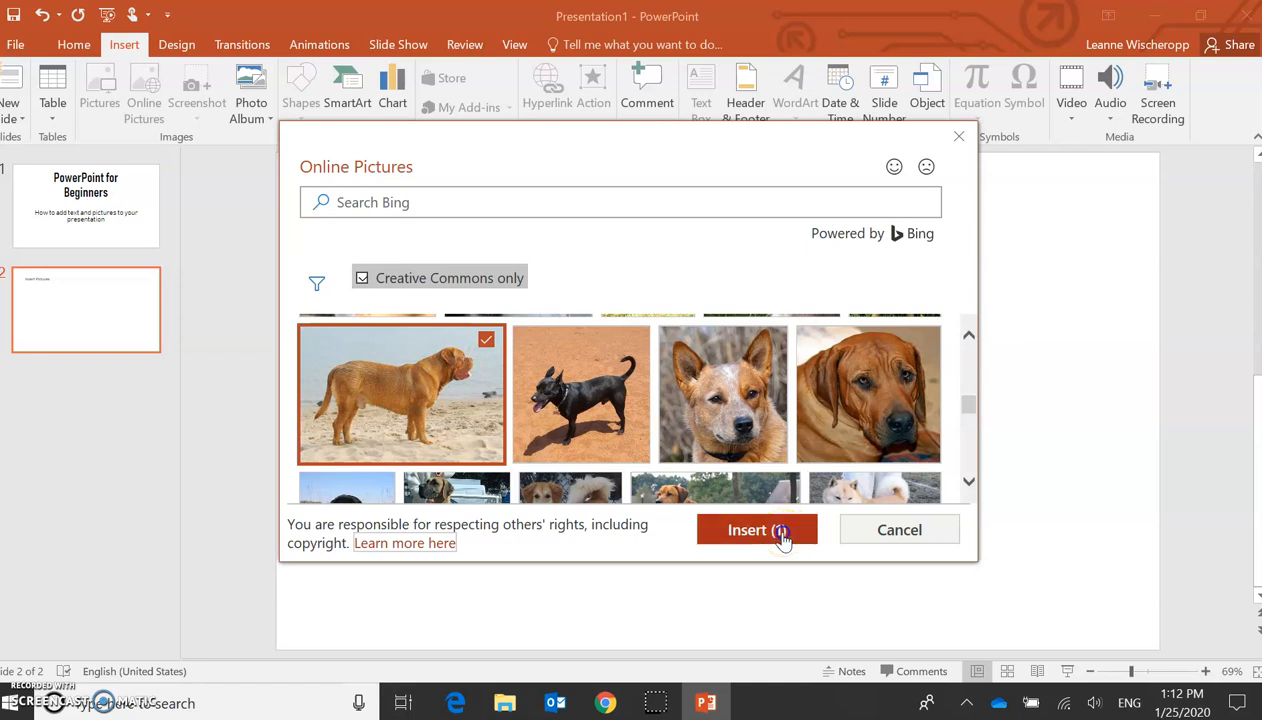
left_click(758, 528)
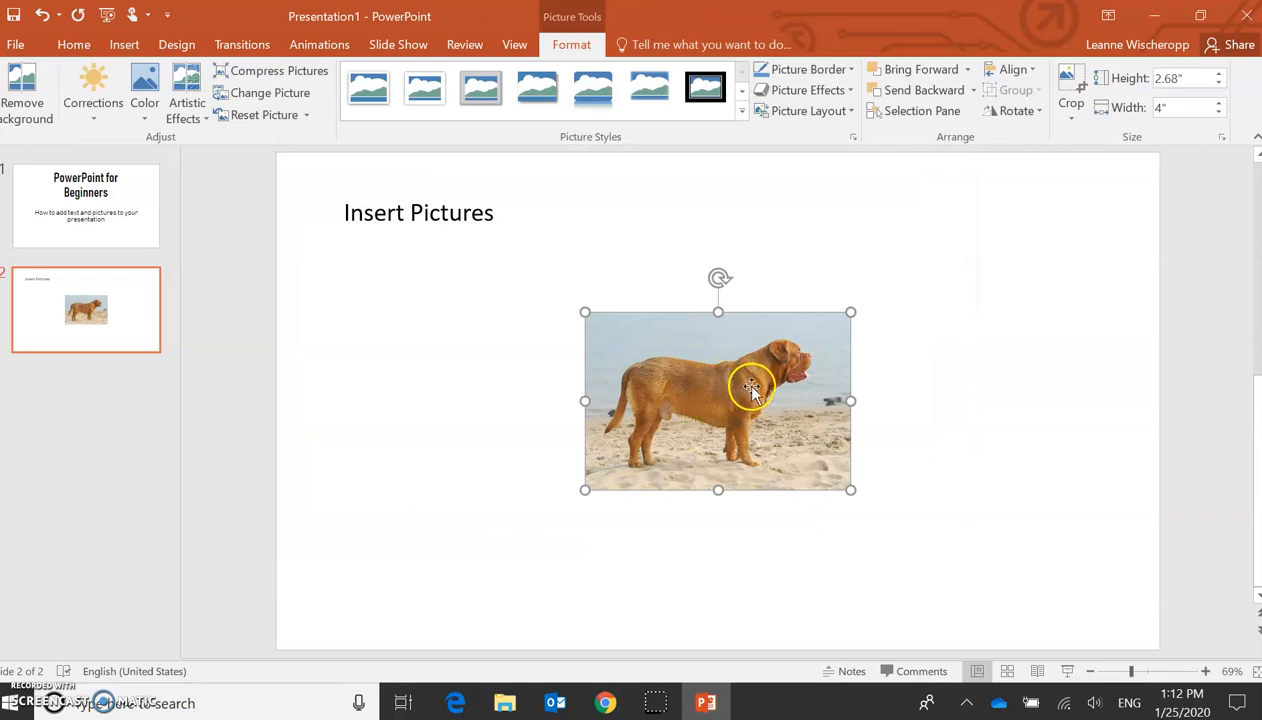
mouse_move(680, 330)
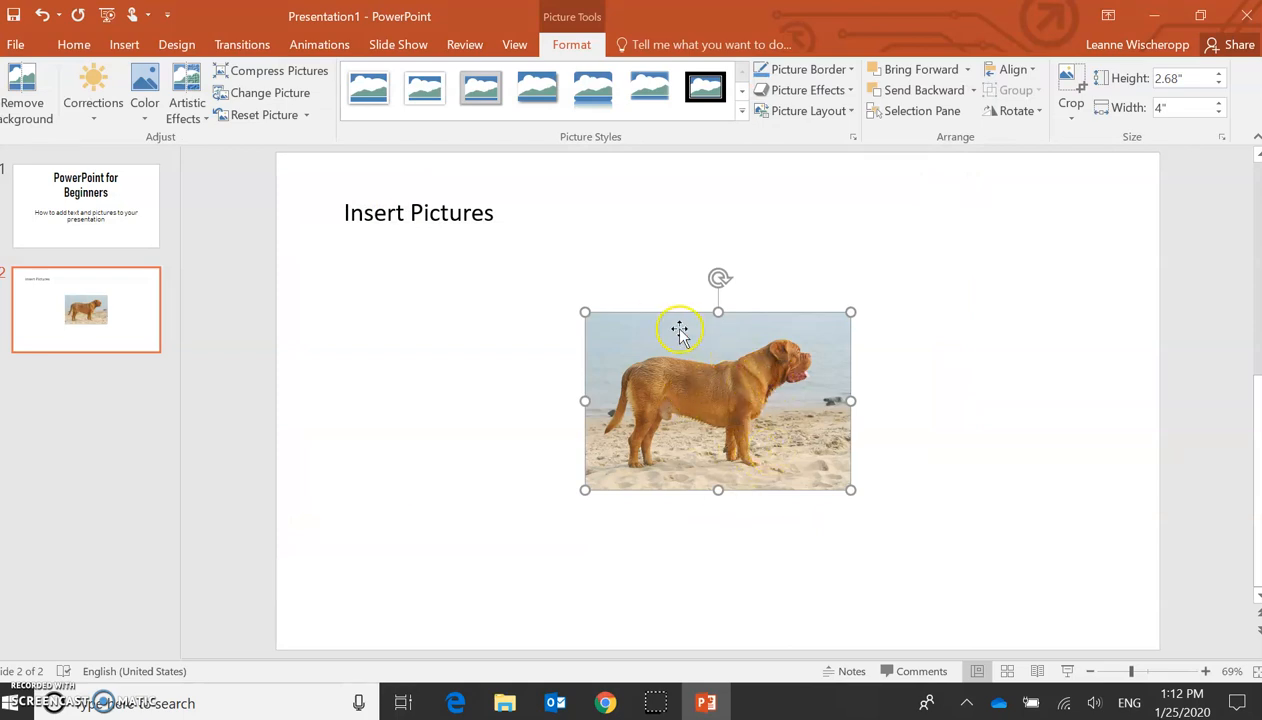
mouse_move(692, 344)
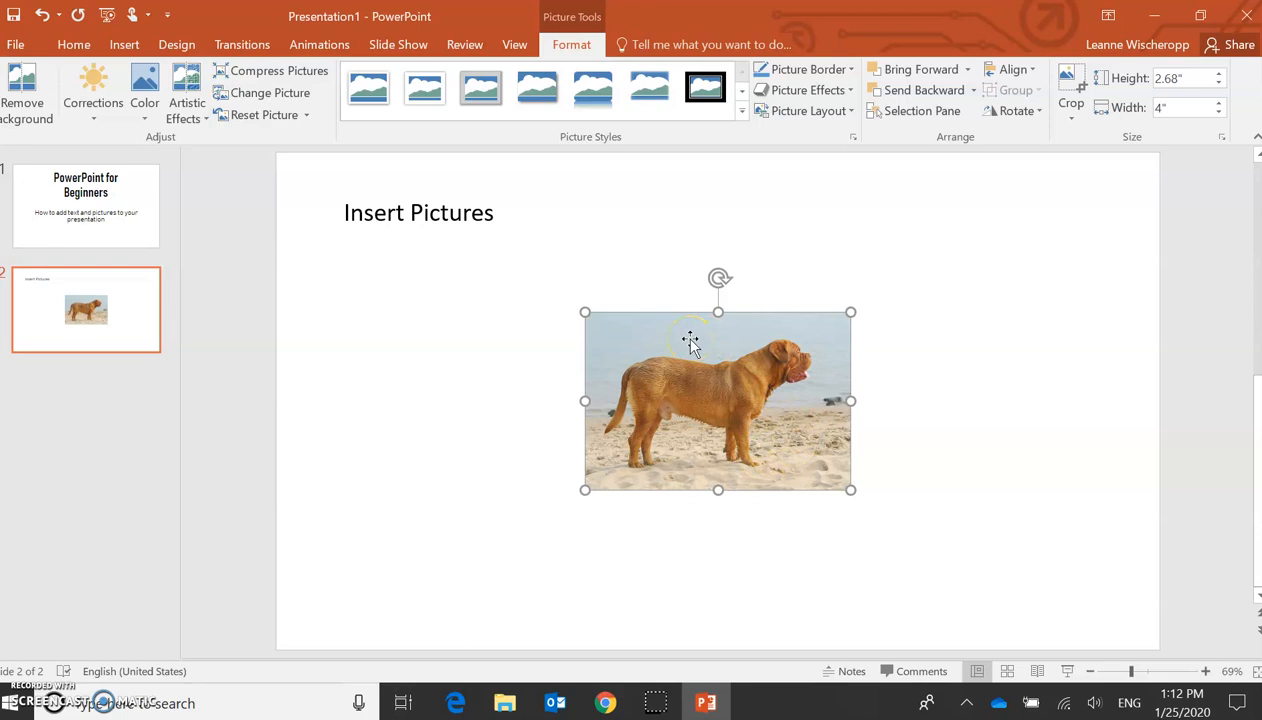
Step: Move the dog photo left under the heading and enlarge it to about 4 by 6 inches
left_click_drag(718, 400, 464, 396)
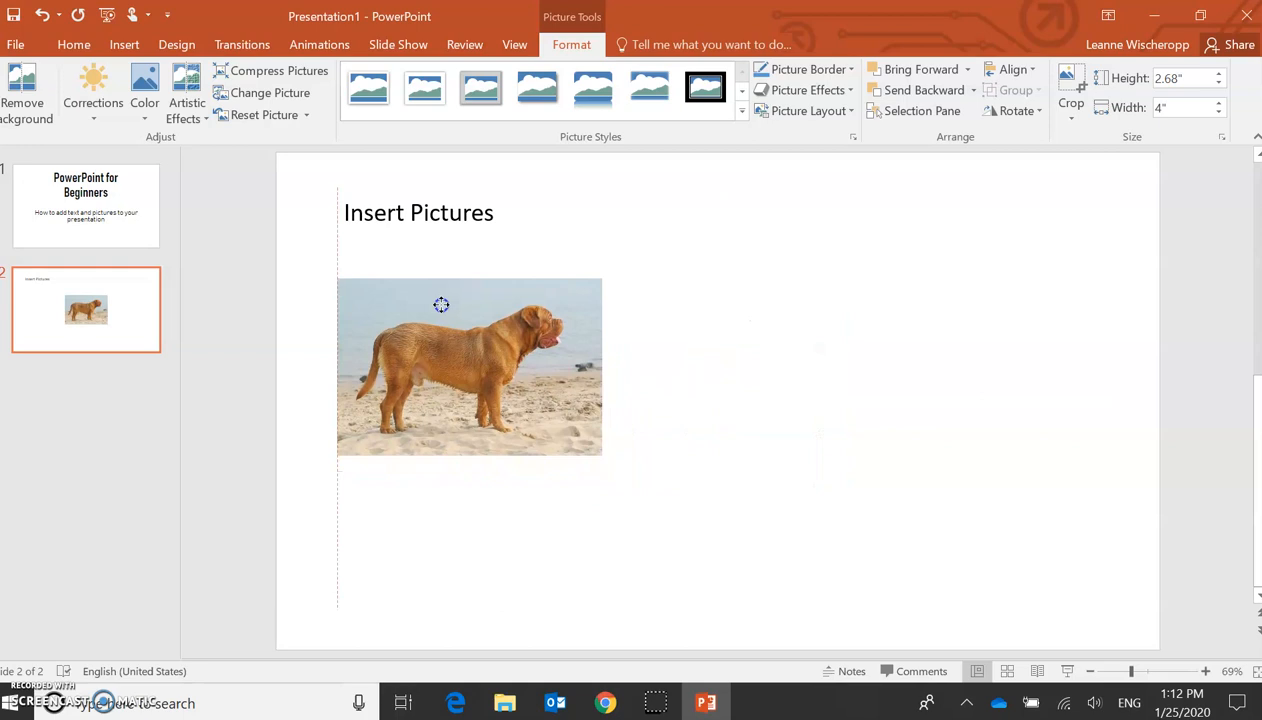
left_click(440, 304)
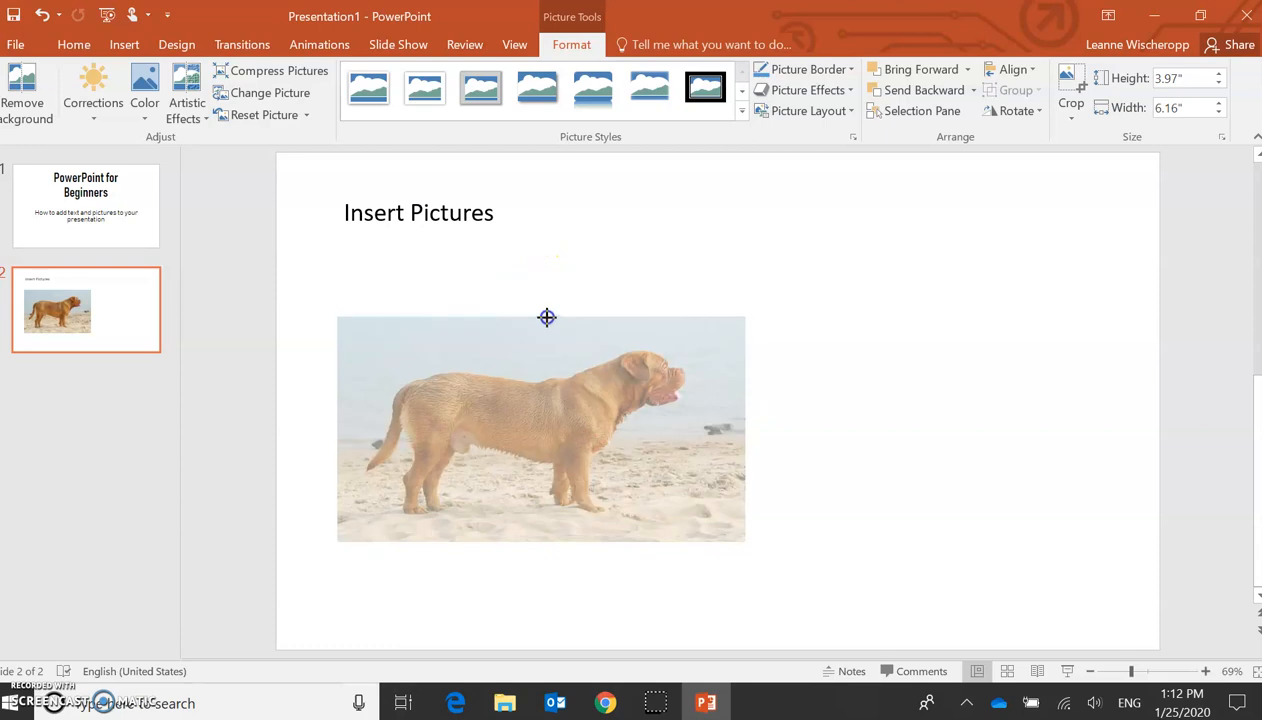
left_click(540, 428)
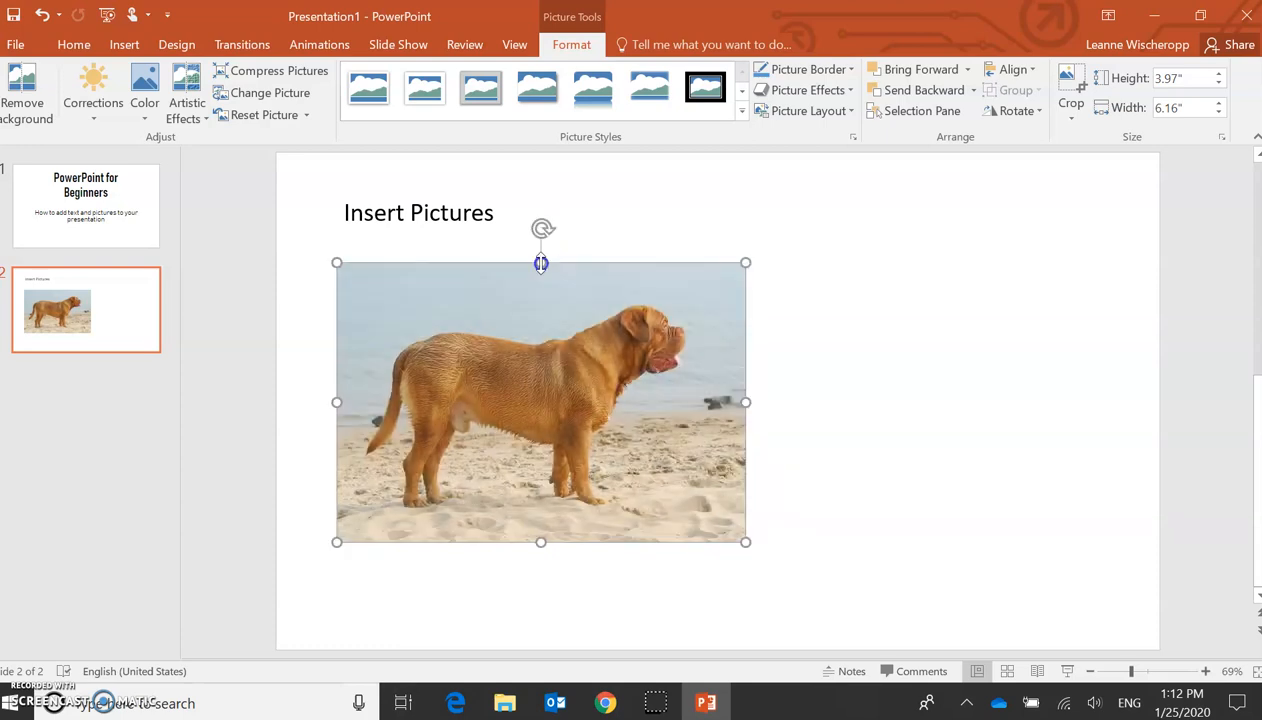
left_click(852, 344)
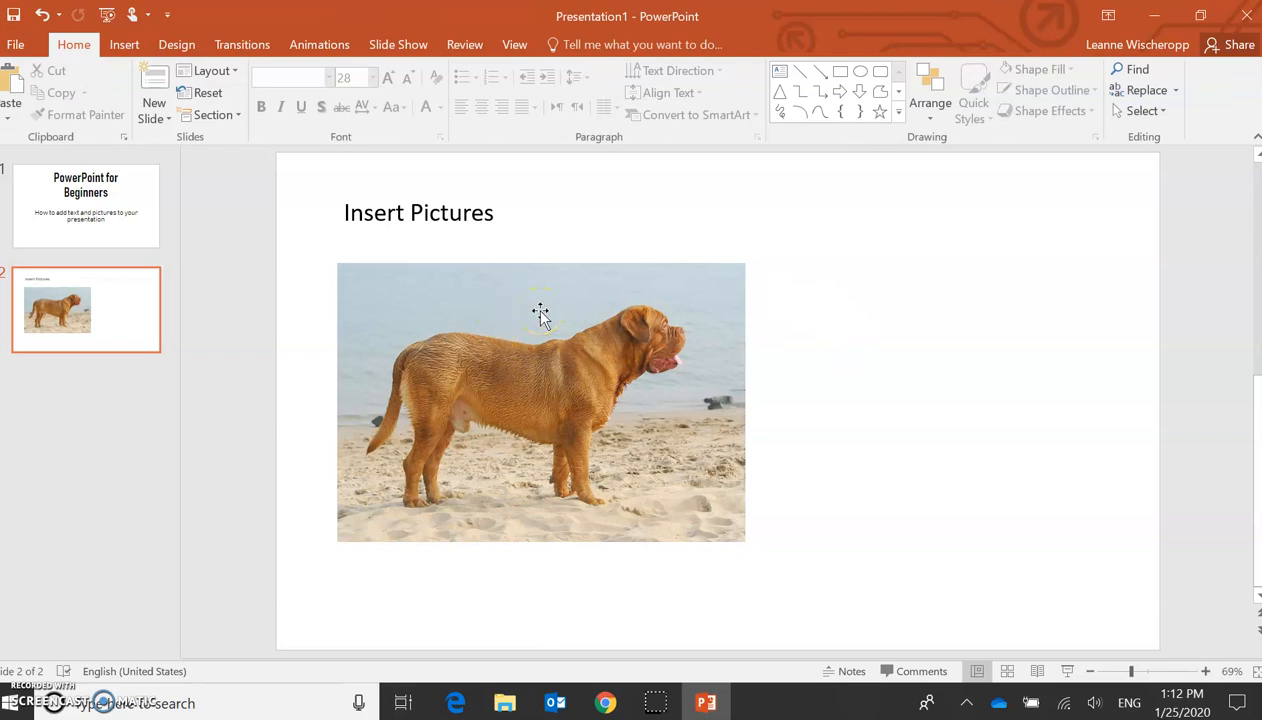
Step: Draw a text box to the right of the dog picture
left_click(122, 44)
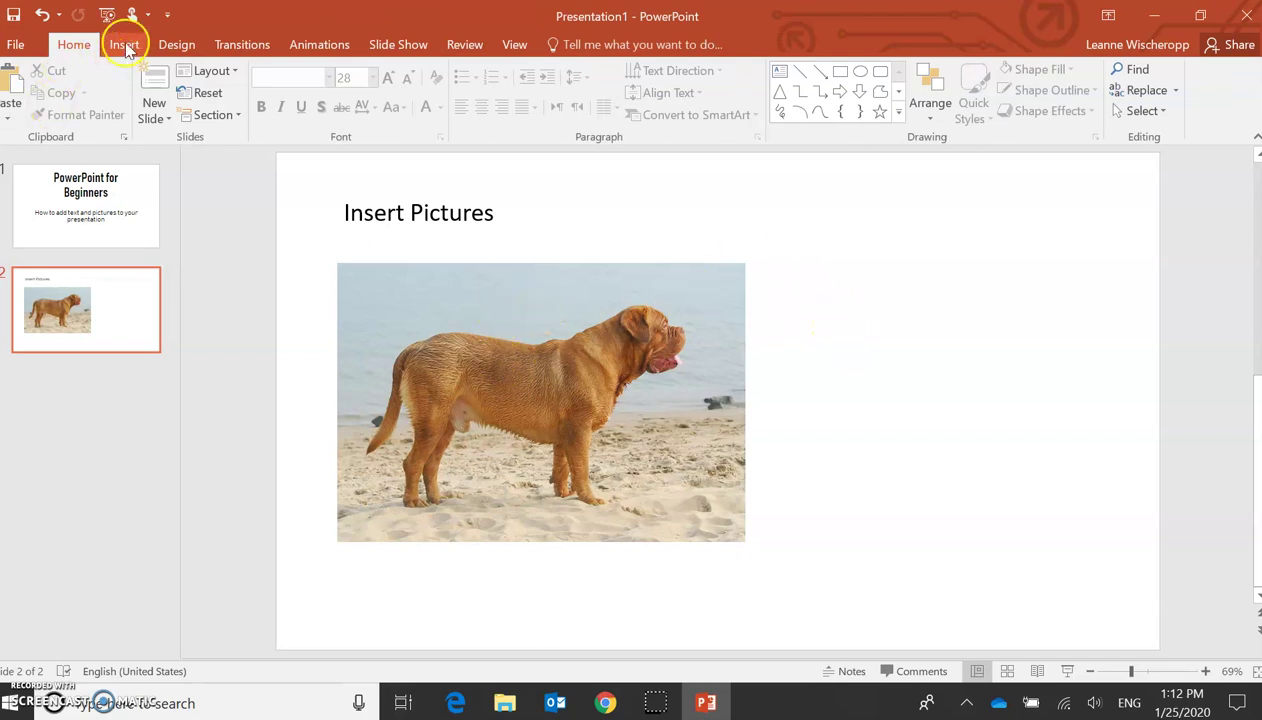
left_click(120, 44)
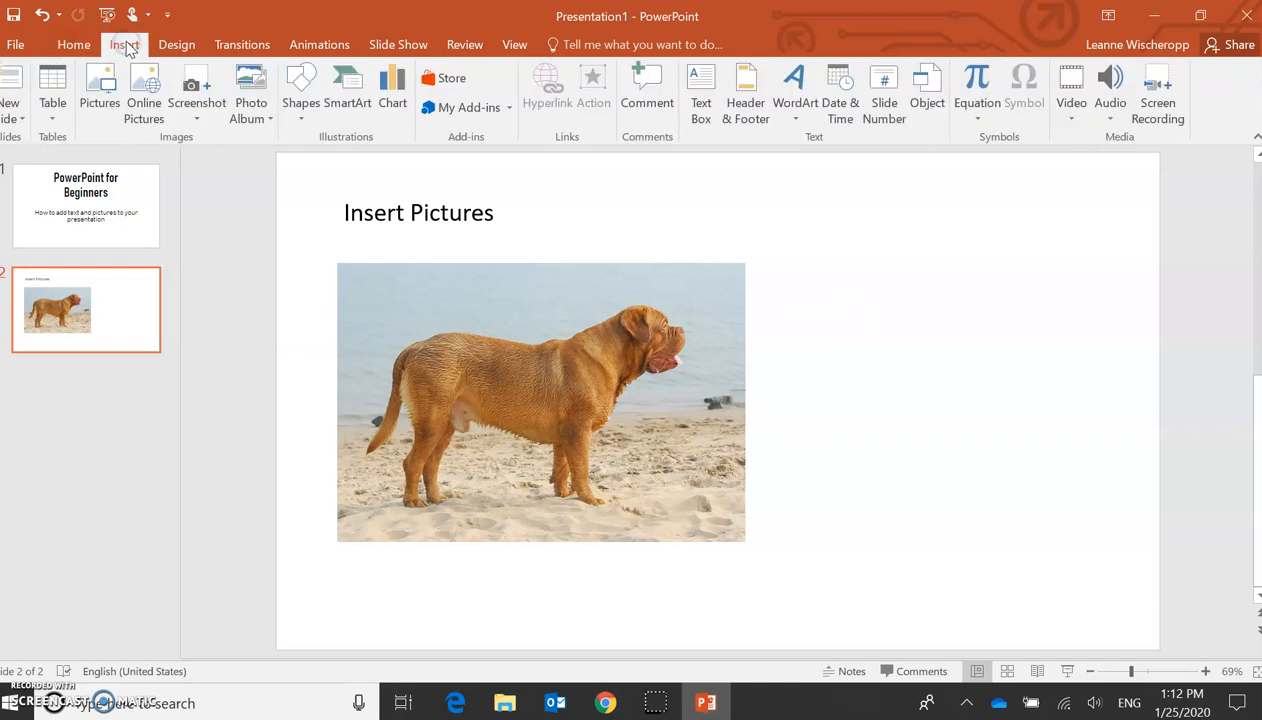
mouse_move(700, 104)
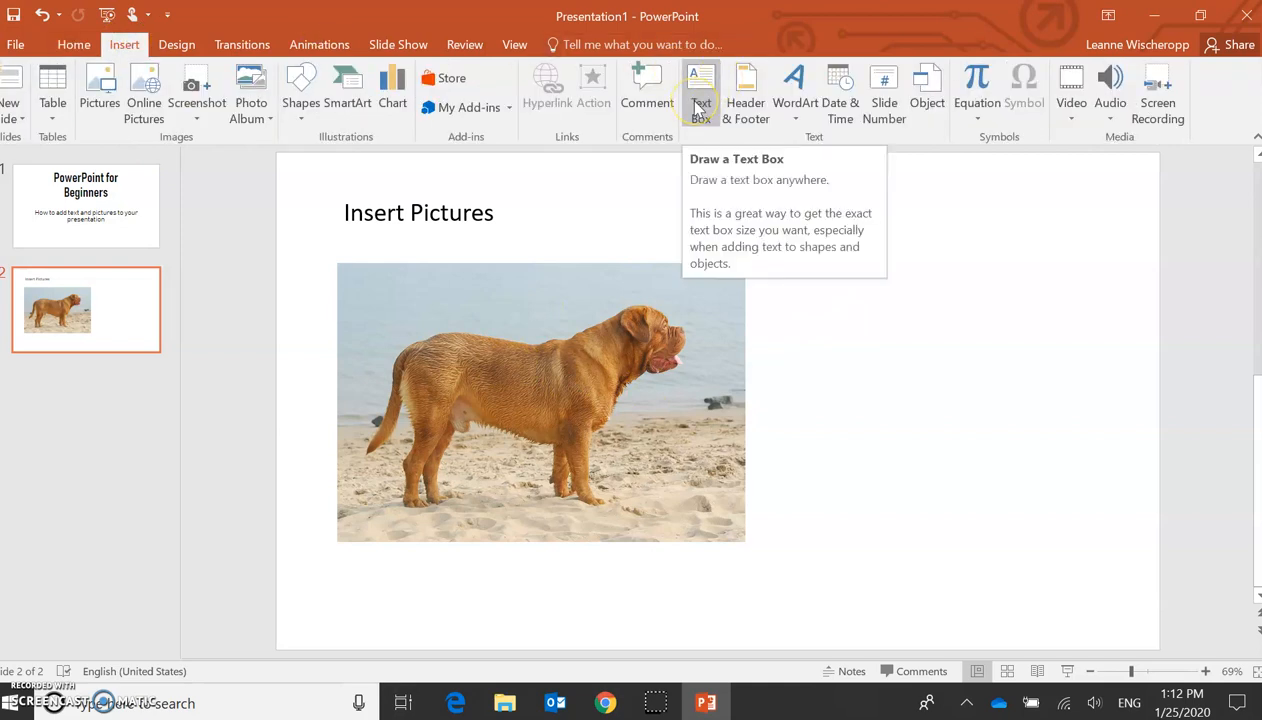
left_click(700, 90)
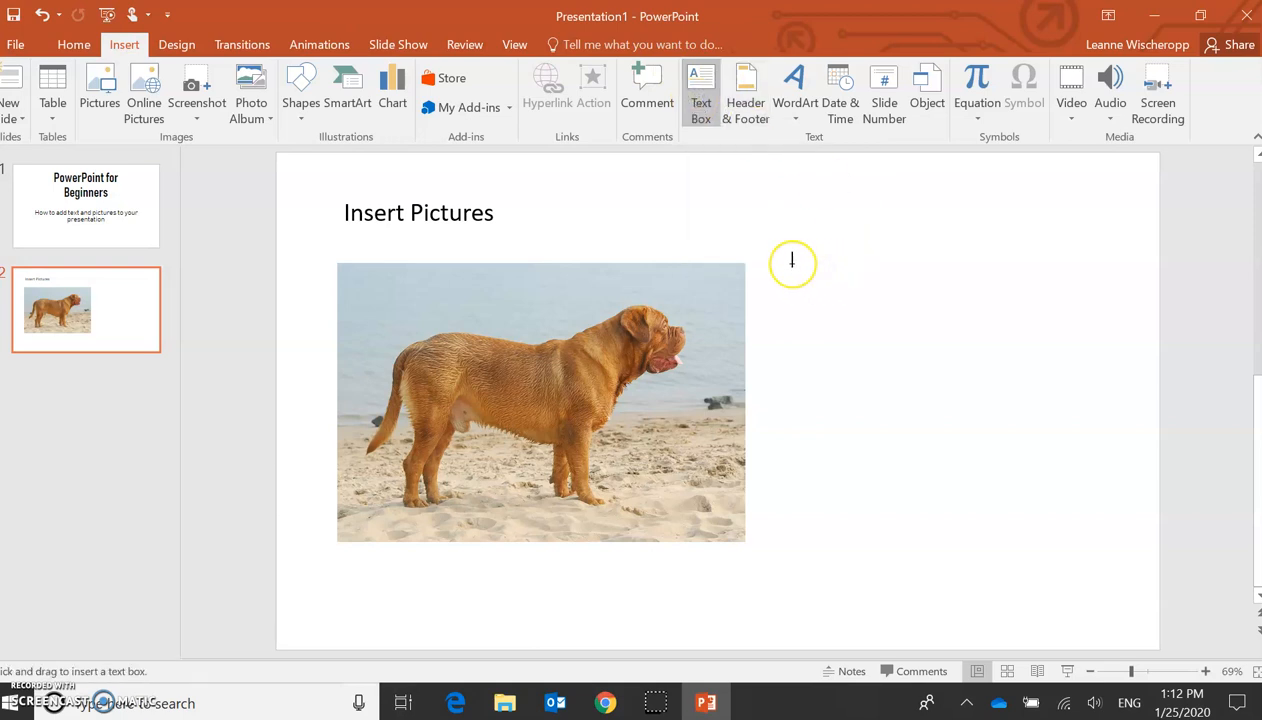
left_click_drag(792, 262, 848, 316)
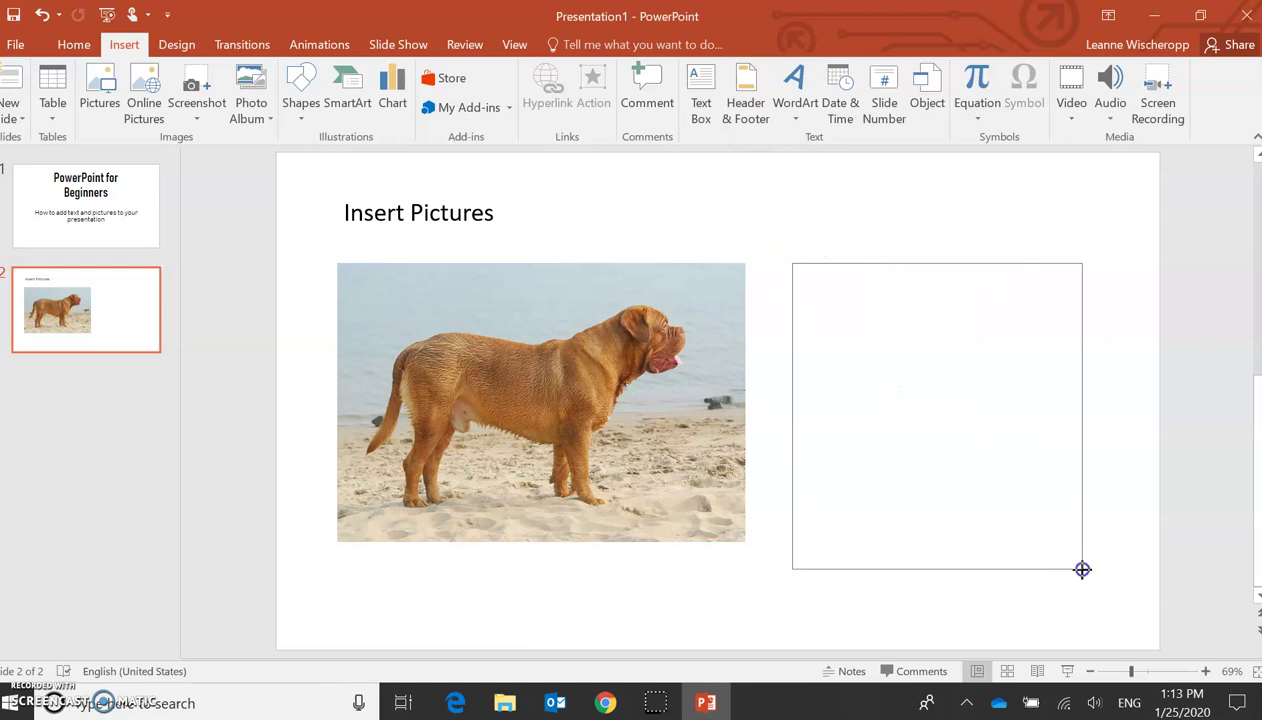
Step: Fill the text box with 'There is a large dog at the beach.'
left_click(936, 414)
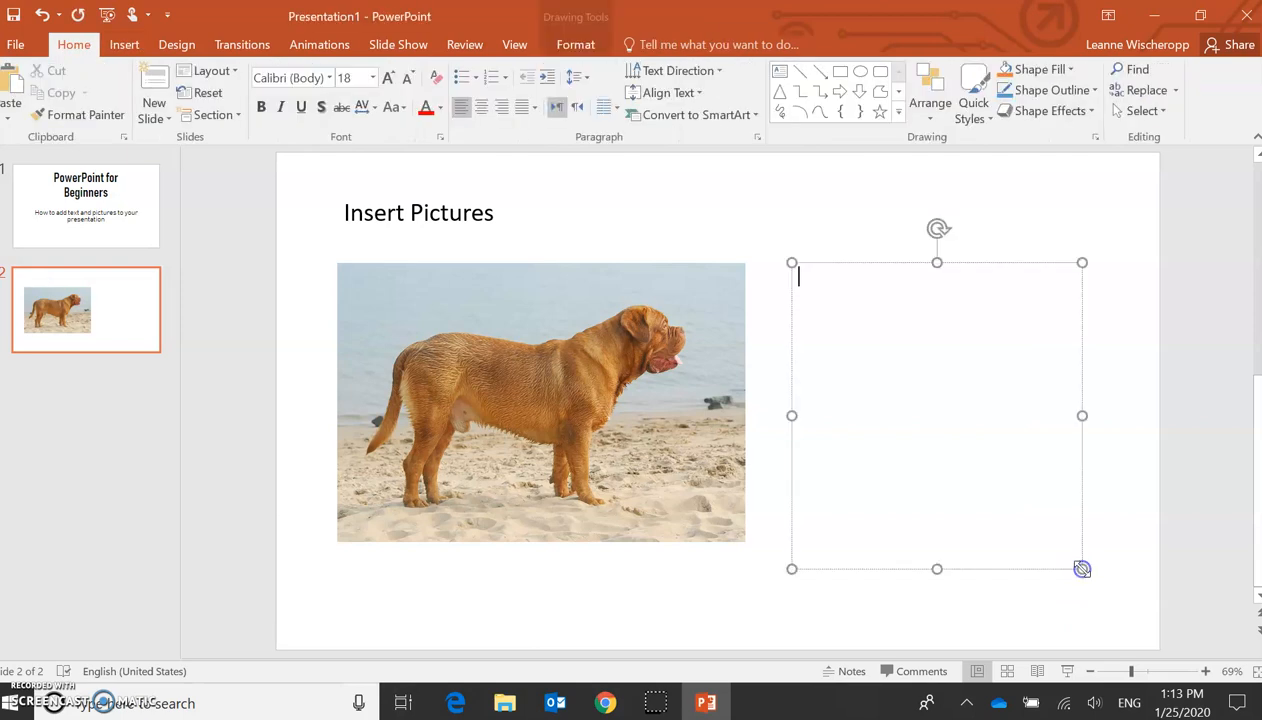
mouse_move(864, 304)
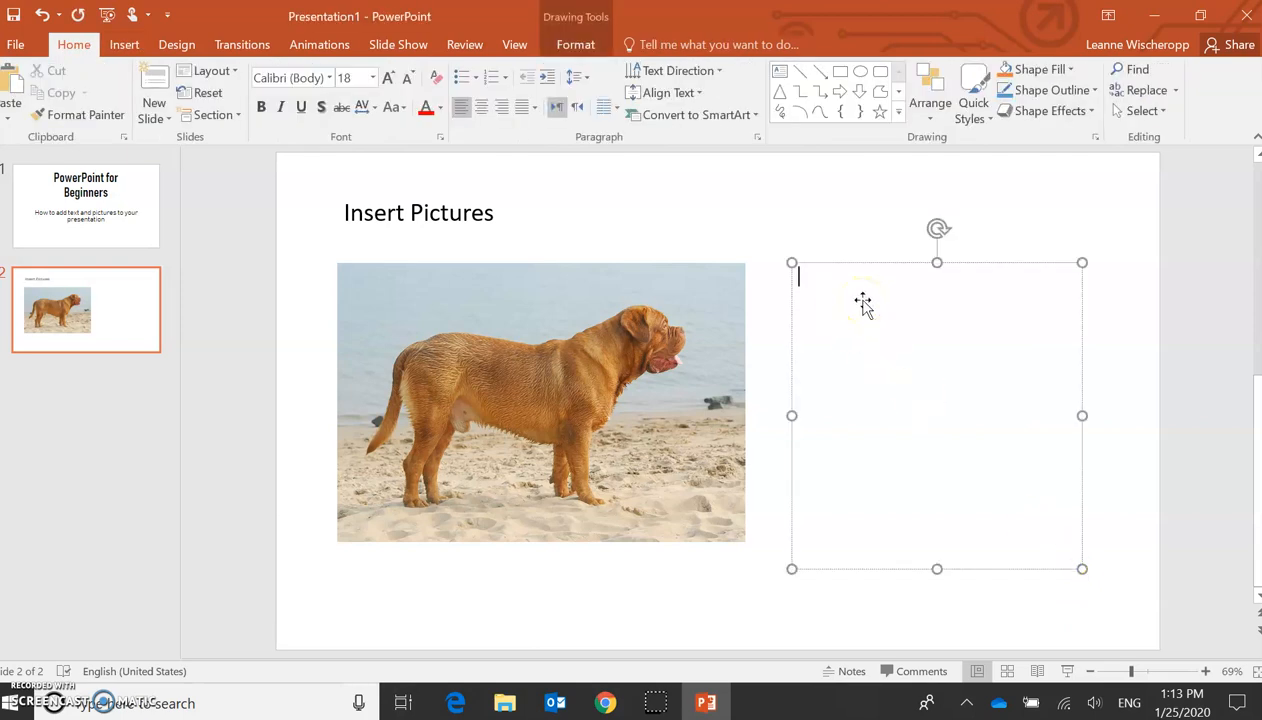
type("There is a")
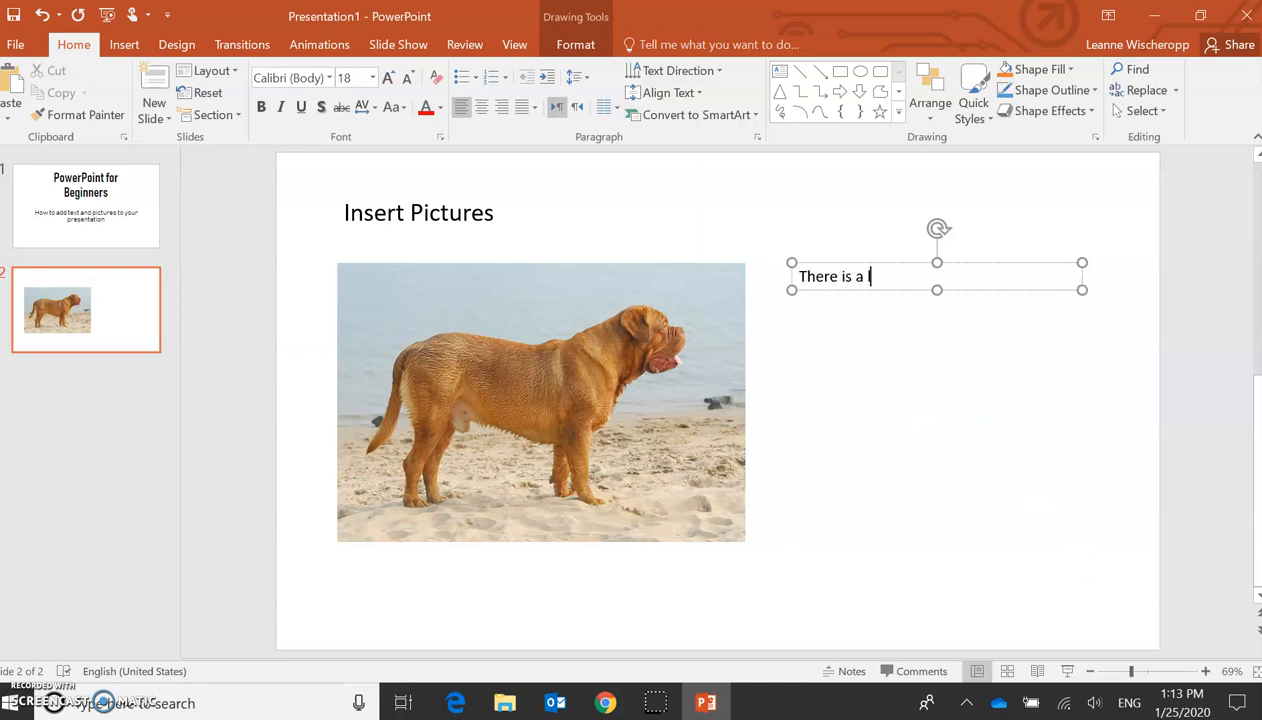
type("large dog a")
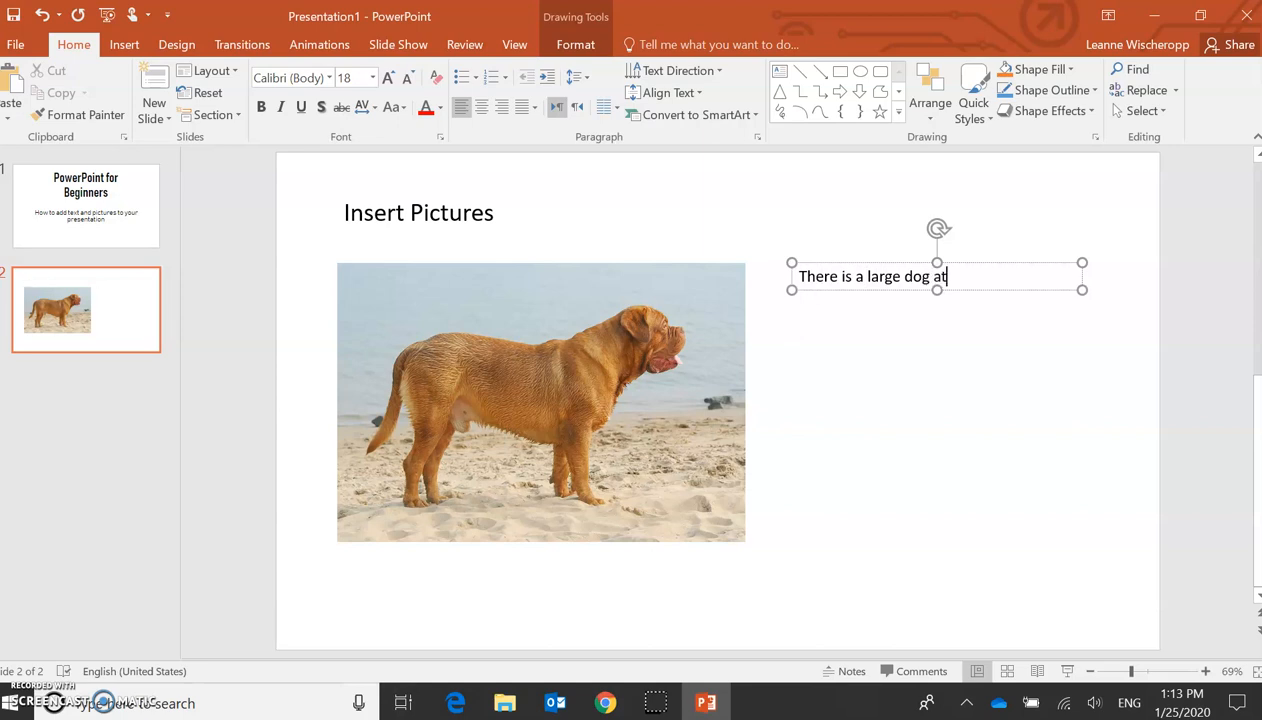
type("the beach")
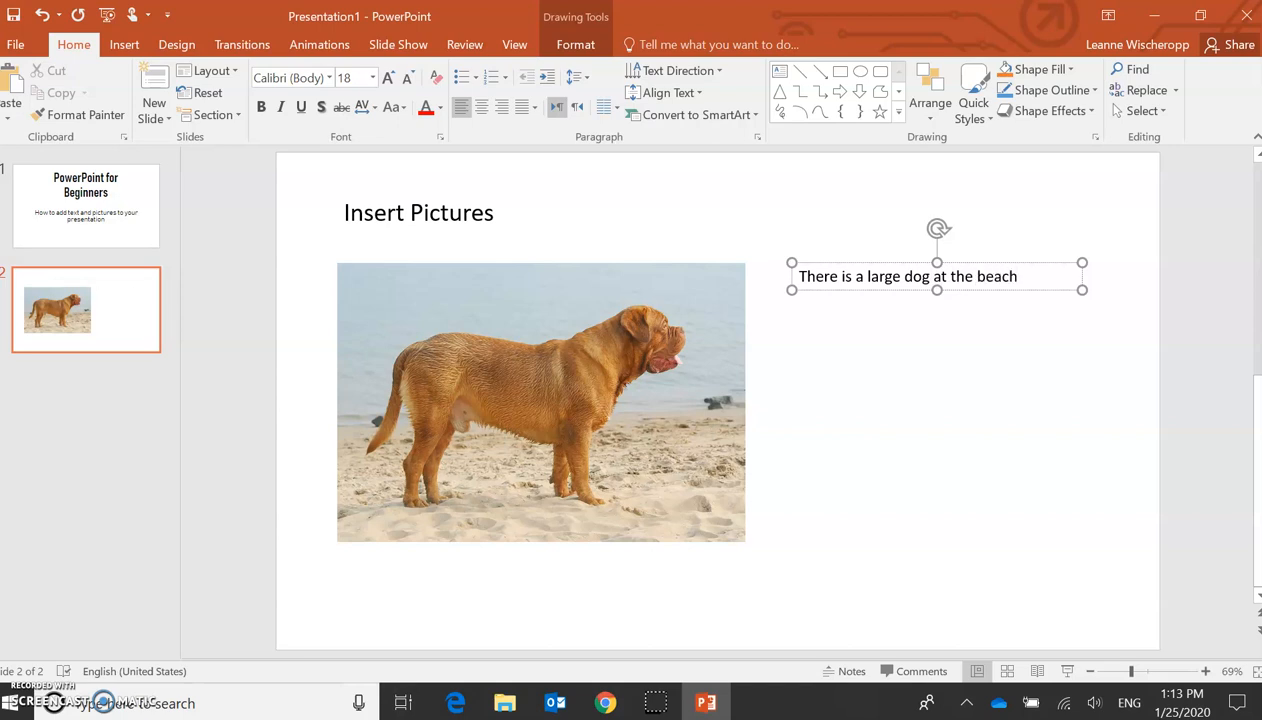
type(".")
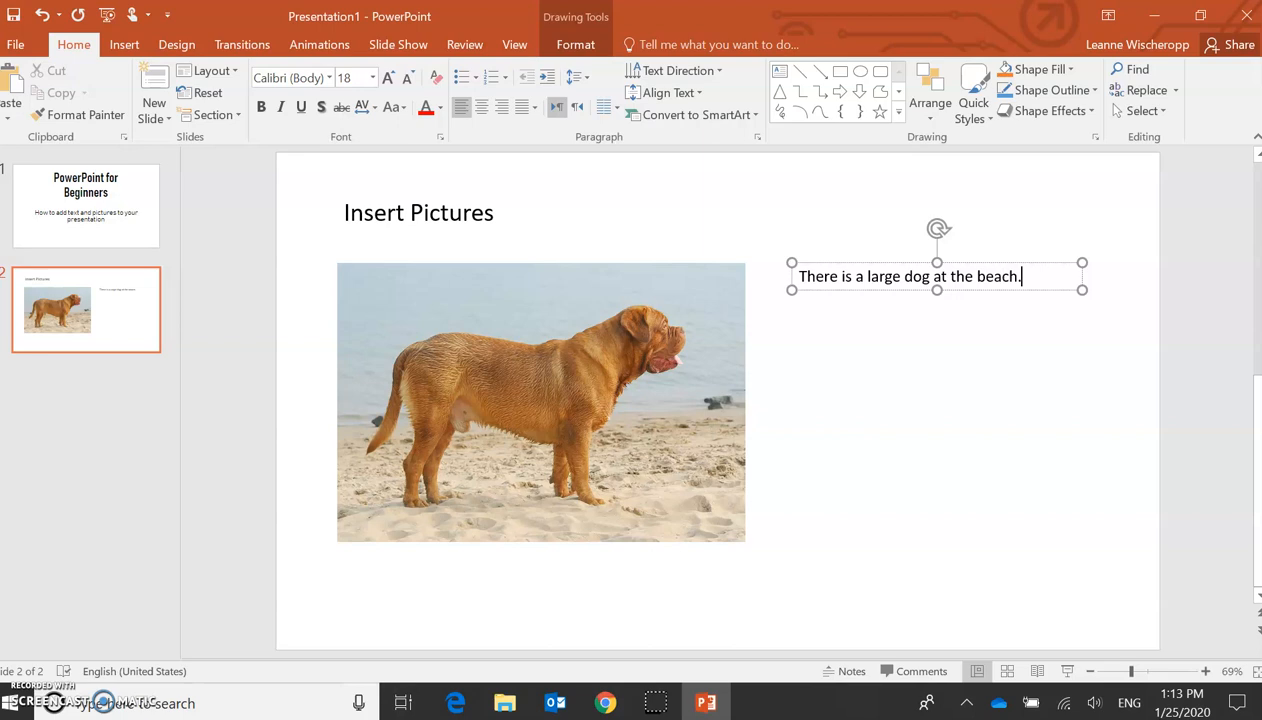
mouse_move(852, 258)
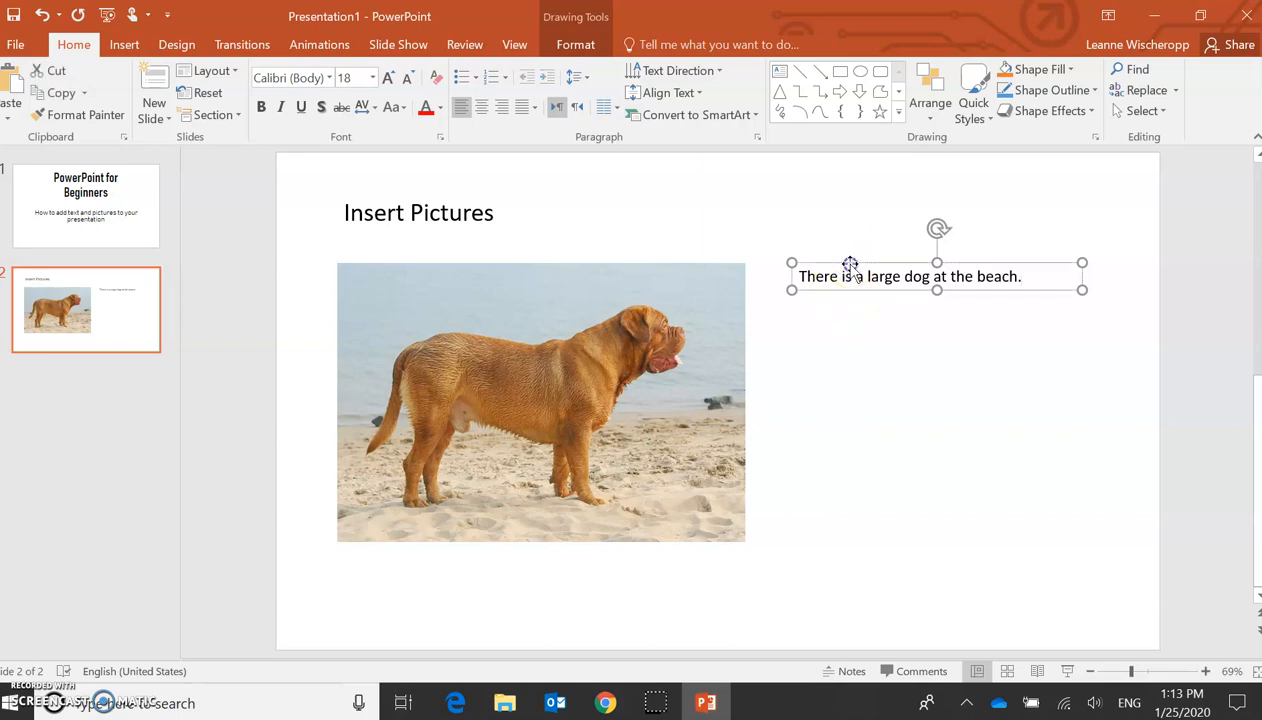
mouse_move(330, 80)
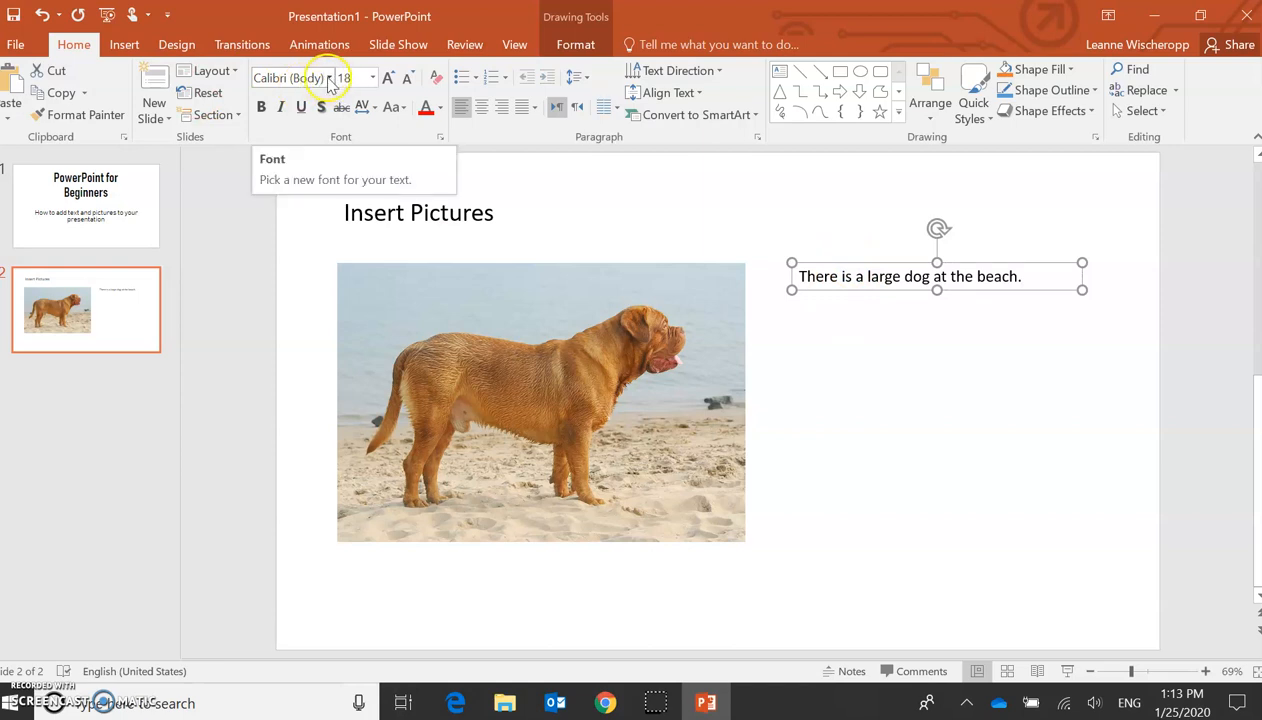
Step: Set the dog caption text to 40 point, letting it wrap onto two lines
left_click(372, 78)
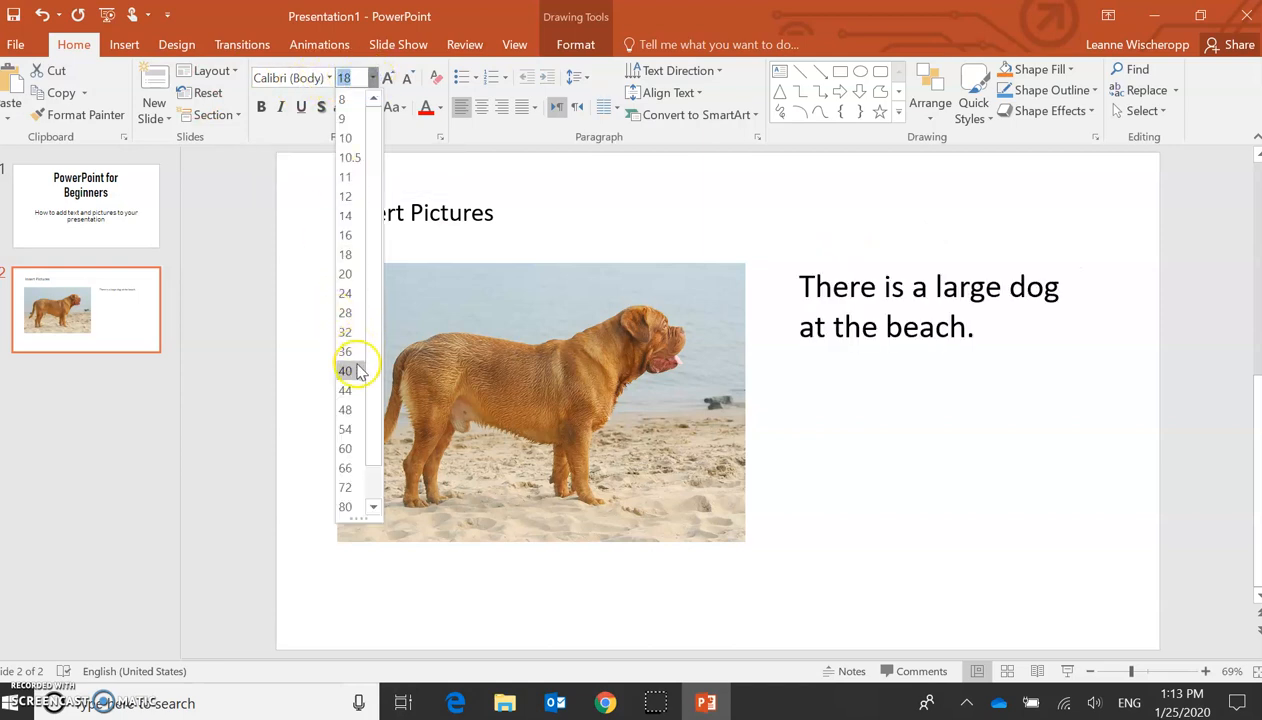
left_click(344, 370)
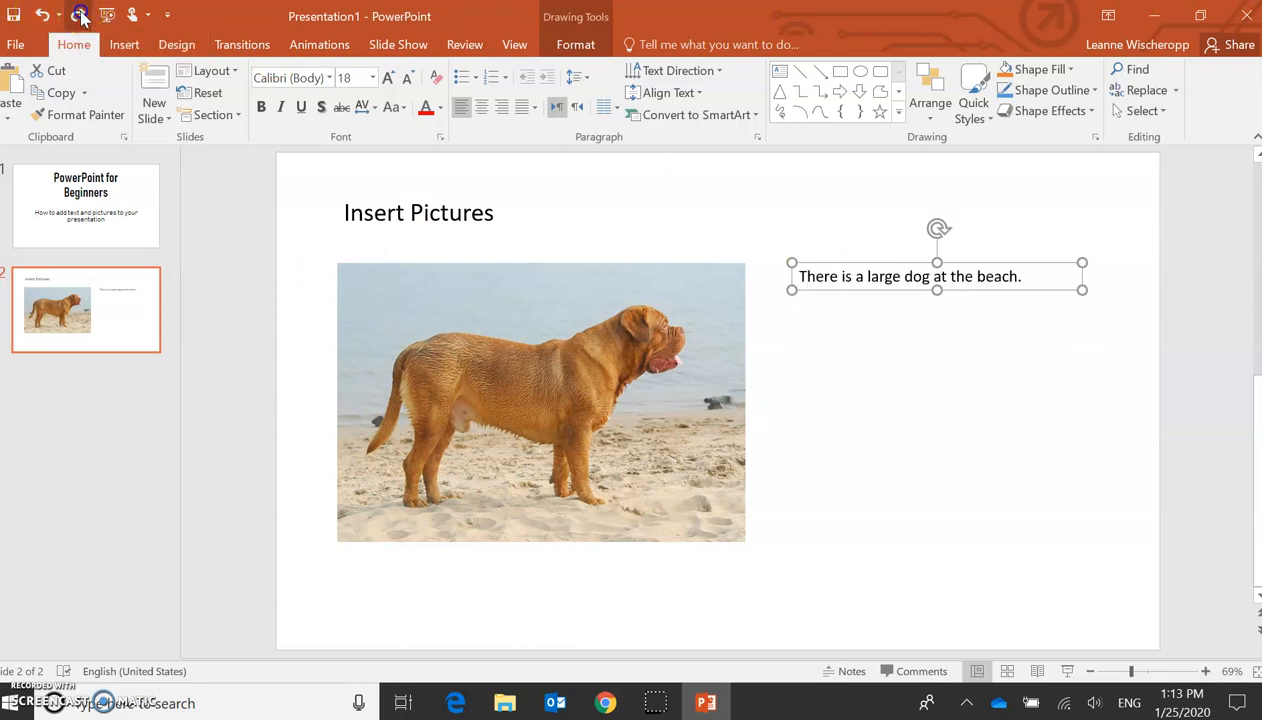
left_click(392, 76)
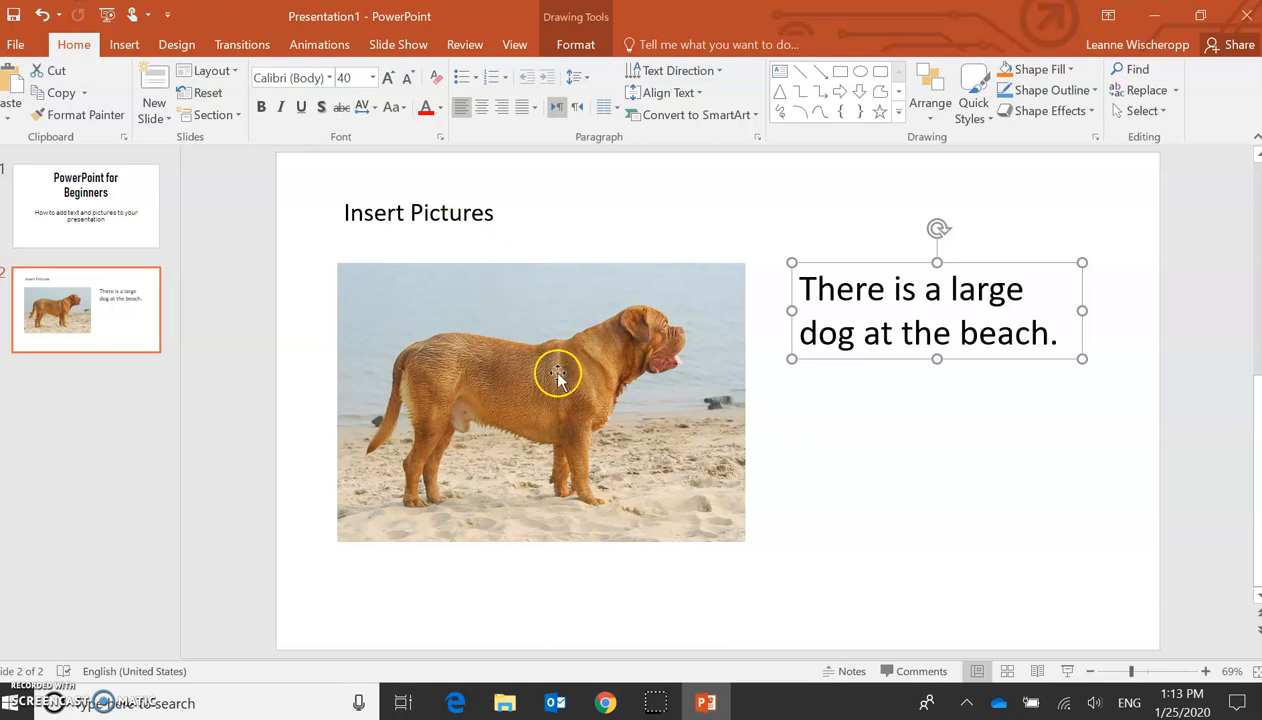
left_click(910, 288)
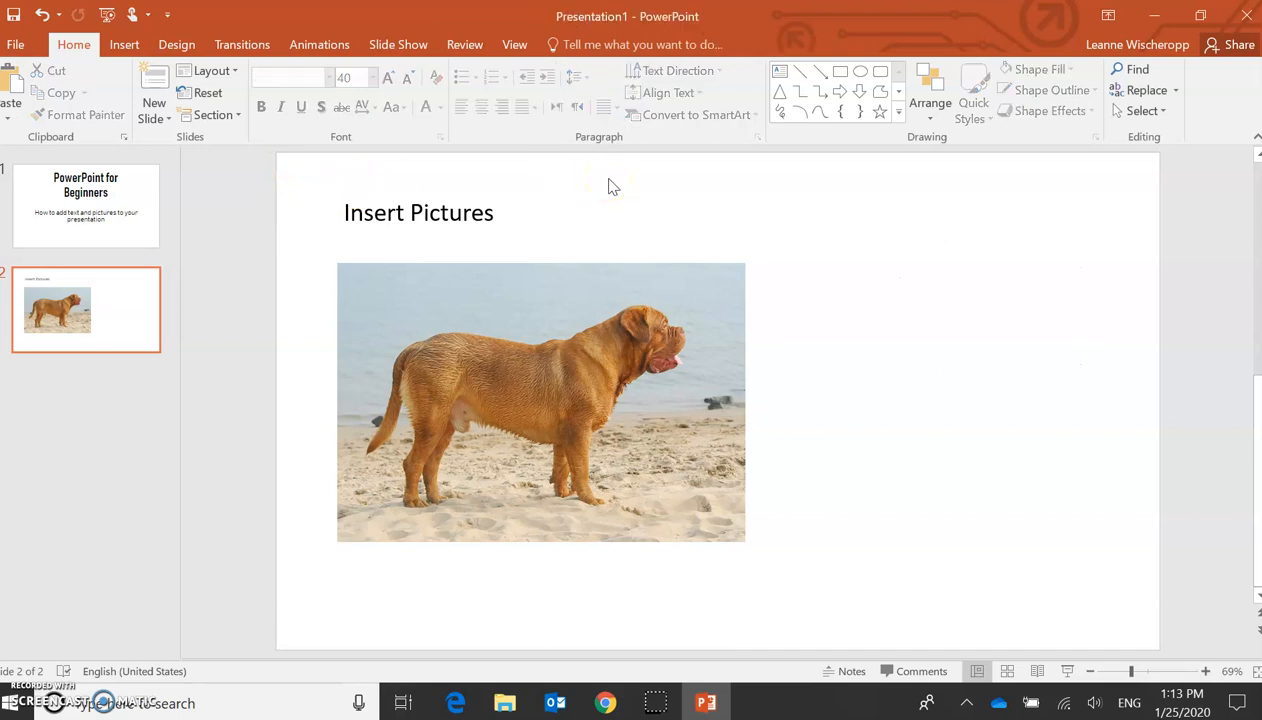
left_click(44, 16)
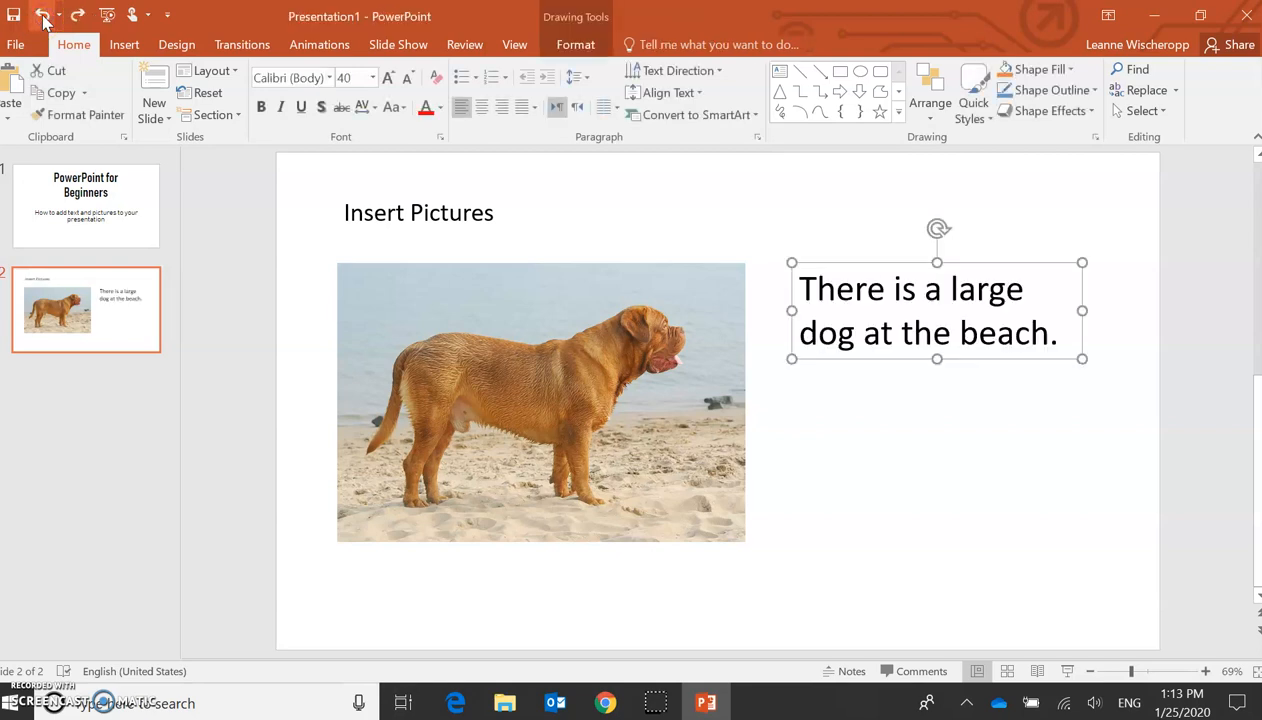
left_click(868, 454)
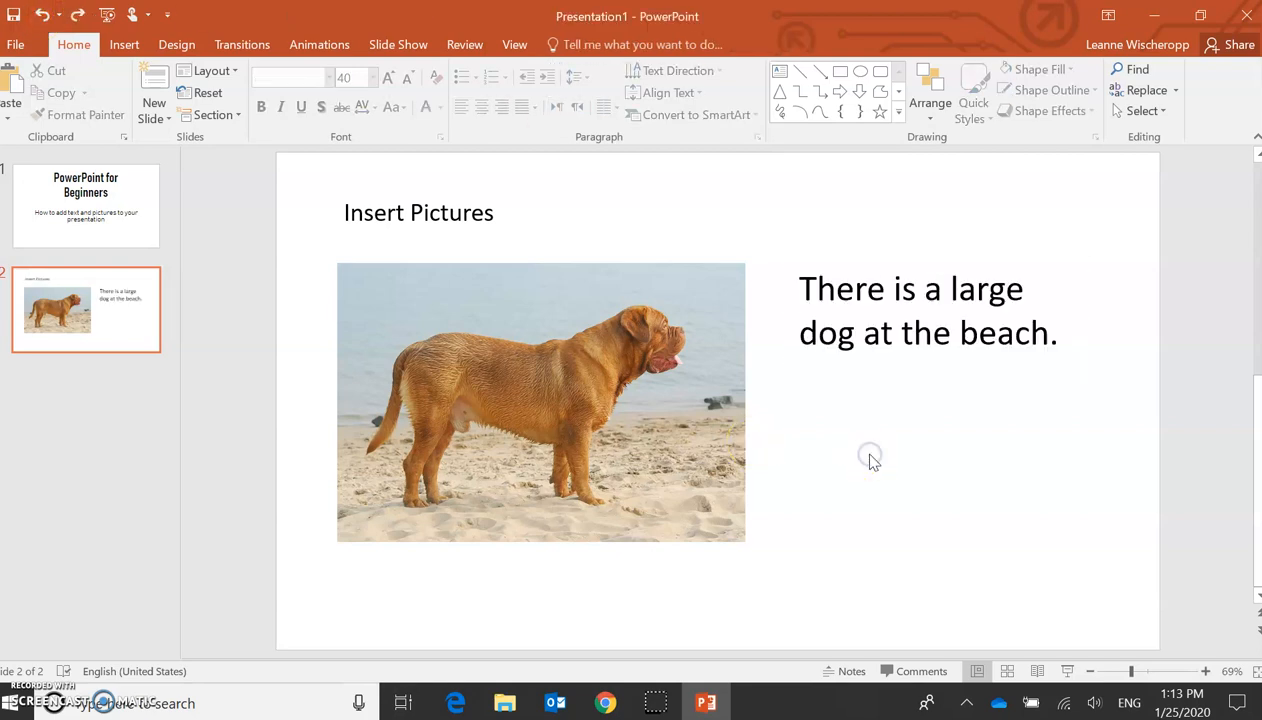
mouse_move(512, 408)
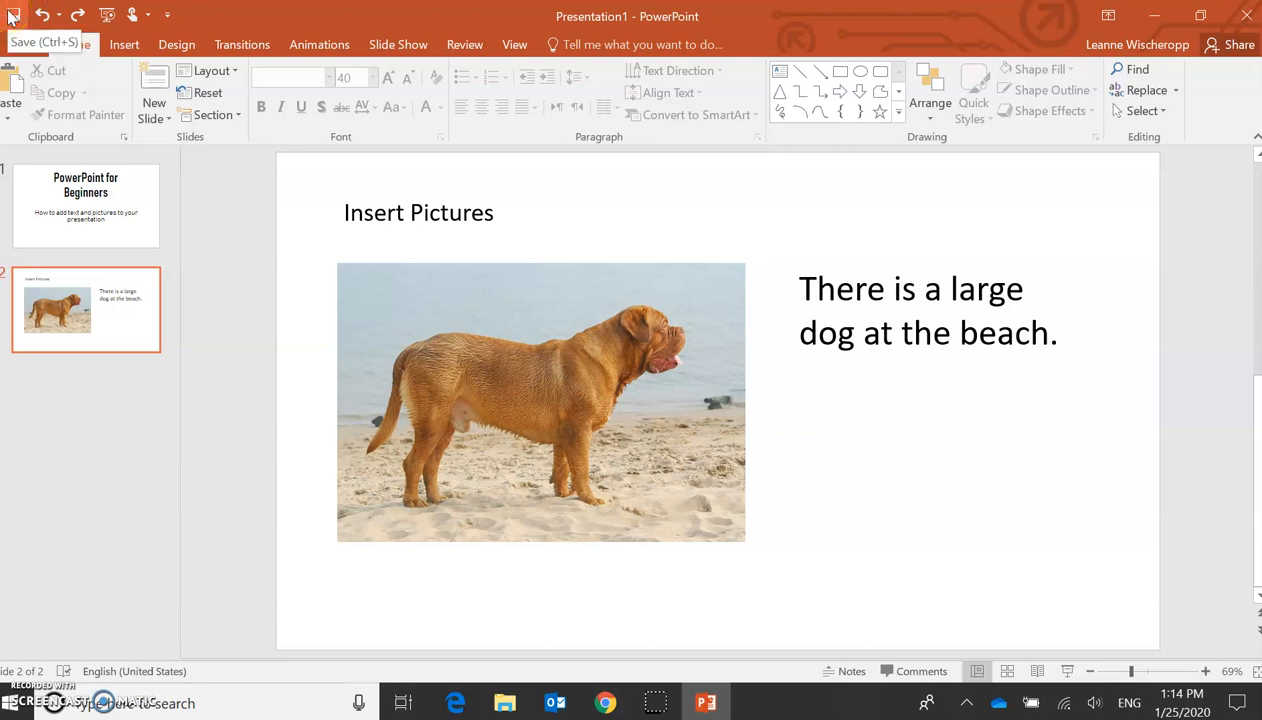
Step: Save the presentation to Documents as 'PowerPoint for Beginners 1'
left_click(24, 12)
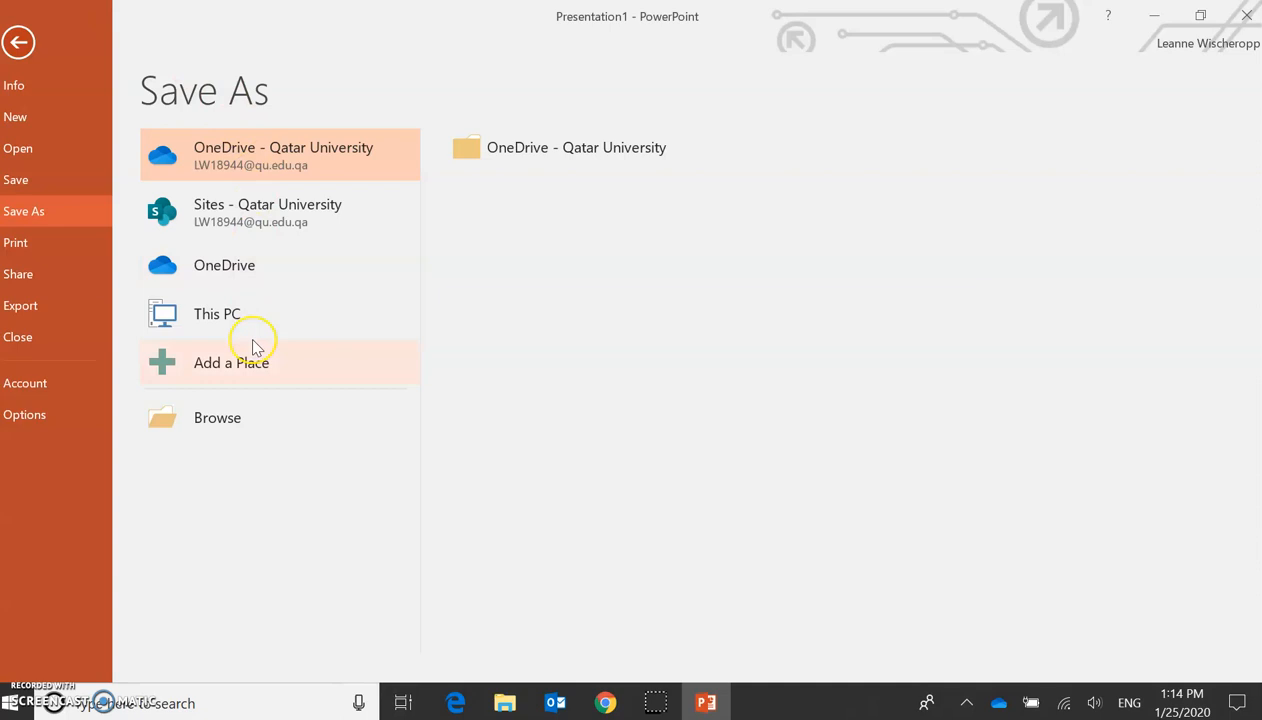
mouse_move(270, 320)
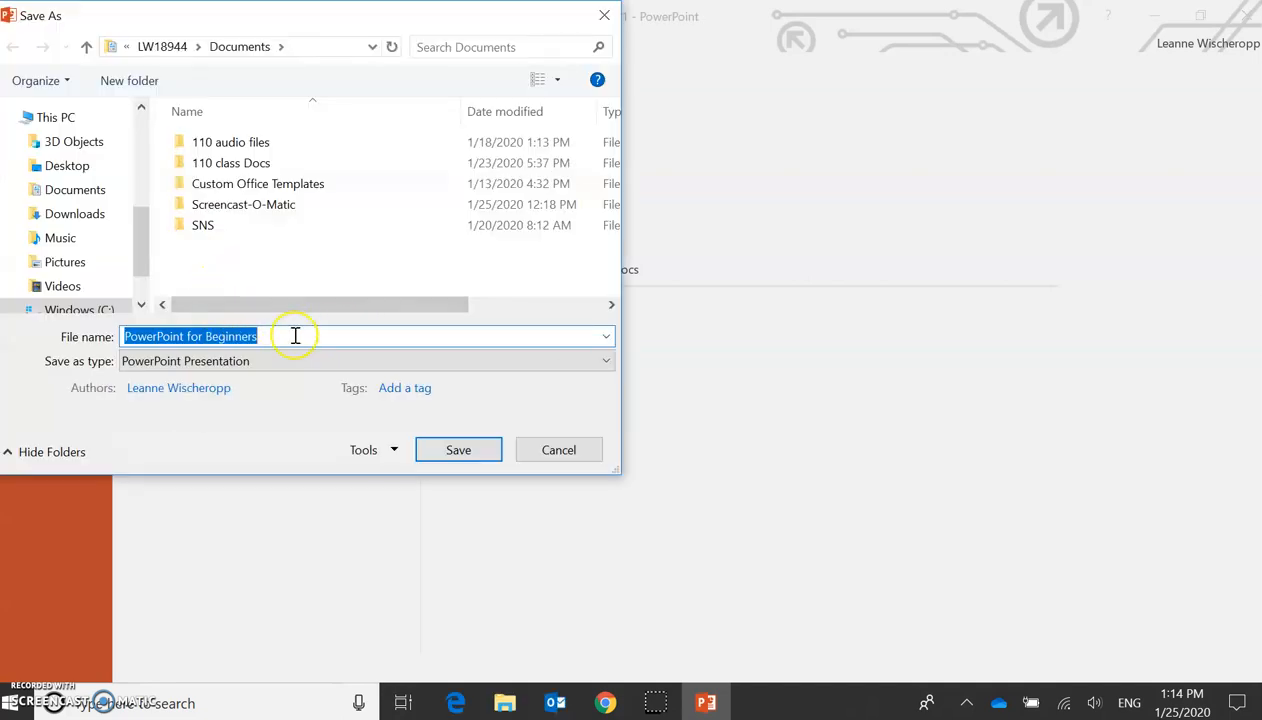
left_click(296, 336)
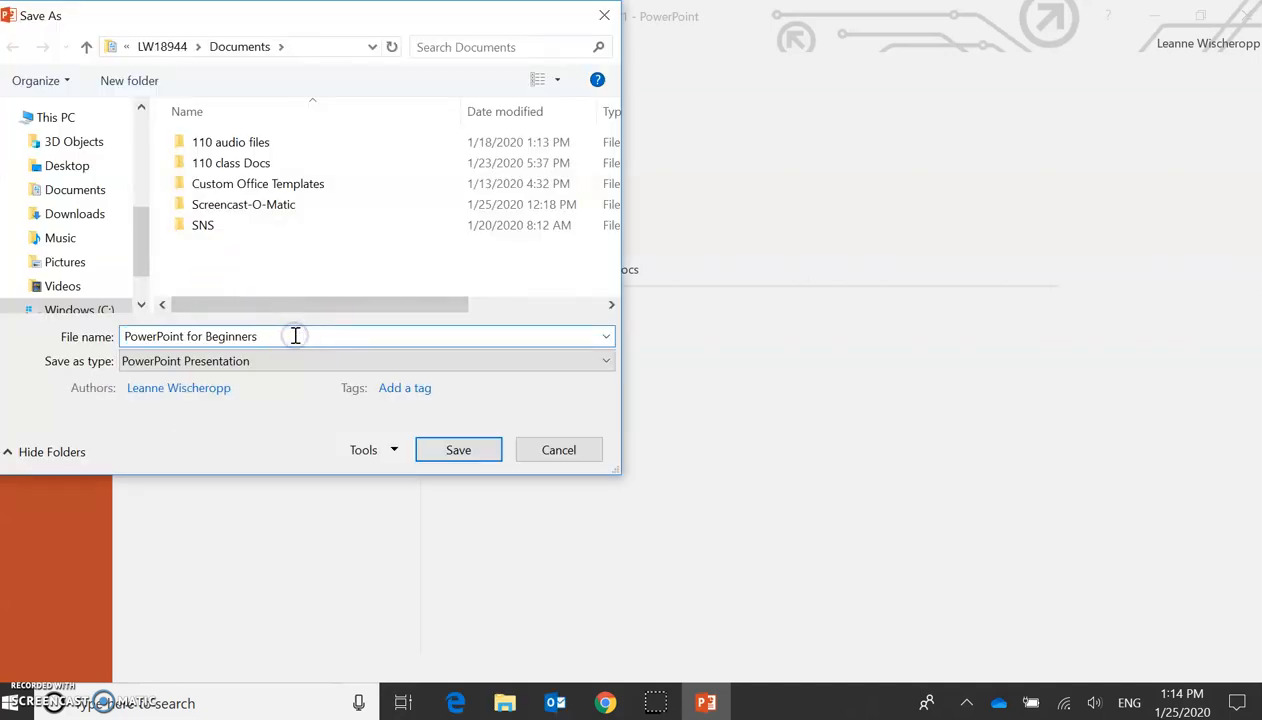
type("1")
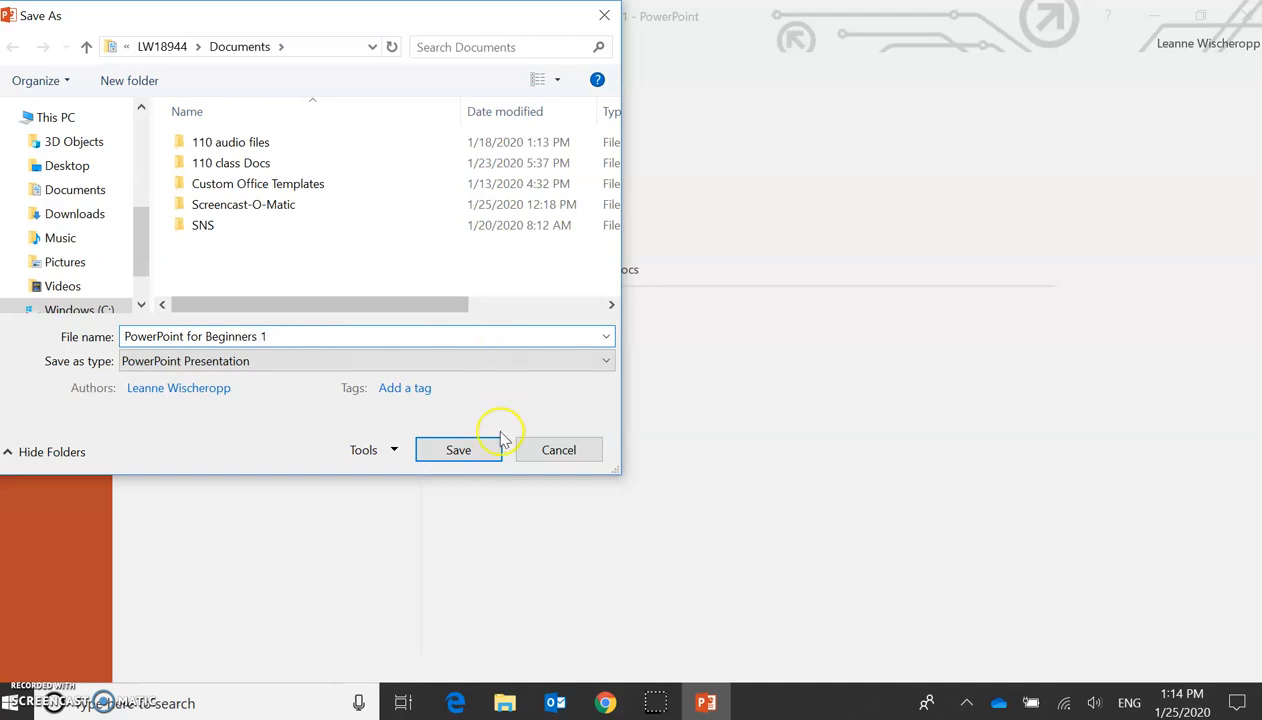
left_click(458, 450)
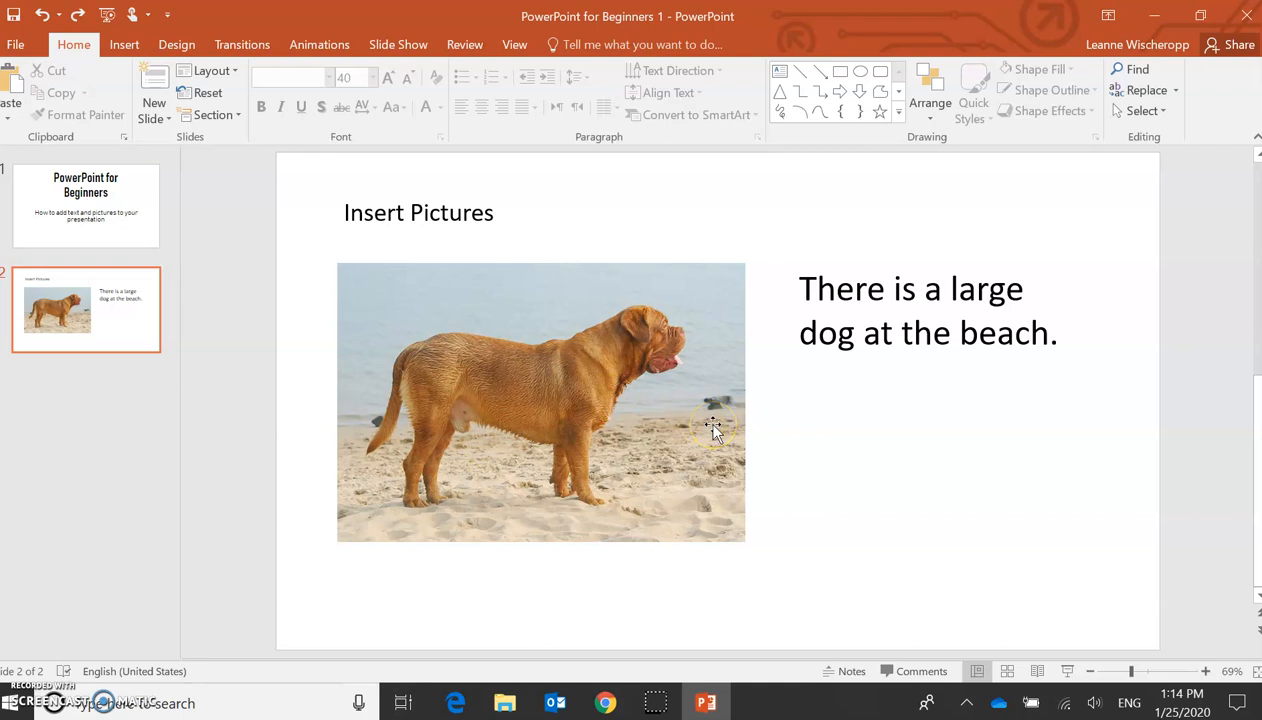
mouse_move(712, 428)
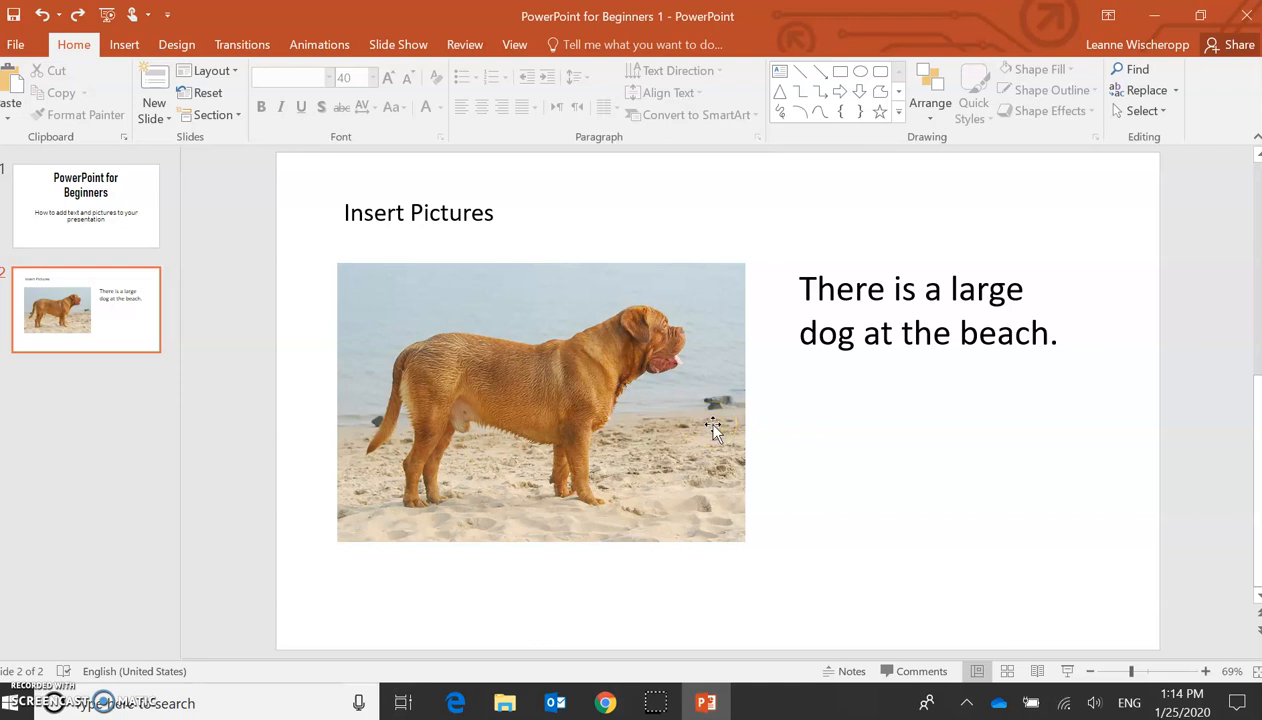